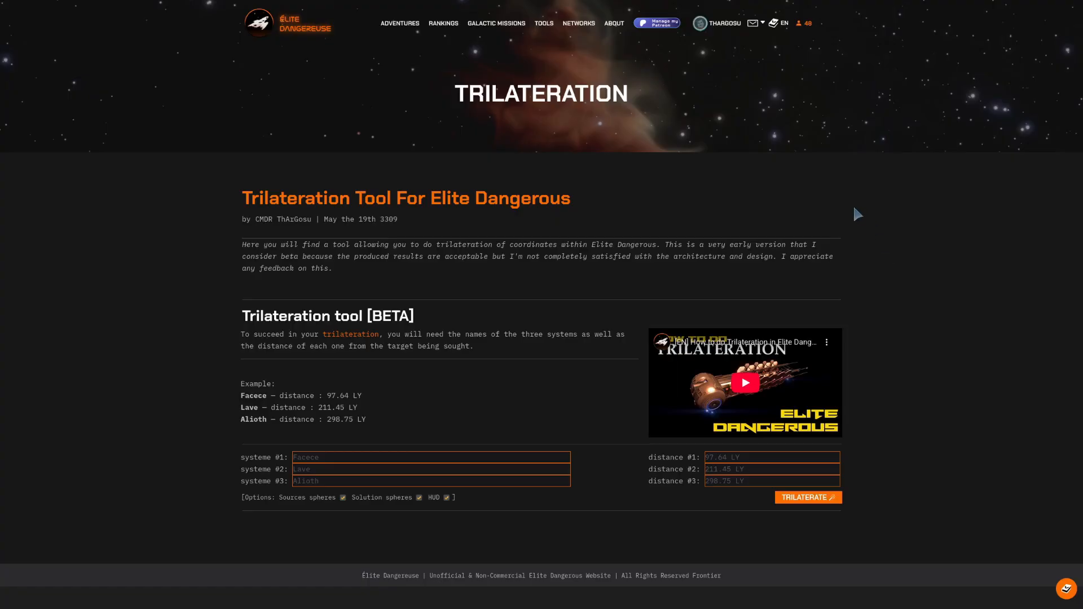
pyautogui.moveTo(915, 193)
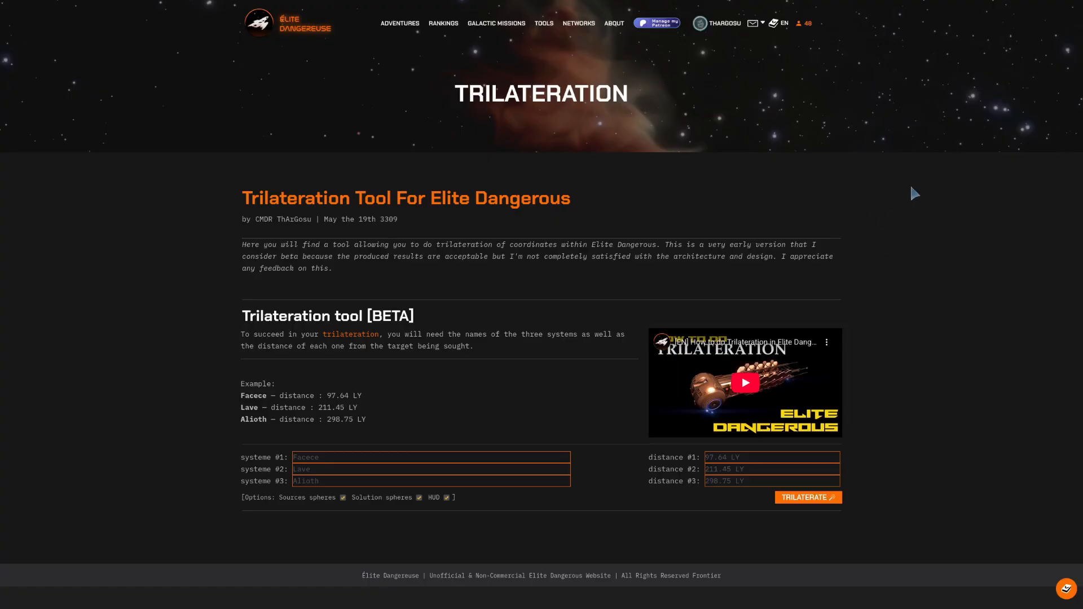
pyautogui.moveTo(553, 395)
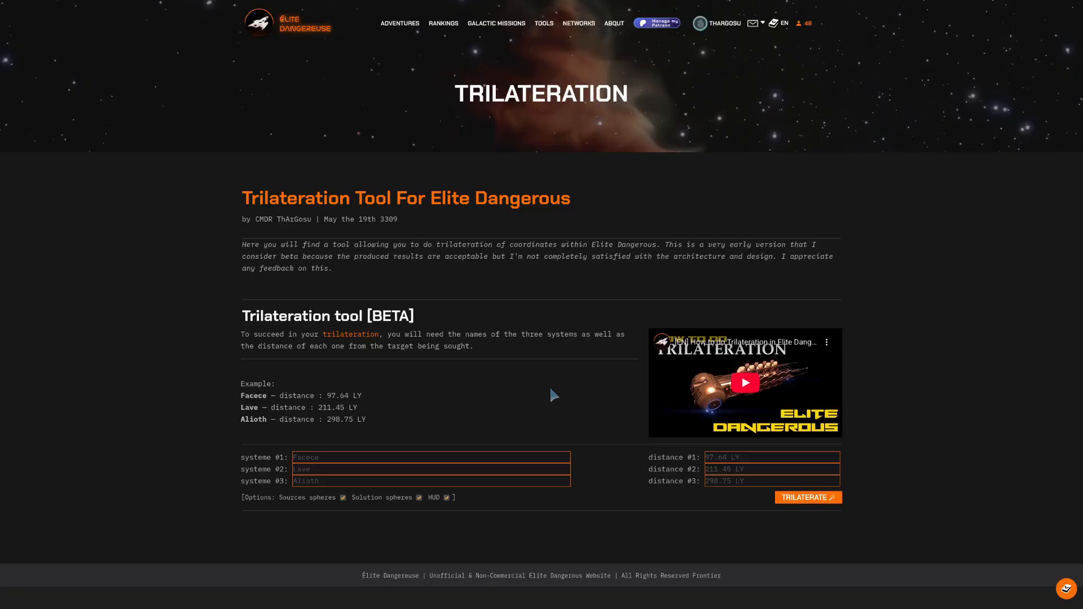
pyautogui.moveTo(525, 401)
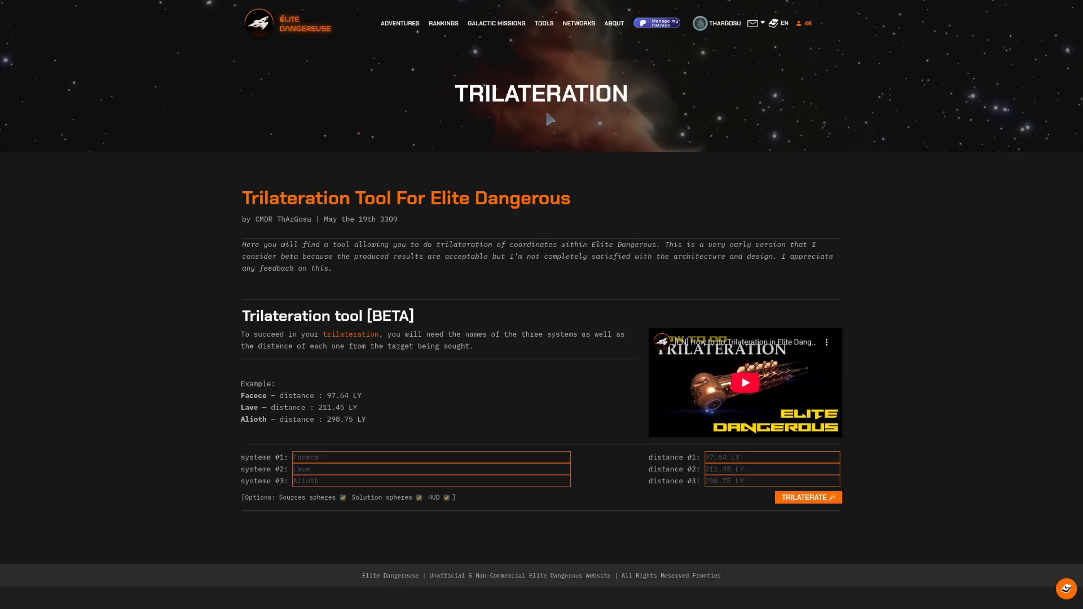
# Run trilateration on the example systems and inspect the Cubeo solution in the 3D map.
pyautogui.click(807, 497)
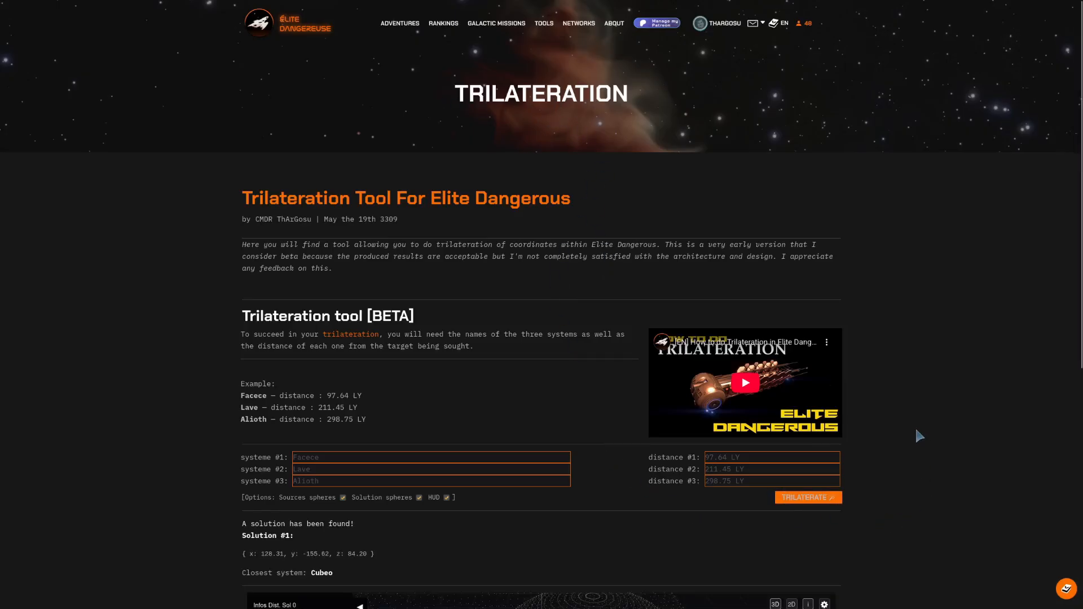
pyautogui.scroll(-3)
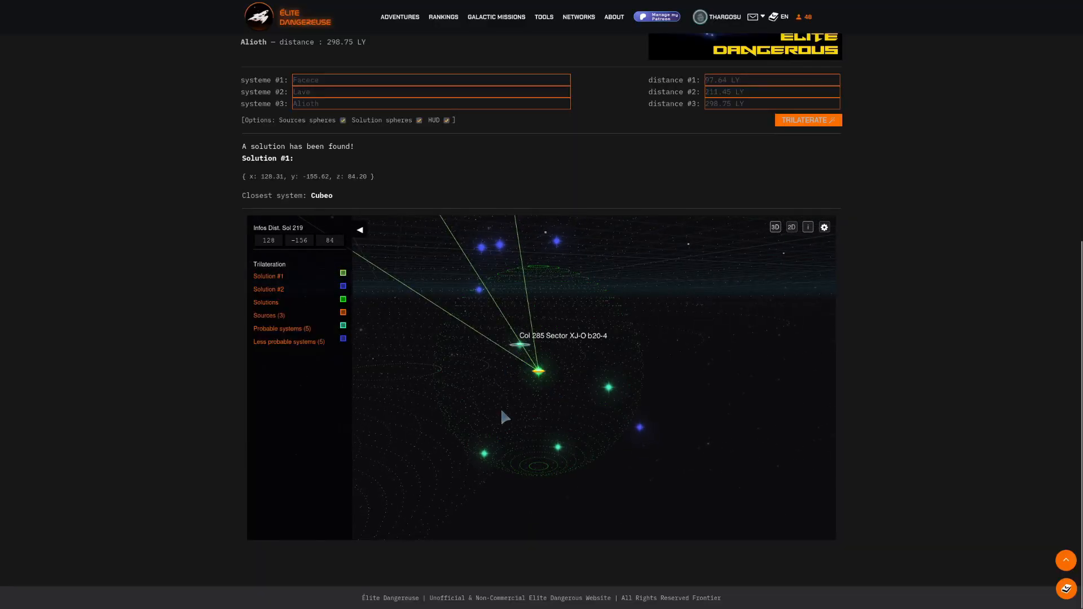
pyautogui.moveTo(556, 239)
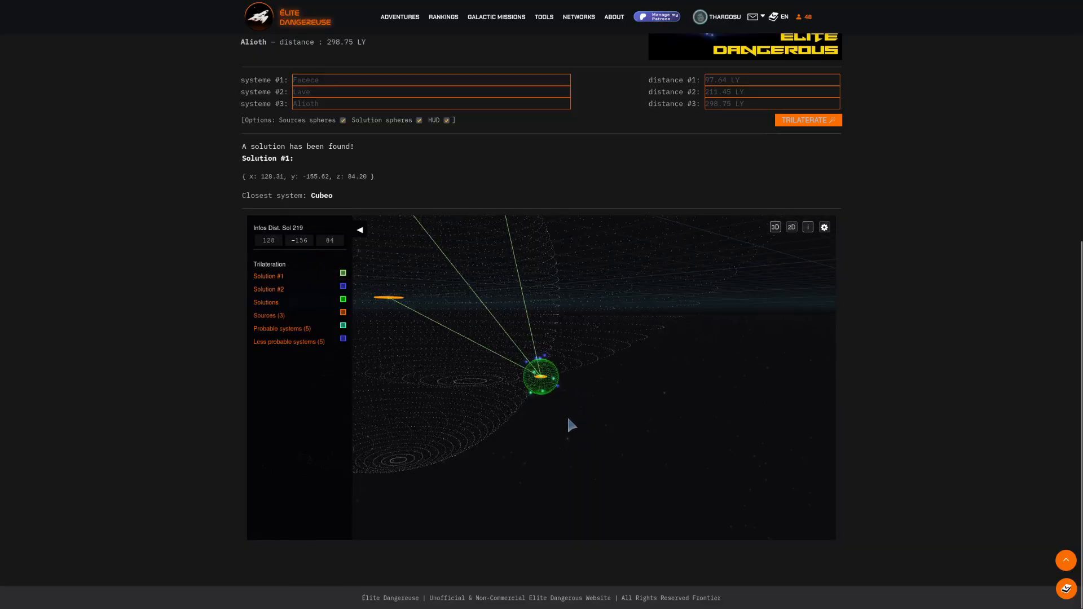
pyautogui.moveTo(570, 425); pyautogui.dragTo(510, 408)
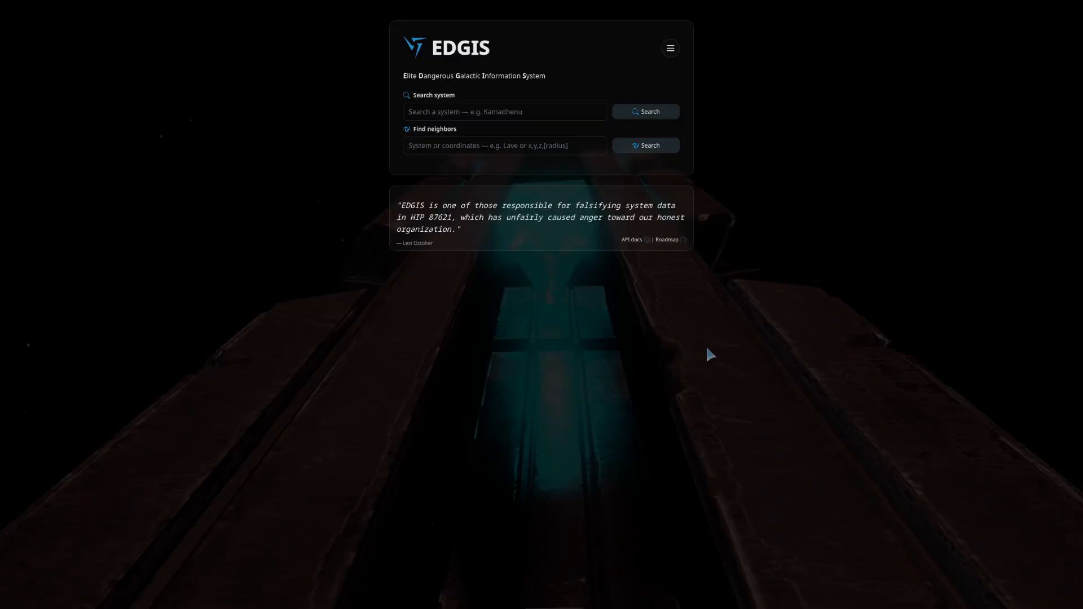
pyautogui.moveTo(782, 165)
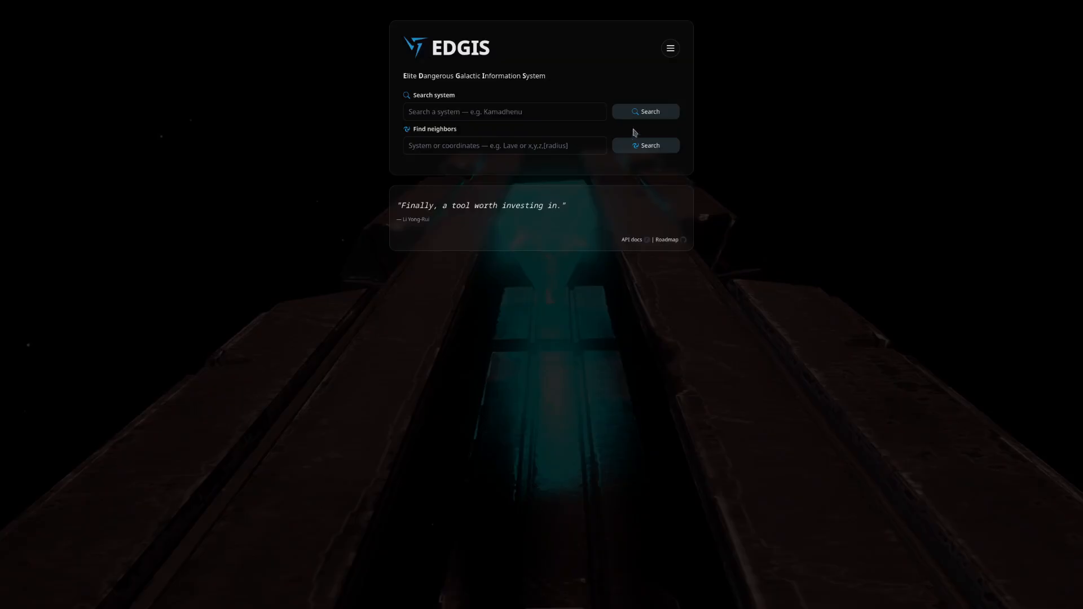
pyautogui.click(504, 112)
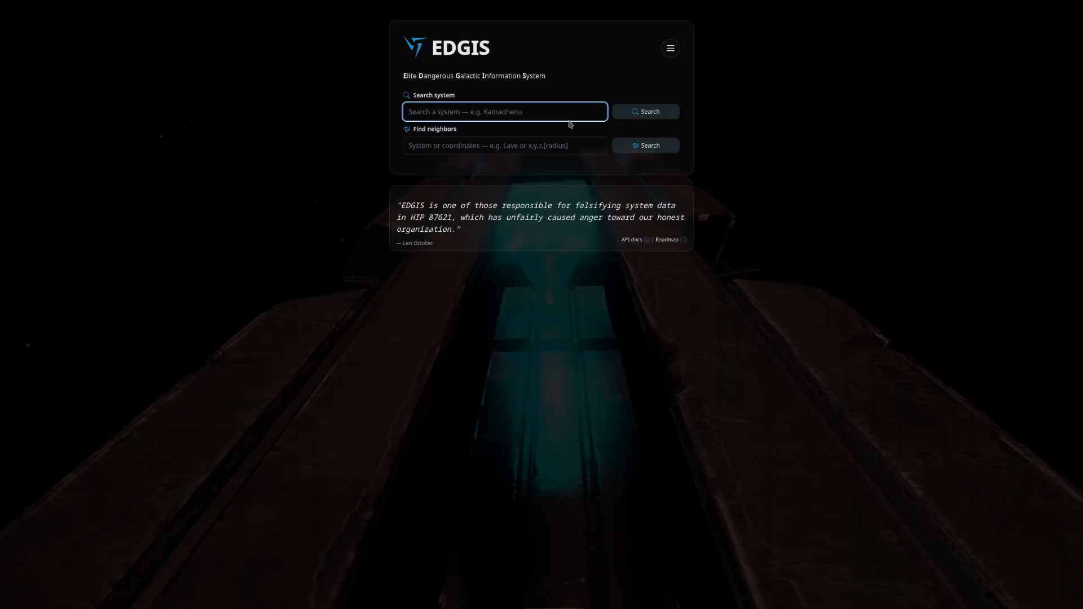
# Search for the system Kamadhenu to show its K (Yellow-Orange) star and coordinates.
pyautogui.write('kamdh')
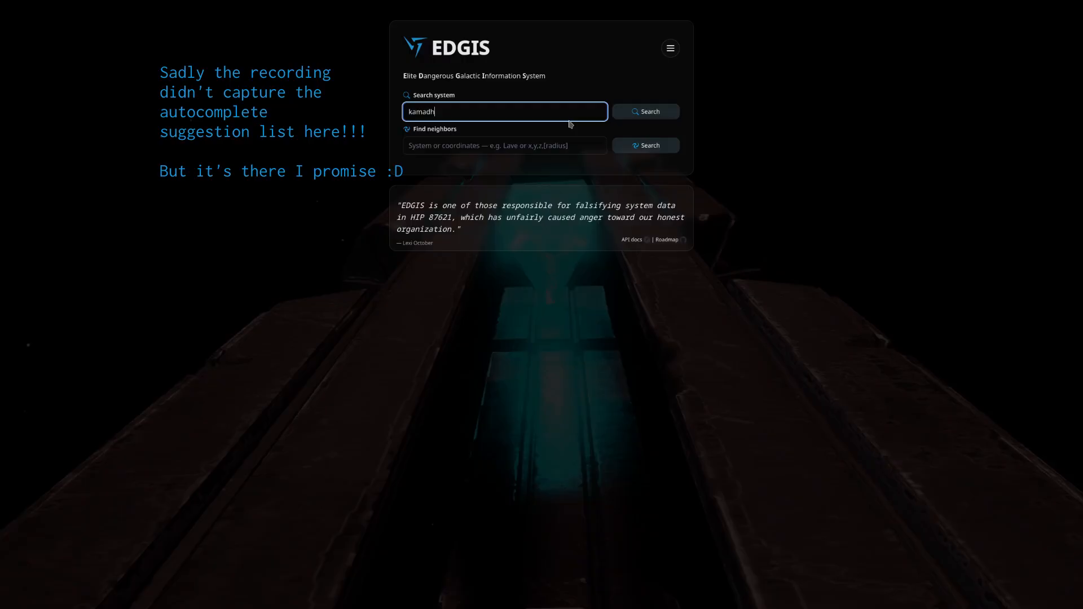
pyautogui.write('Kamadhenu')
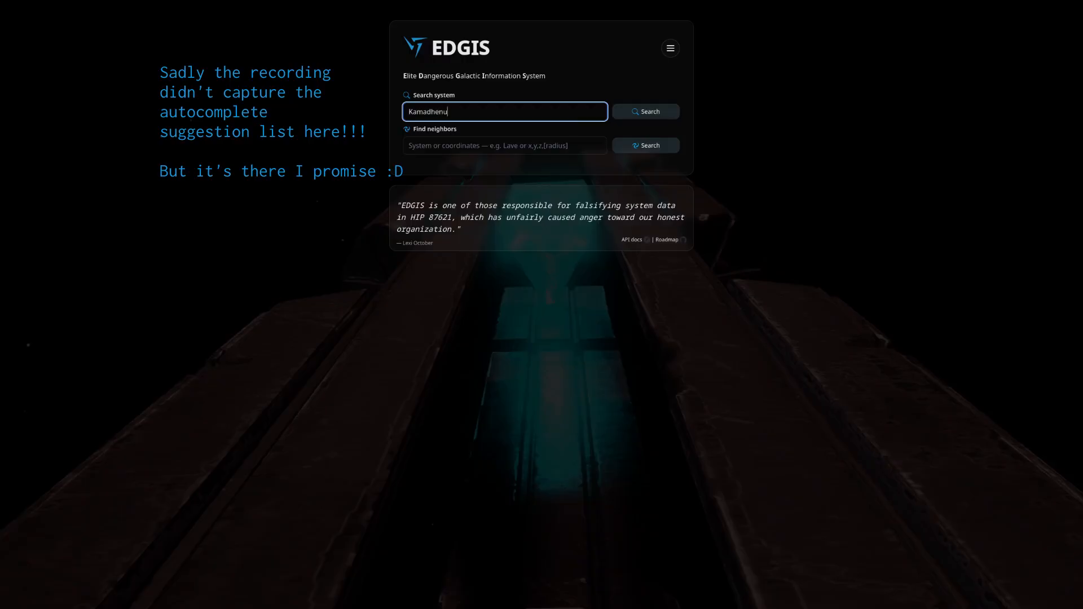
pyautogui.click(644, 112)
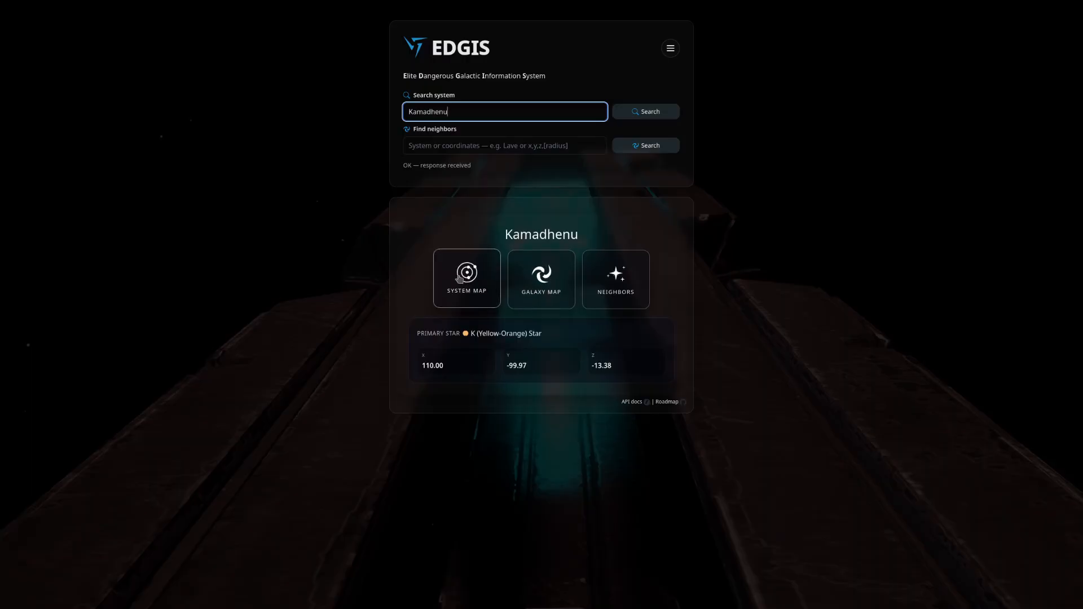
pyautogui.moveTo(540, 279)
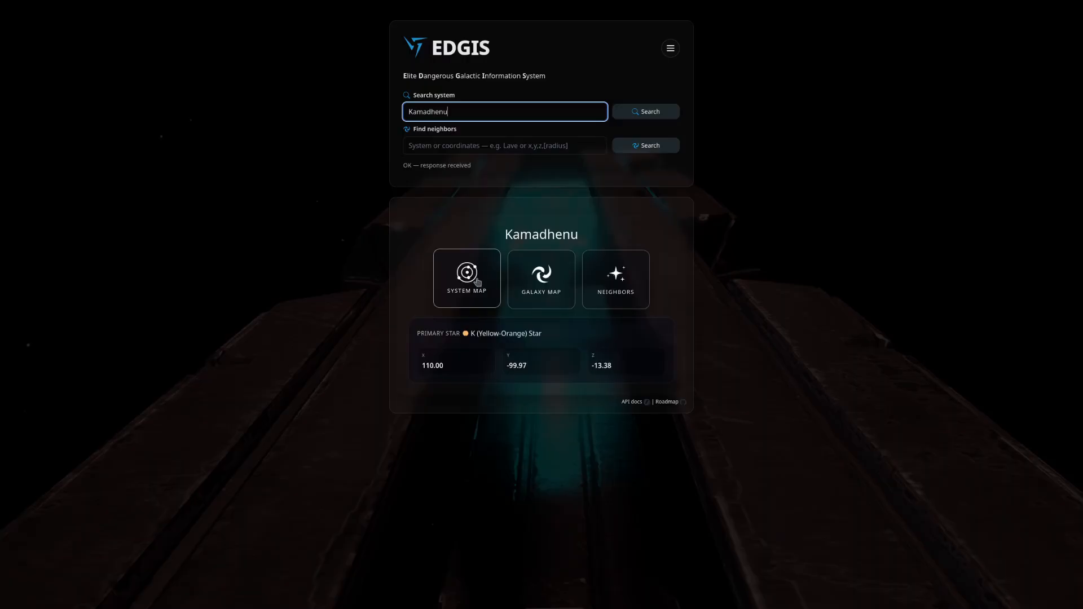
pyautogui.moveTo(511, 285)
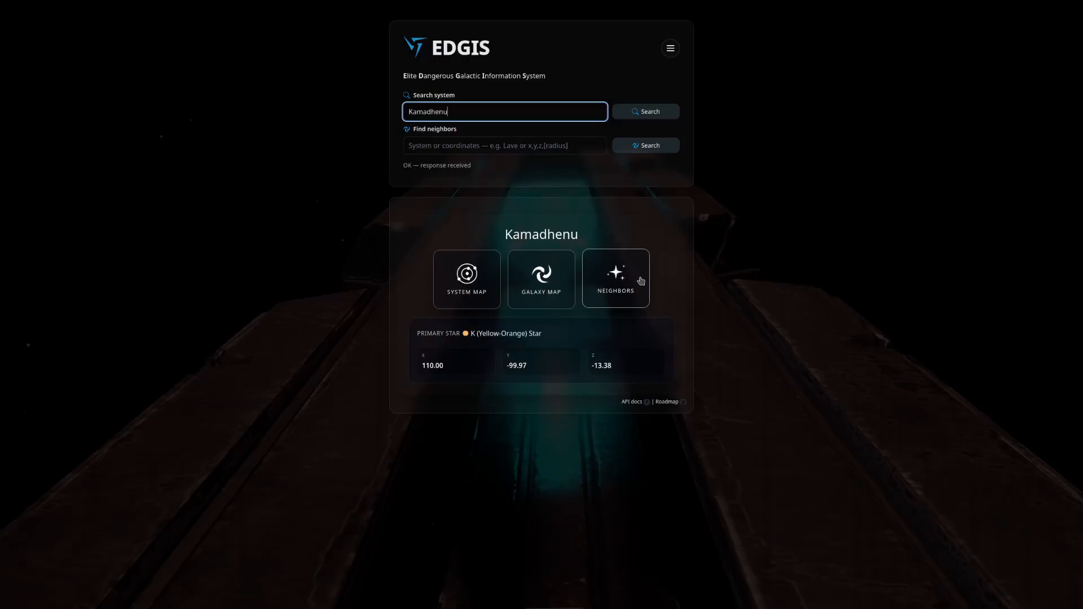
pyautogui.moveTo(450, 379)
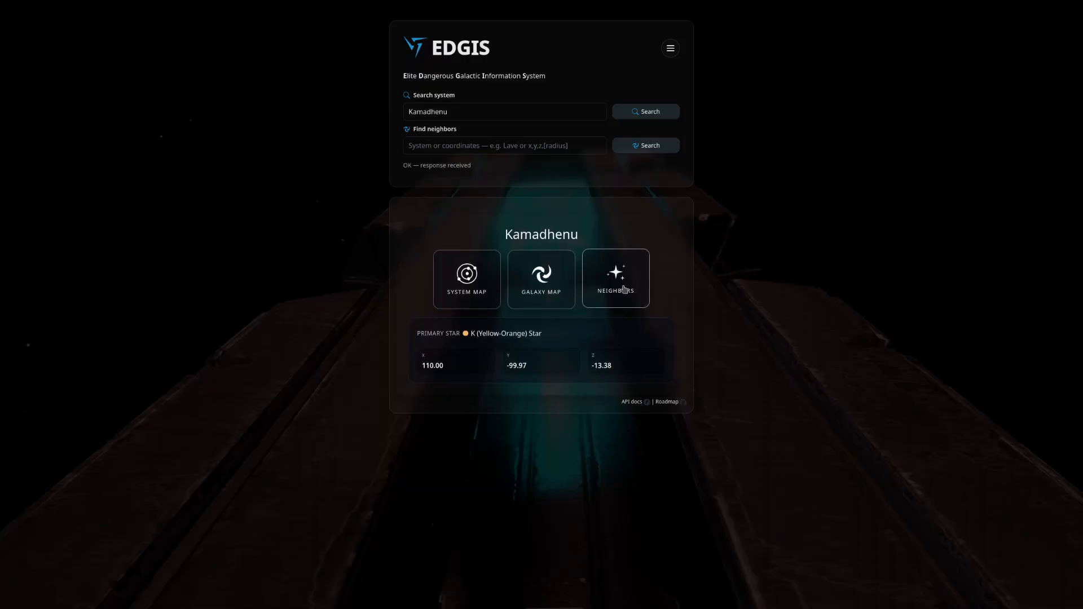
pyautogui.moveTo(613, 282)
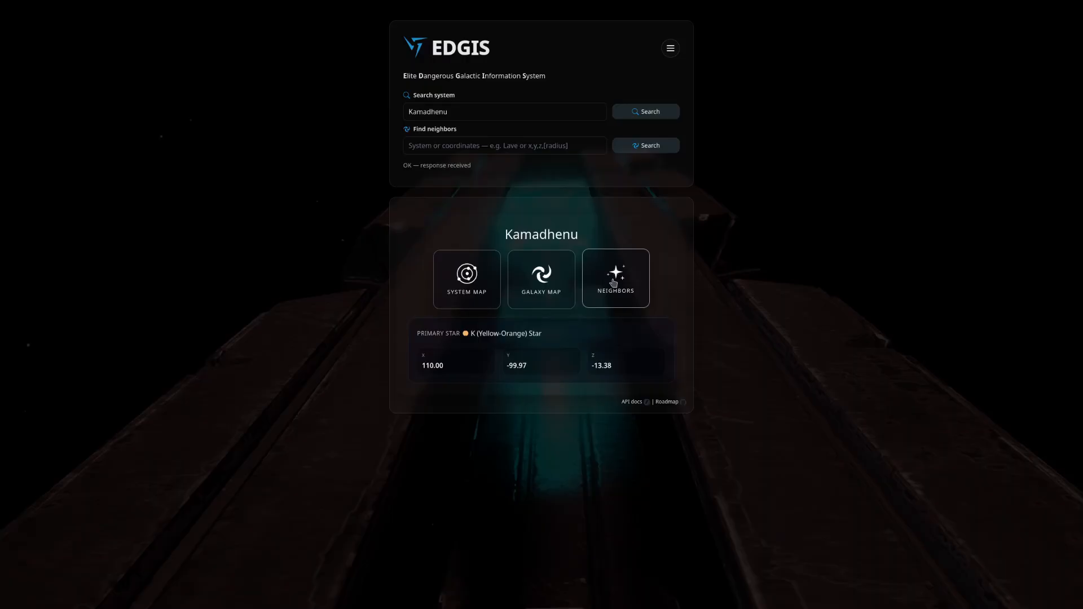
# List Kamadhenu's 174 neighbouring systems within 30 ly, nearest first.
pyautogui.click(614, 278)
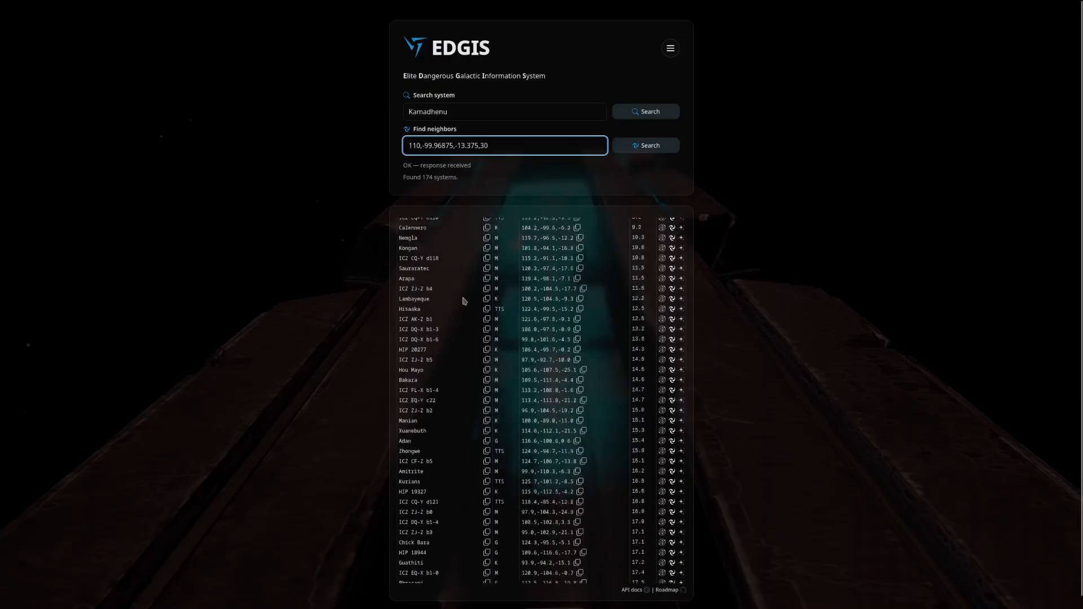
pyautogui.scroll(-3)
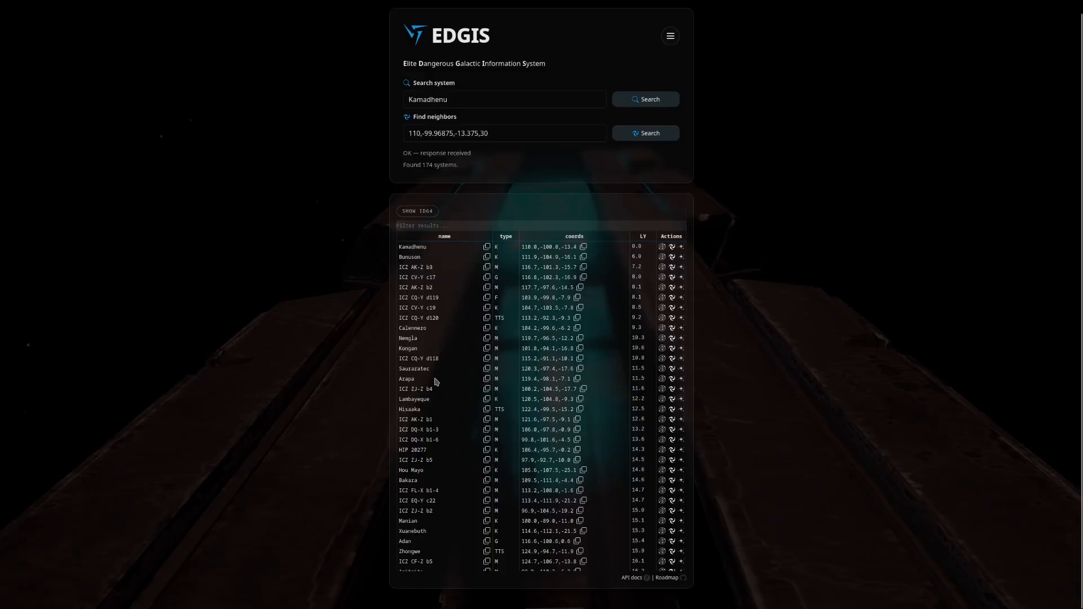
pyautogui.moveTo(683, 381)
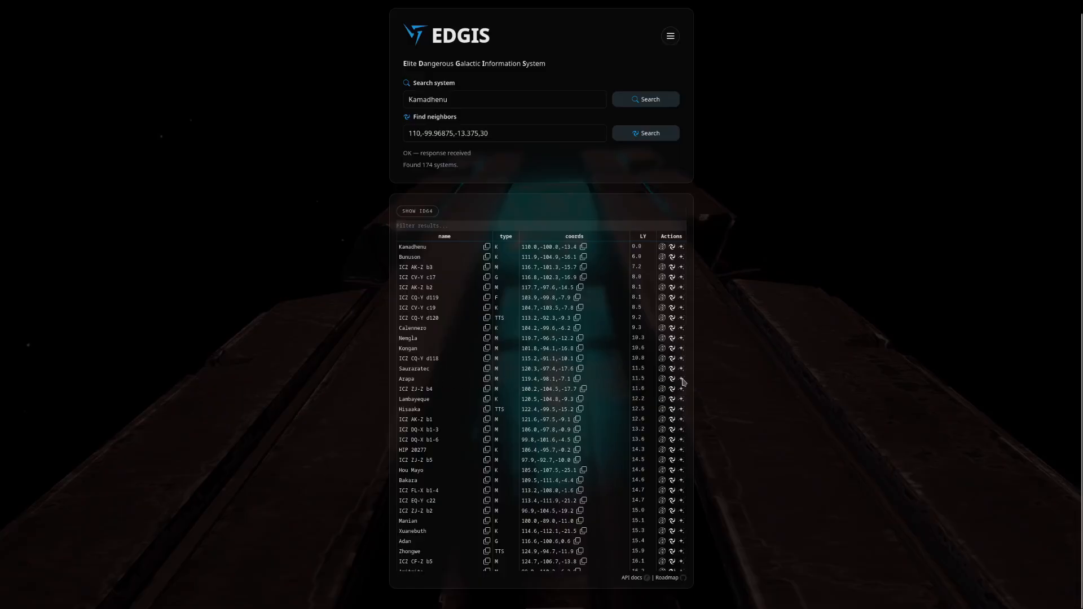
# Rerun the neighbour search around Kamadhenu's coordinates with radius 100, finding 7749 systems.
pyautogui.click(504, 133)
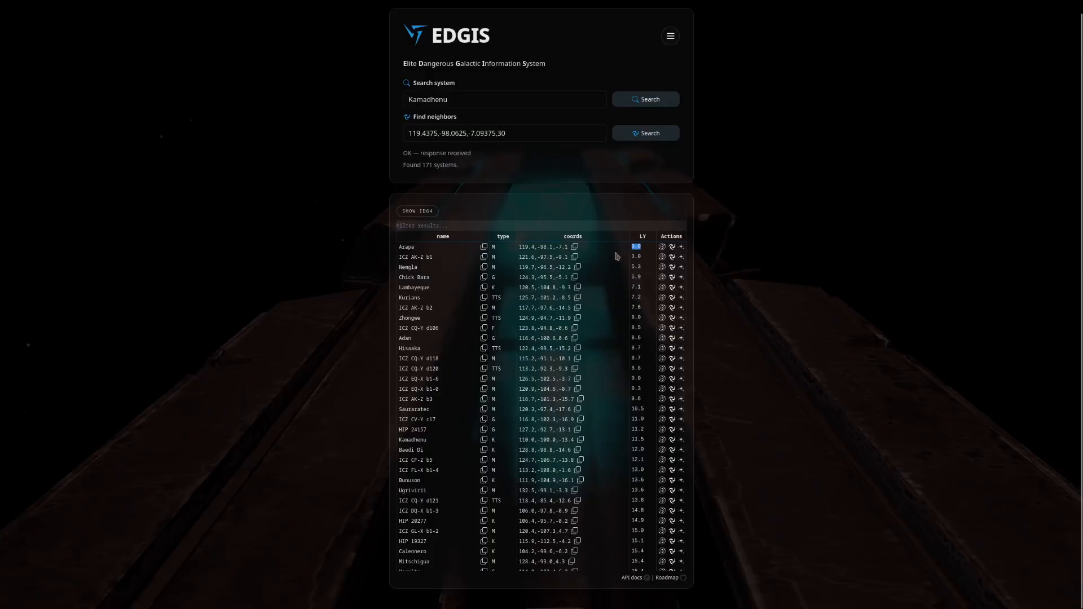
pyautogui.moveTo(582, 438)
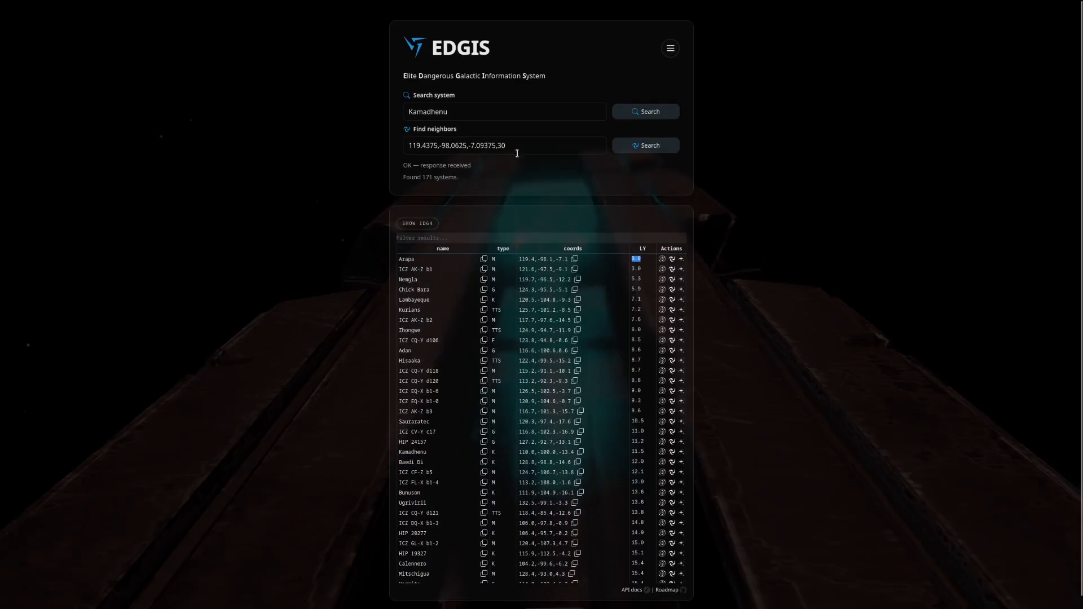
pyautogui.click(504, 145)
pyautogui.write('5')
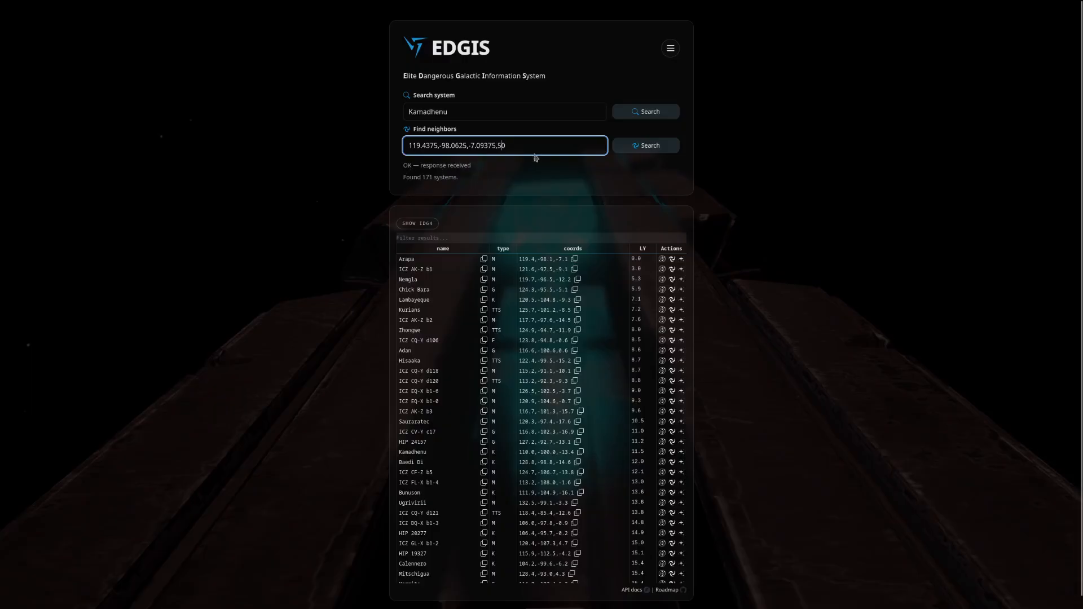
pyautogui.click(644, 145)
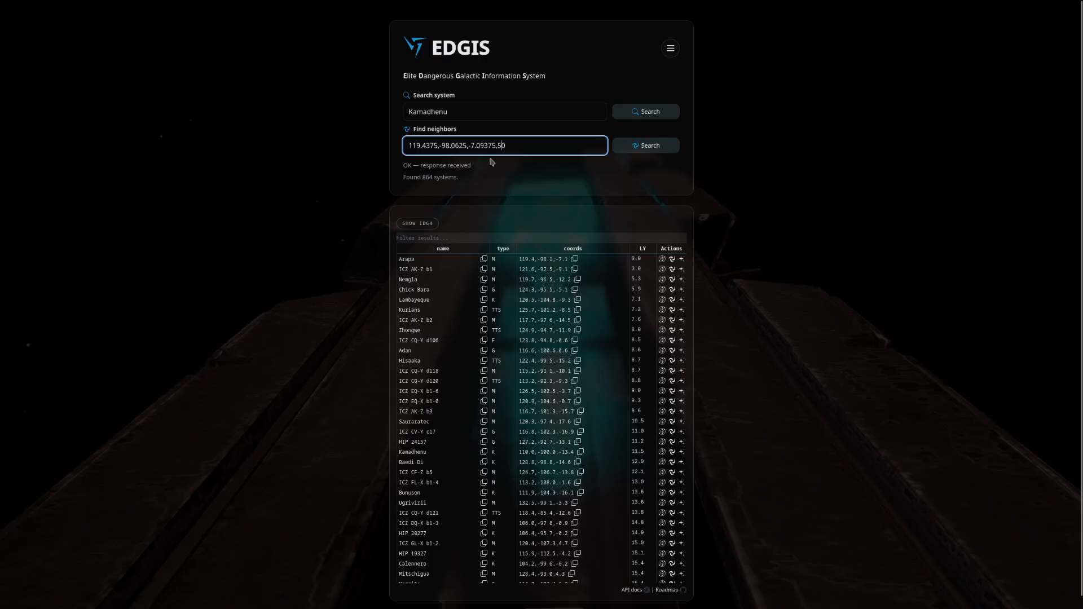
pyautogui.press('Backspace')
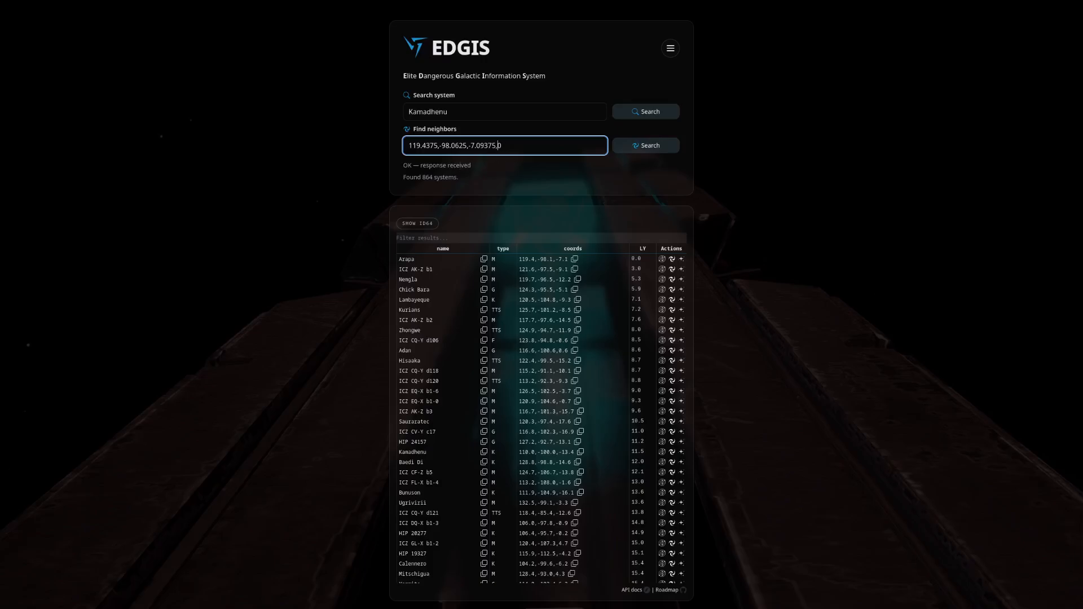
pyautogui.write('100')
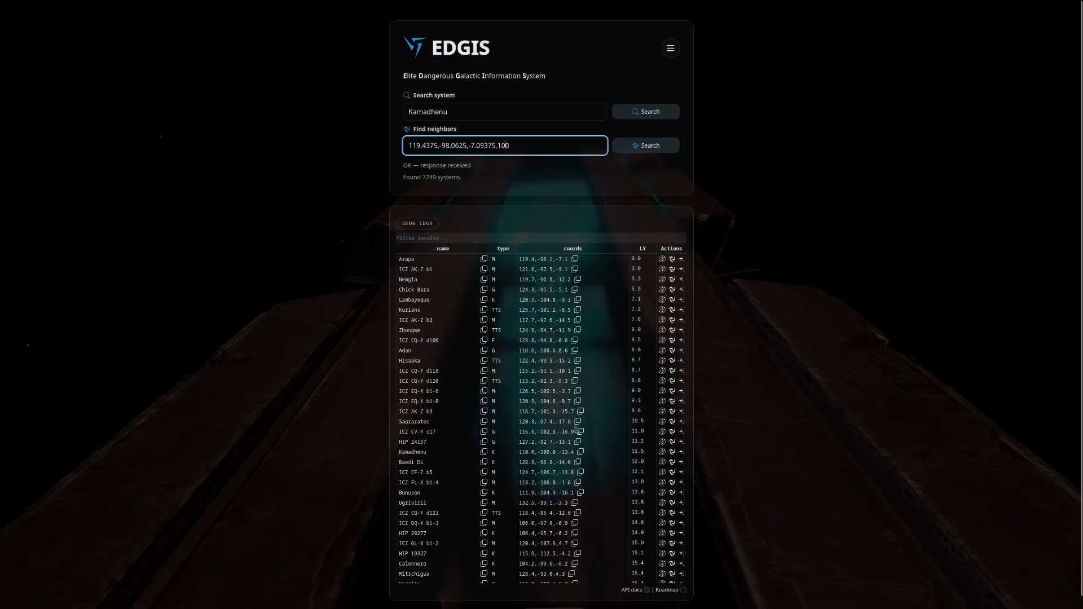
pyautogui.scroll(-3)
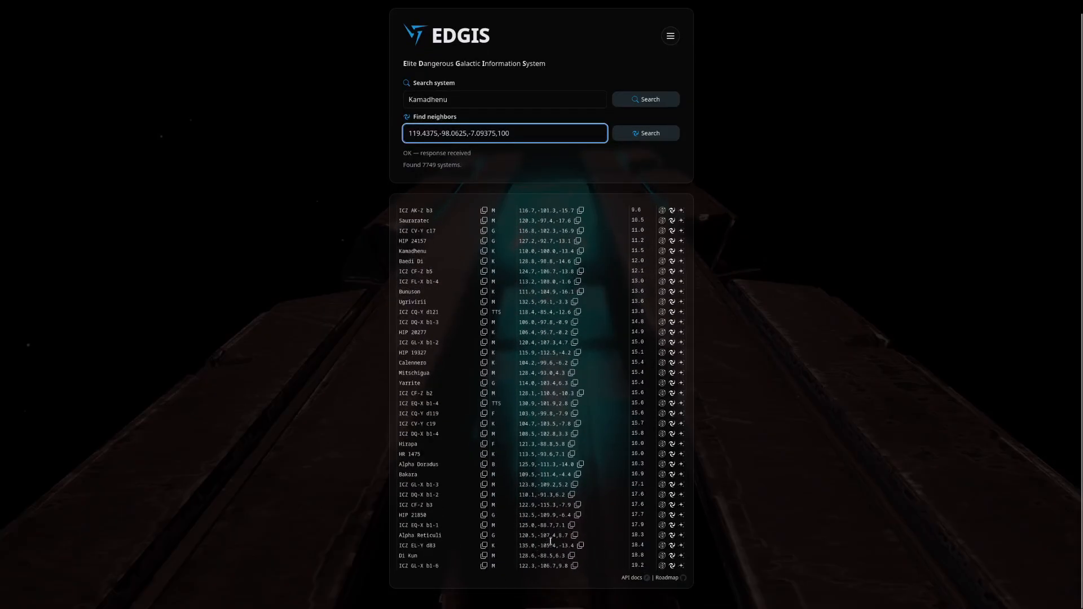
pyautogui.scroll(3)
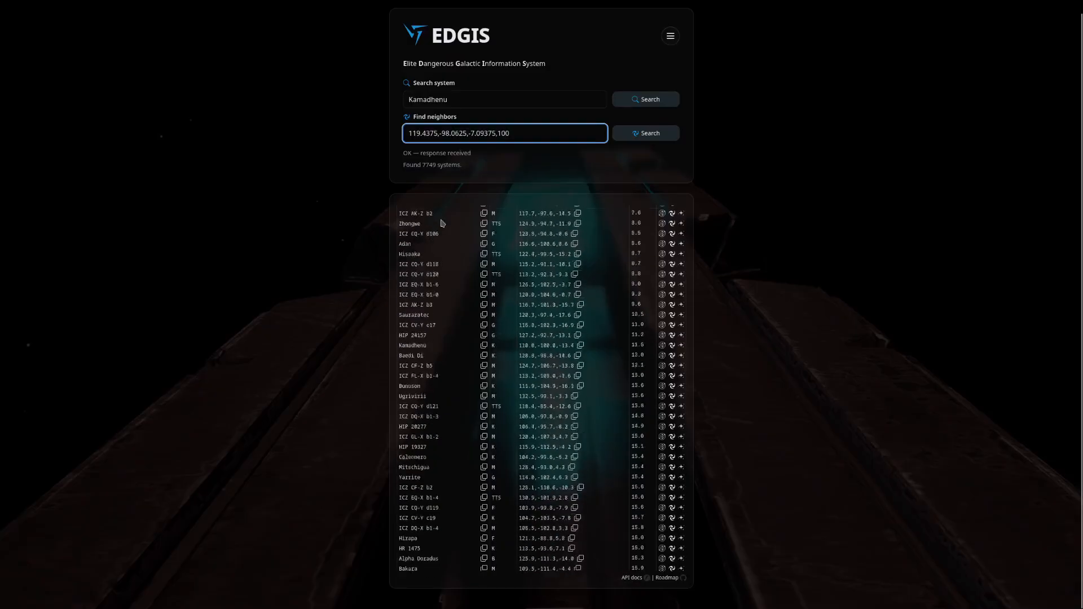
pyautogui.click(644, 133)
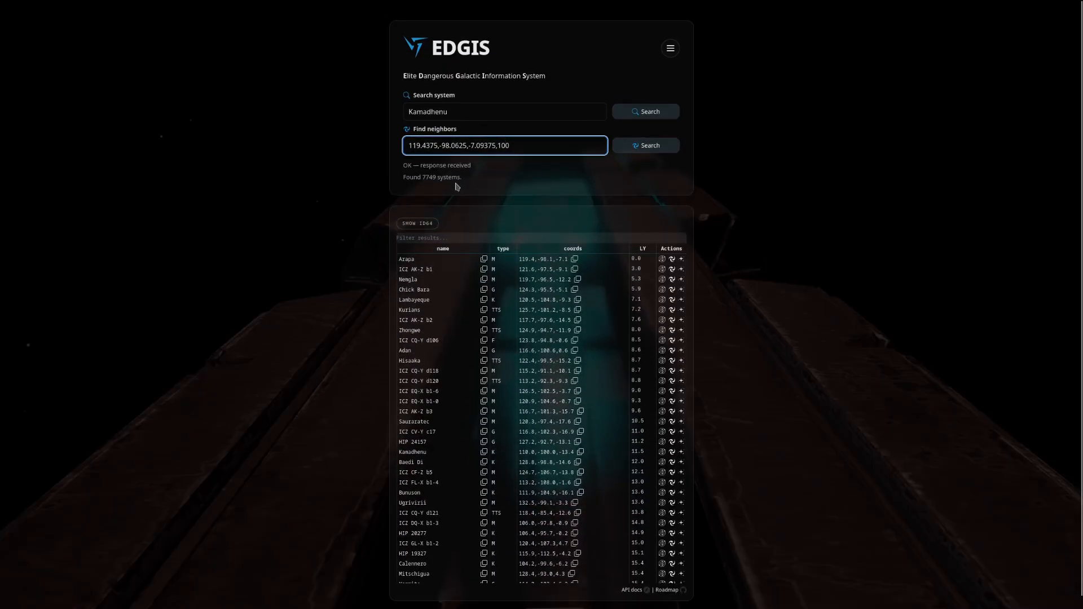
pyautogui.moveTo(539, 214)
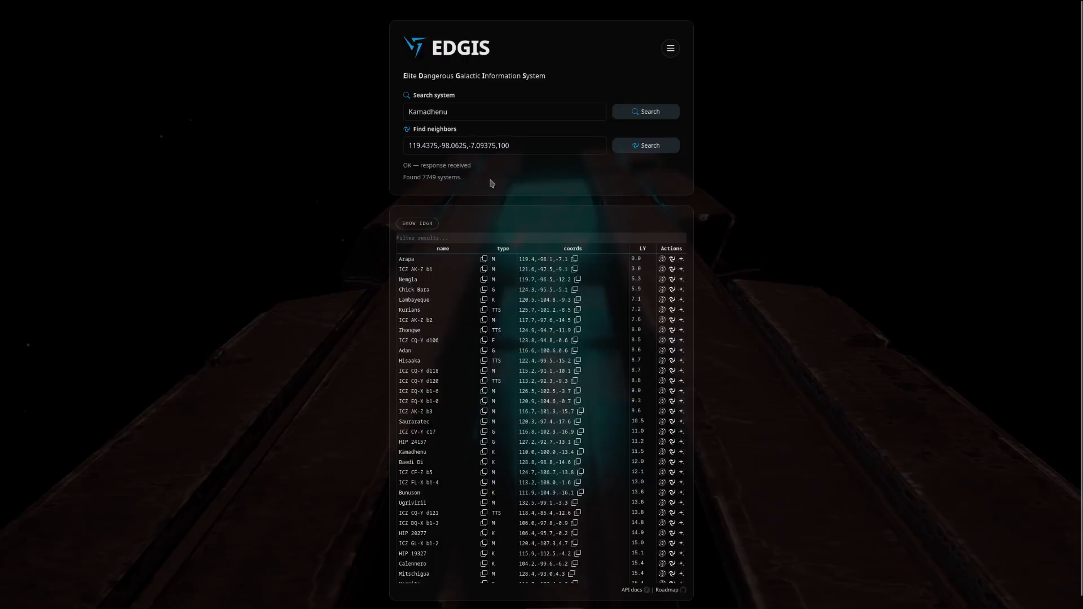
pyautogui.moveTo(580, 192)
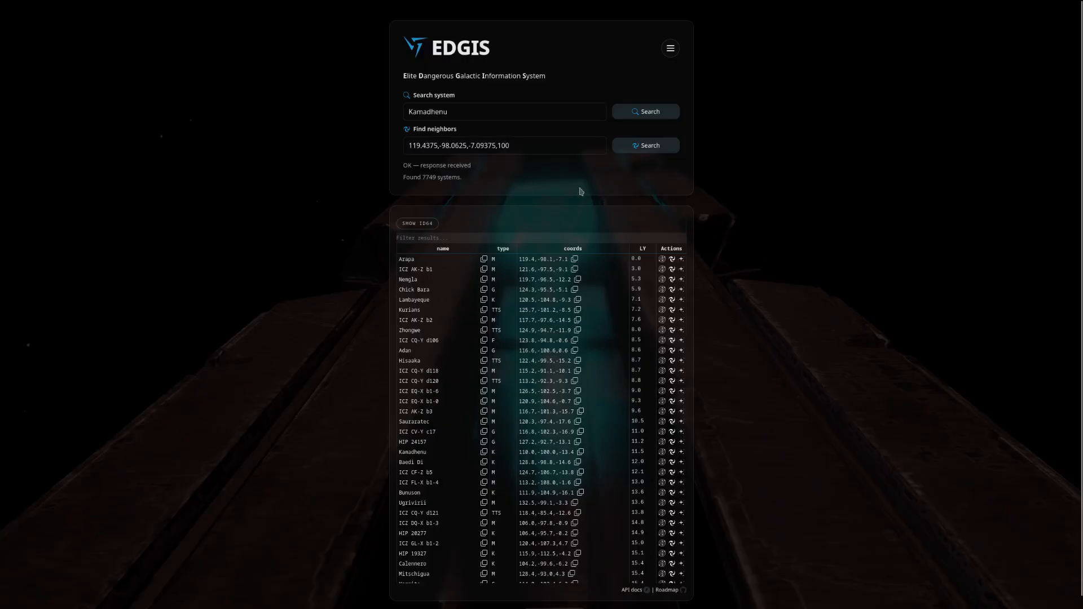
pyautogui.moveTo(503, 370)
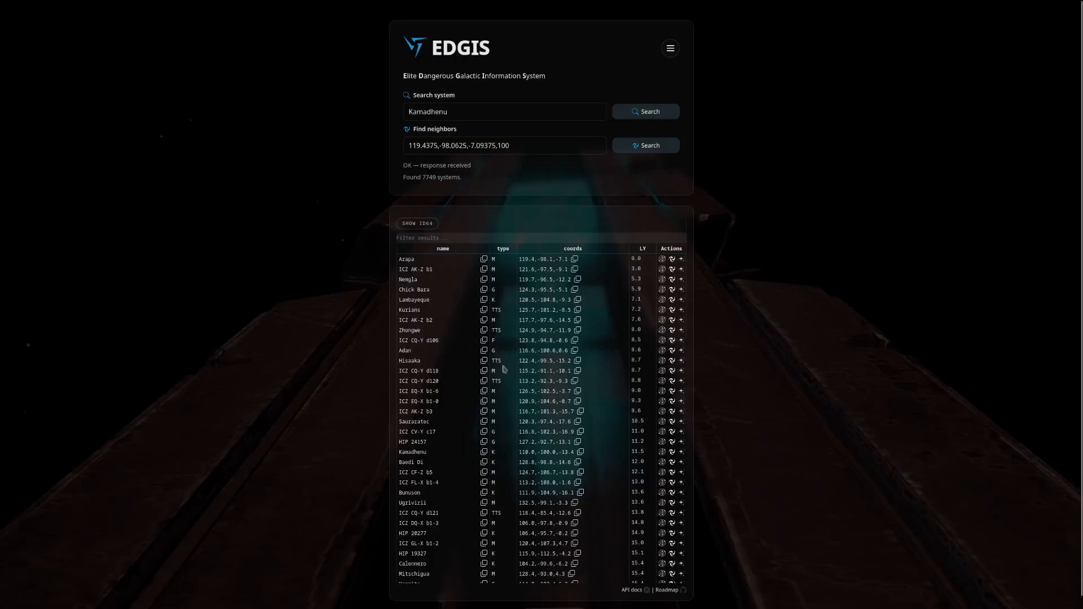
pyautogui.moveTo(458, 280)
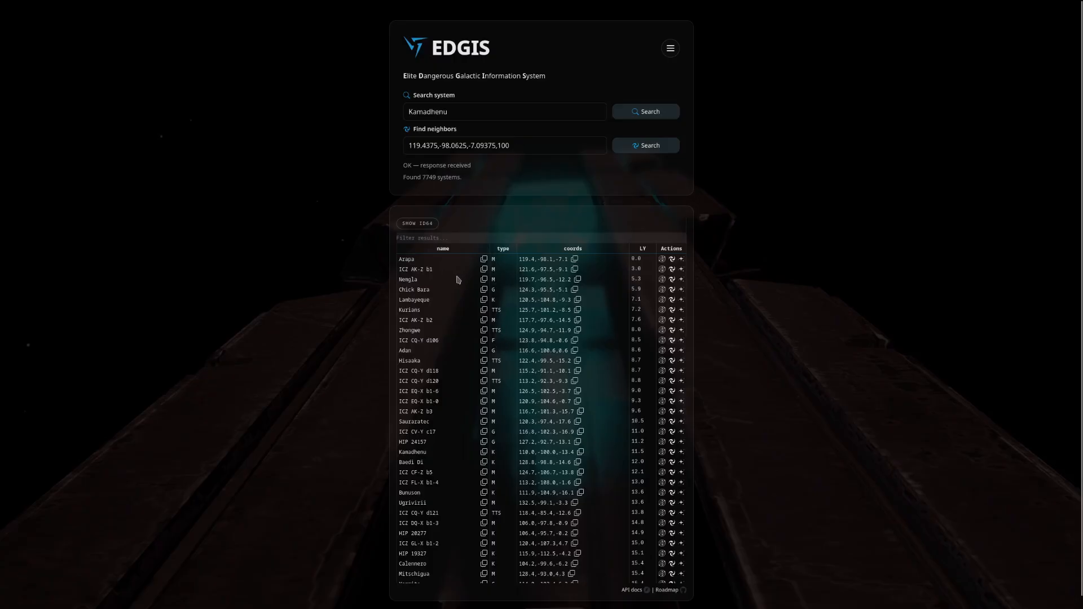
# Look up the system Arapa to show its M (Red dwarf) star and coordinates.
pyautogui.click(484, 259)
pyautogui.write('Ka')
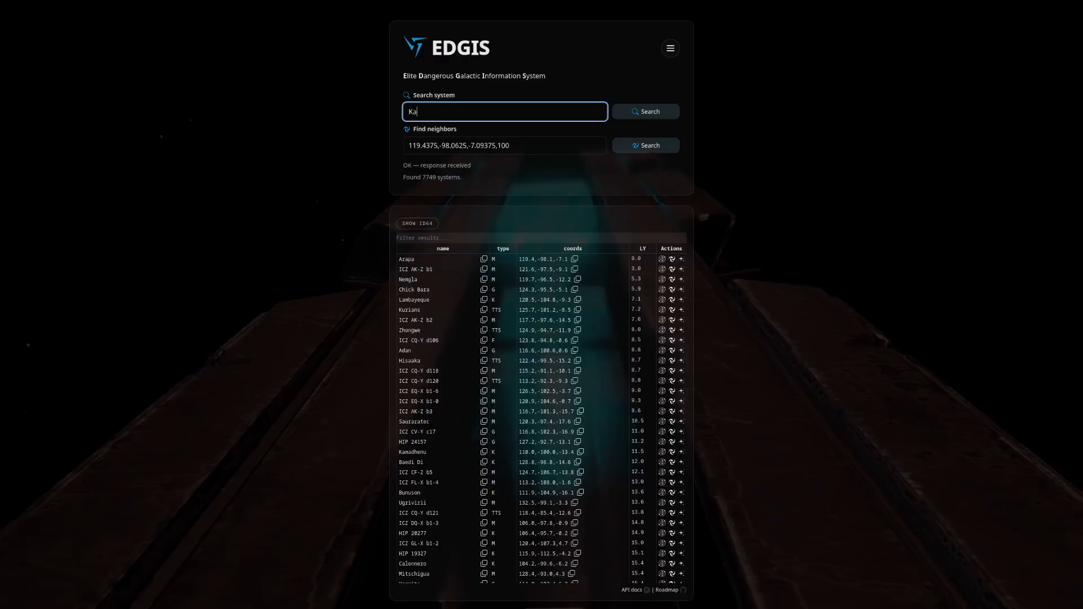
pyautogui.write('Arapa')
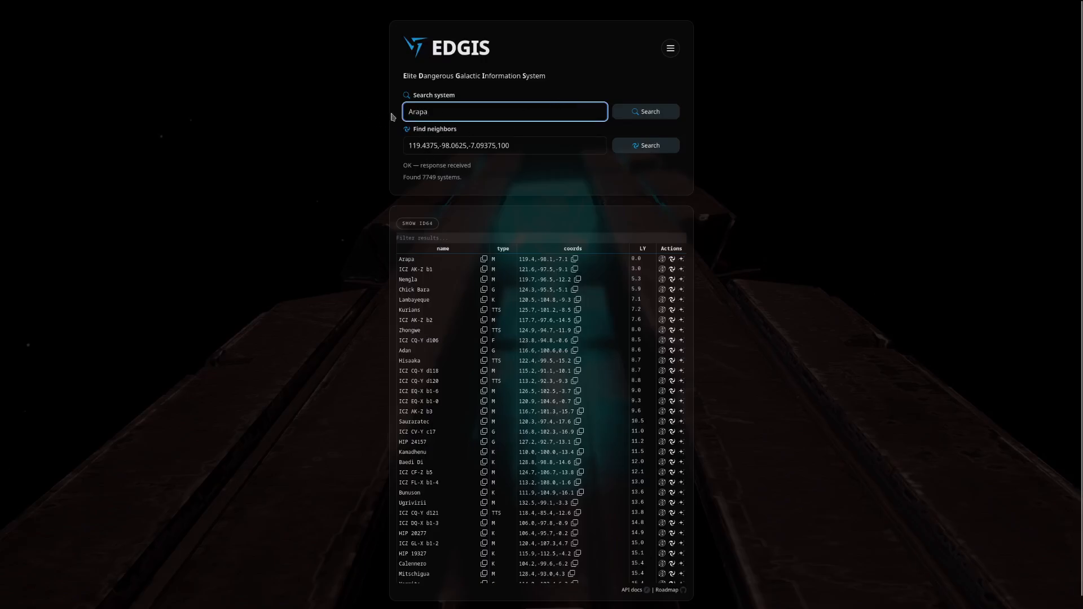
pyautogui.click(709, 129)
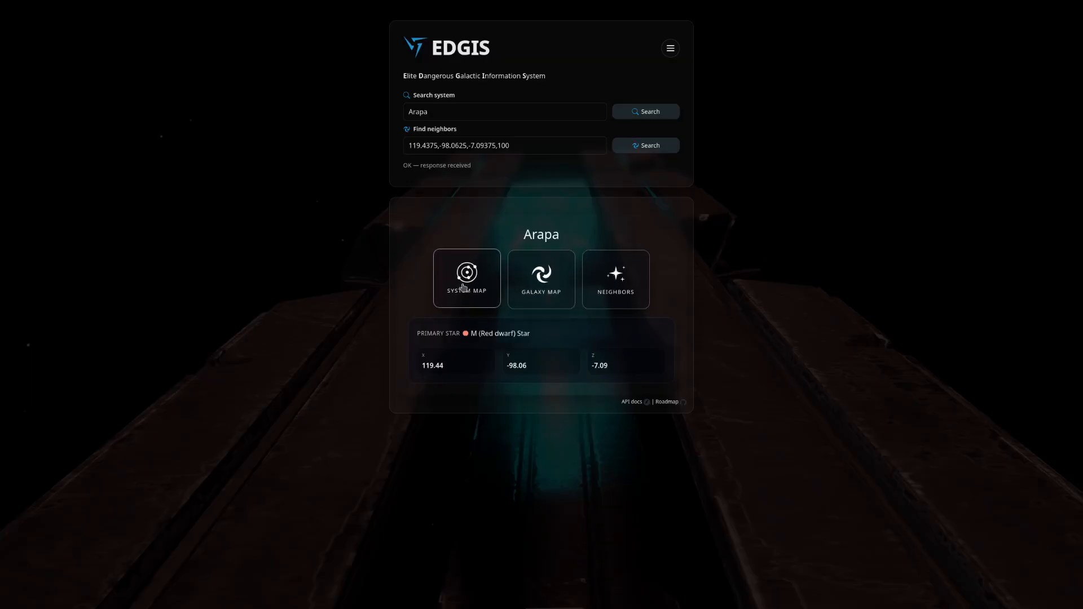
# View Arapa's system map and inspect details of its star and the planet Arapa 1.
pyautogui.click(466, 279)
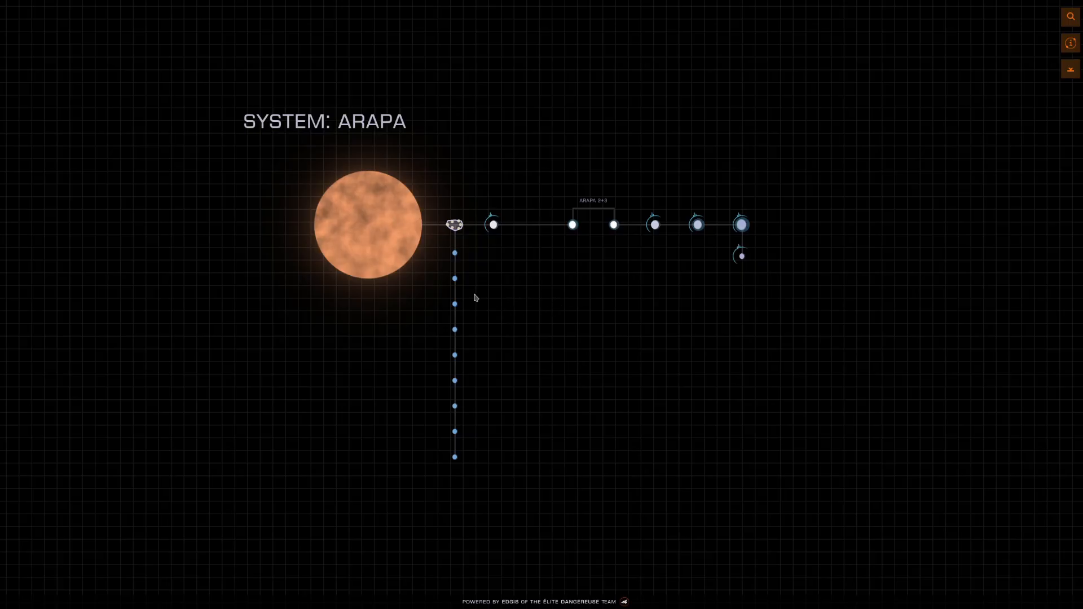
pyautogui.moveTo(451, 454)
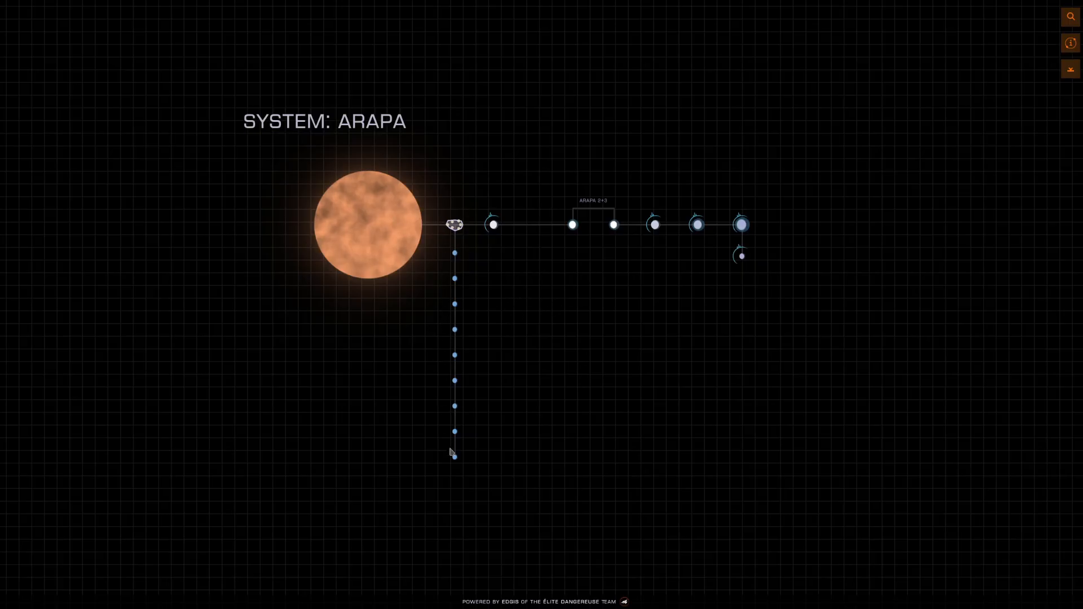
pyautogui.moveTo(454, 228)
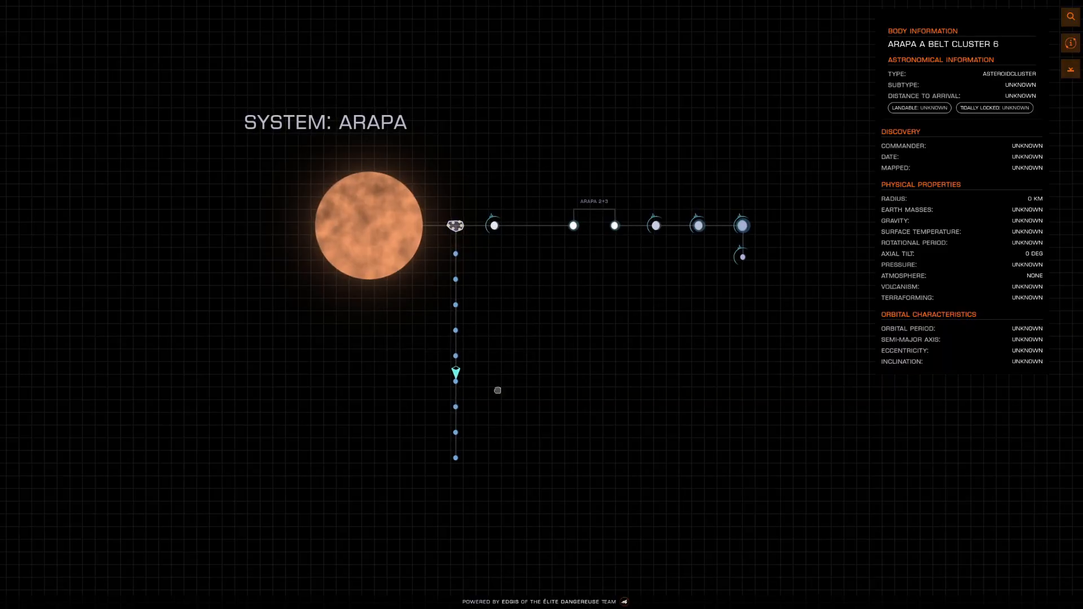
pyautogui.moveTo(460, 210)
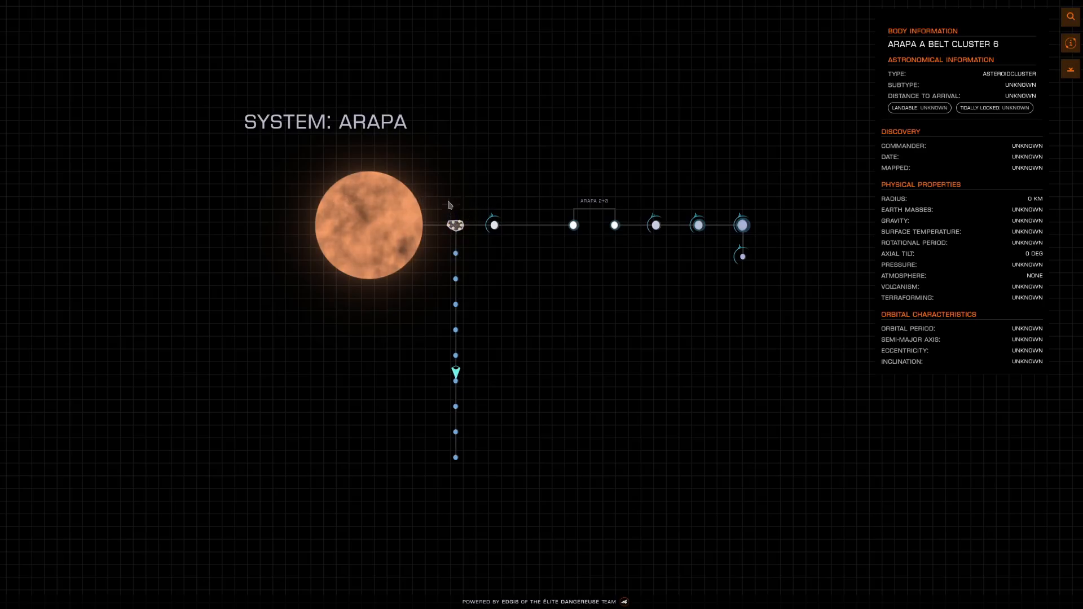
pyautogui.moveTo(455, 459)
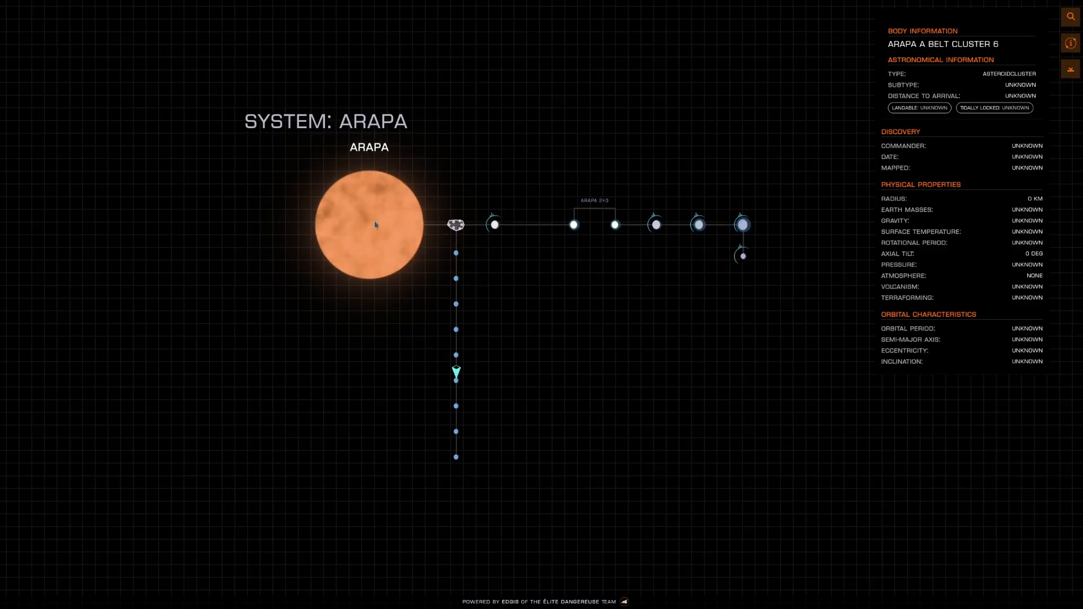
pyautogui.click(370, 225)
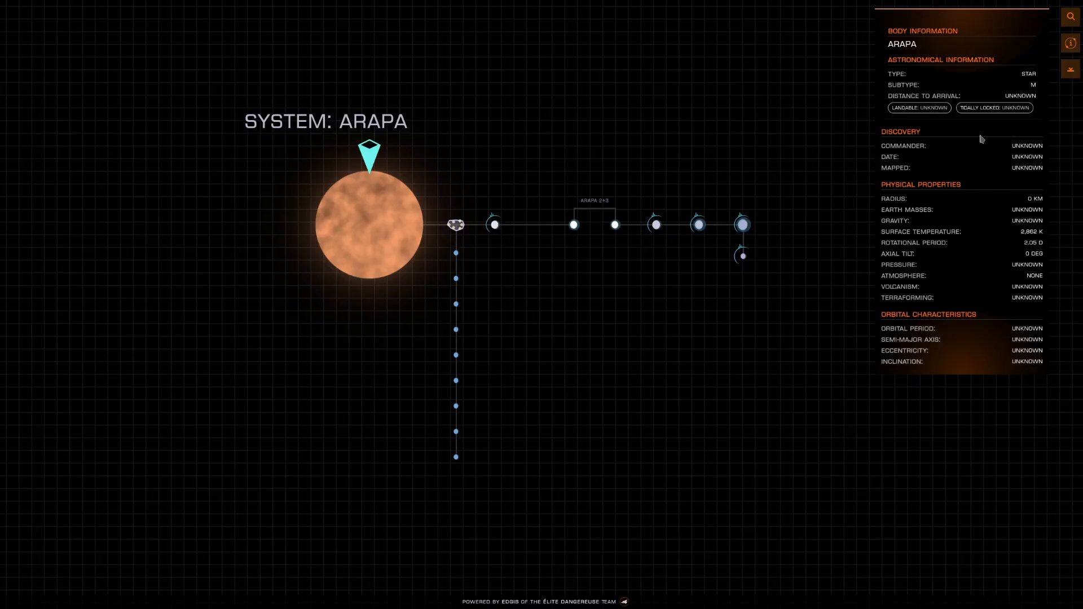
pyautogui.moveTo(1013, 294)
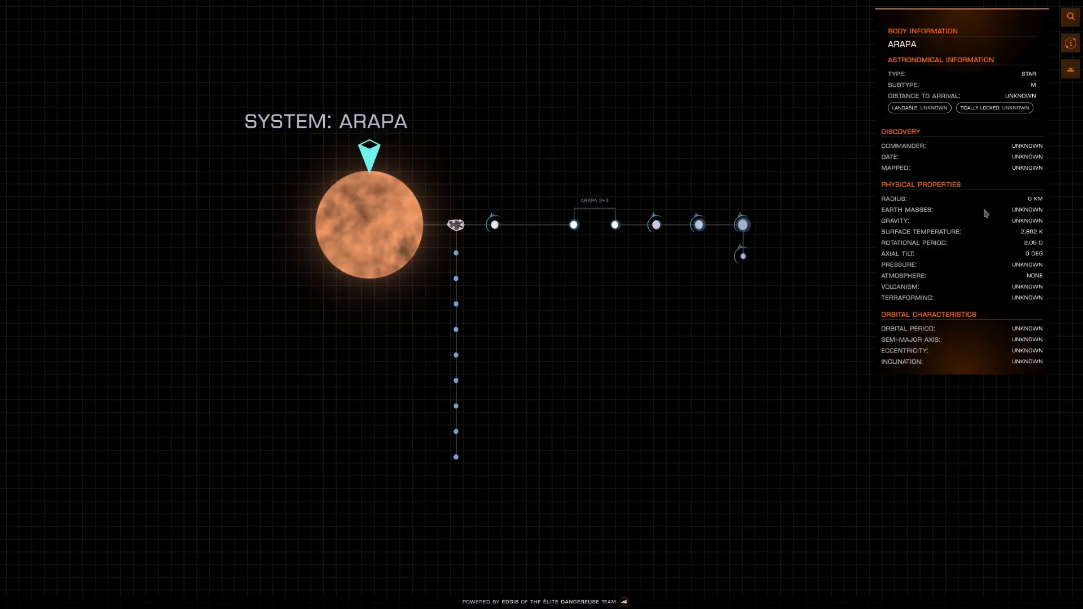
pyautogui.click(493, 223)
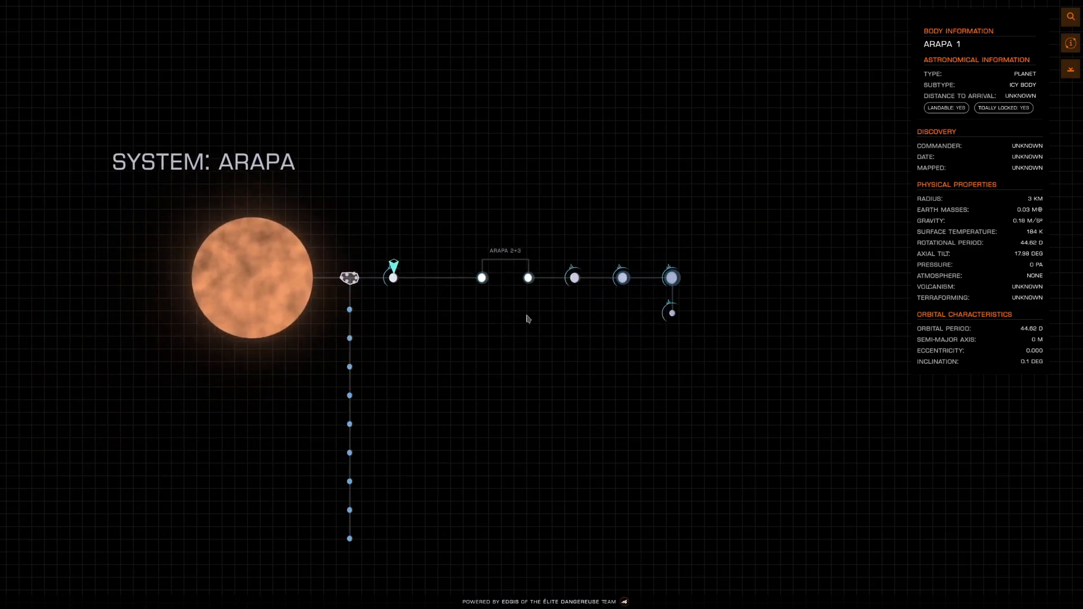
pyautogui.click(1070, 43)
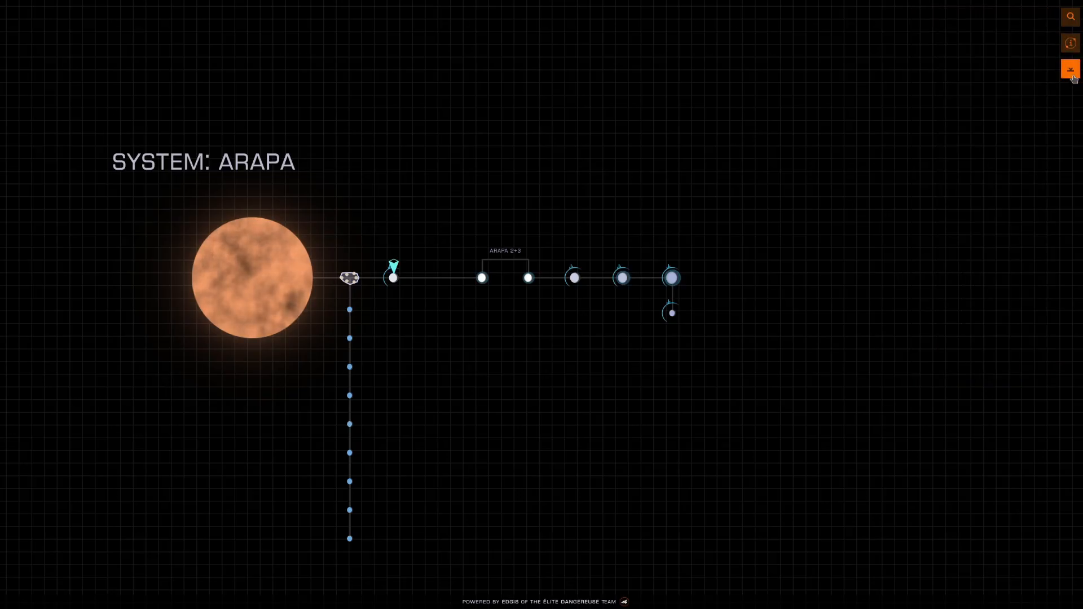
# Switch the system map from Arapa to Lave, then start replacing it with Cubeo.
pyautogui.click(1069, 16)
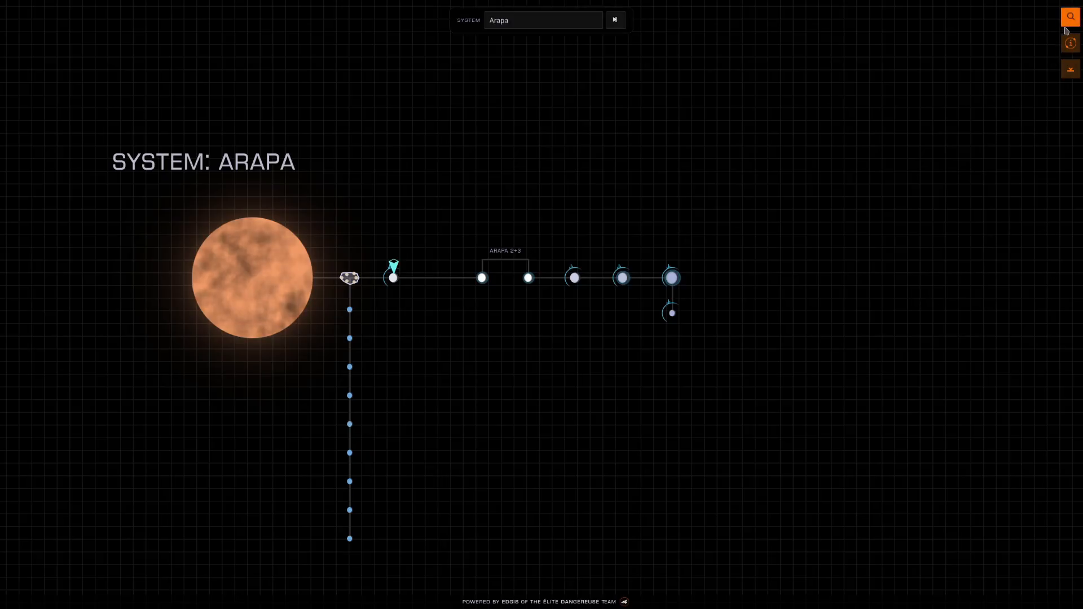
pyautogui.click(543, 19)
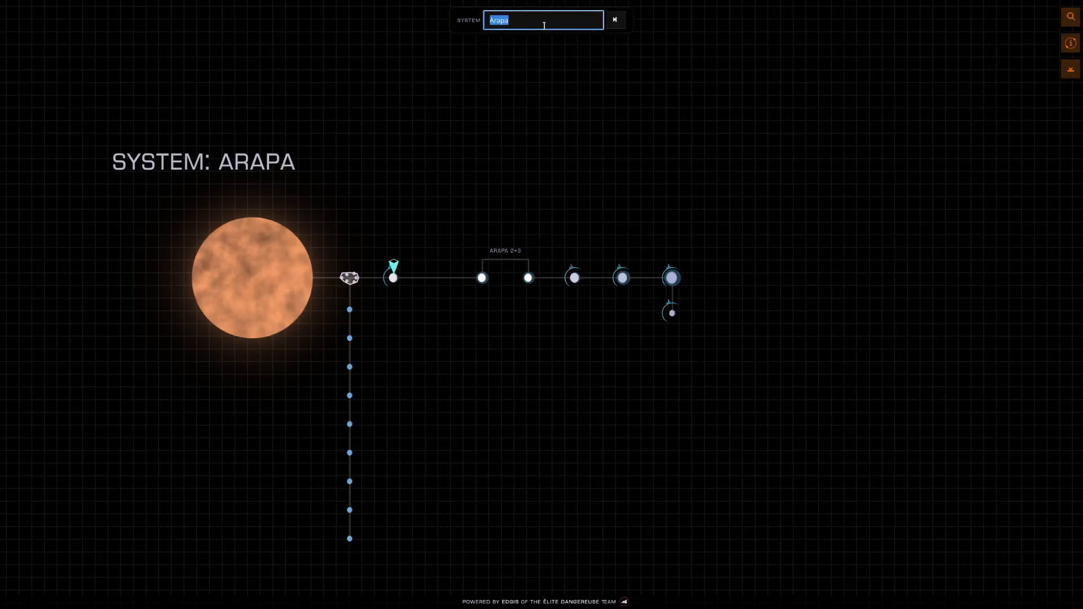
pyautogui.write('Lave')
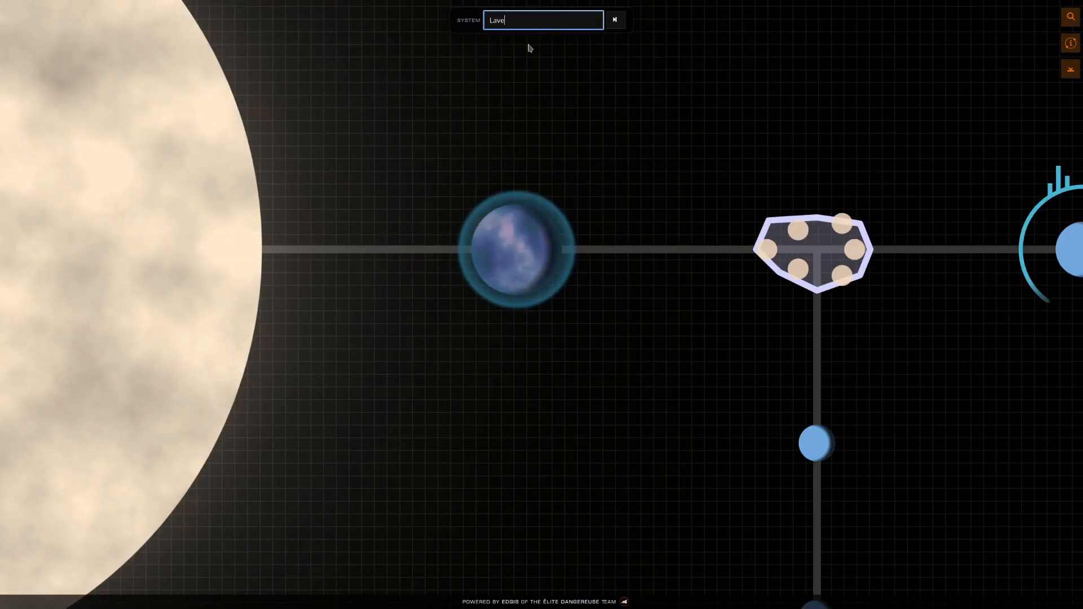
pyautogui.doubleClick(497, 19)
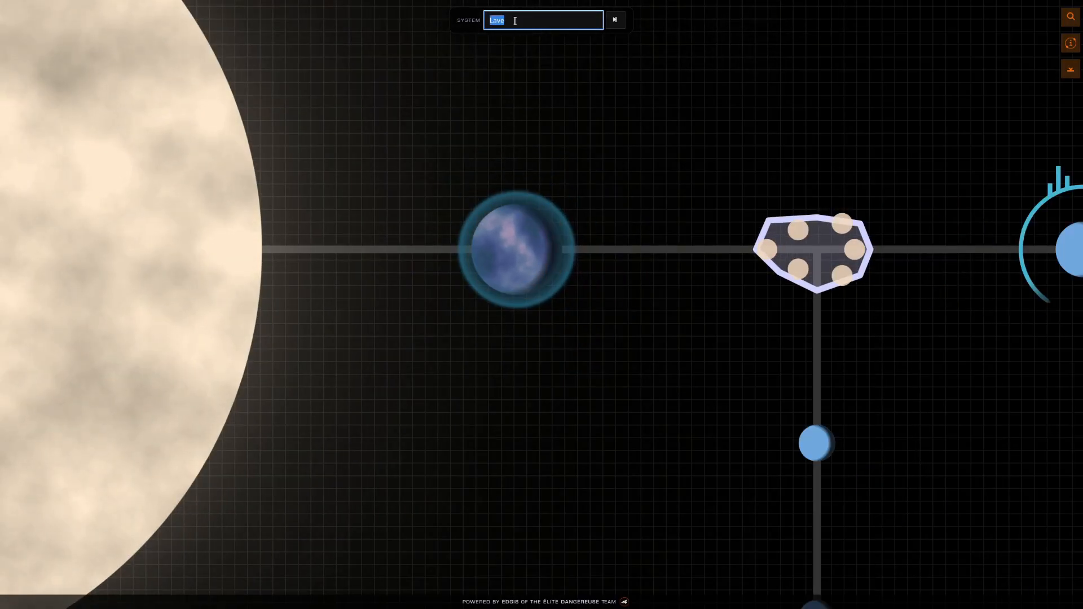
pyautogui.write('cubeo')
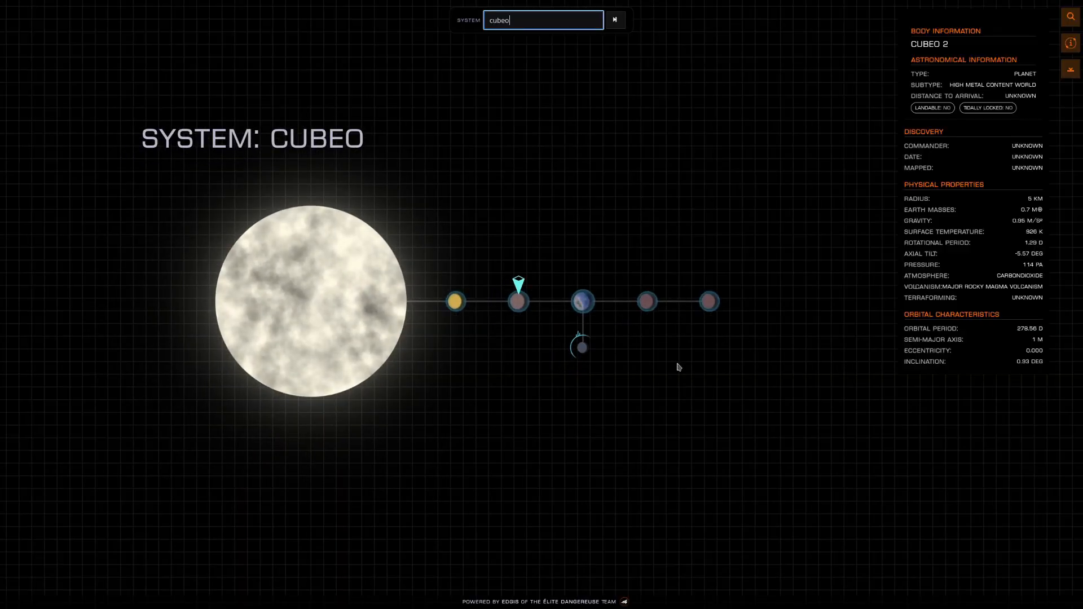
pyautogui.moveTo(620, 393)
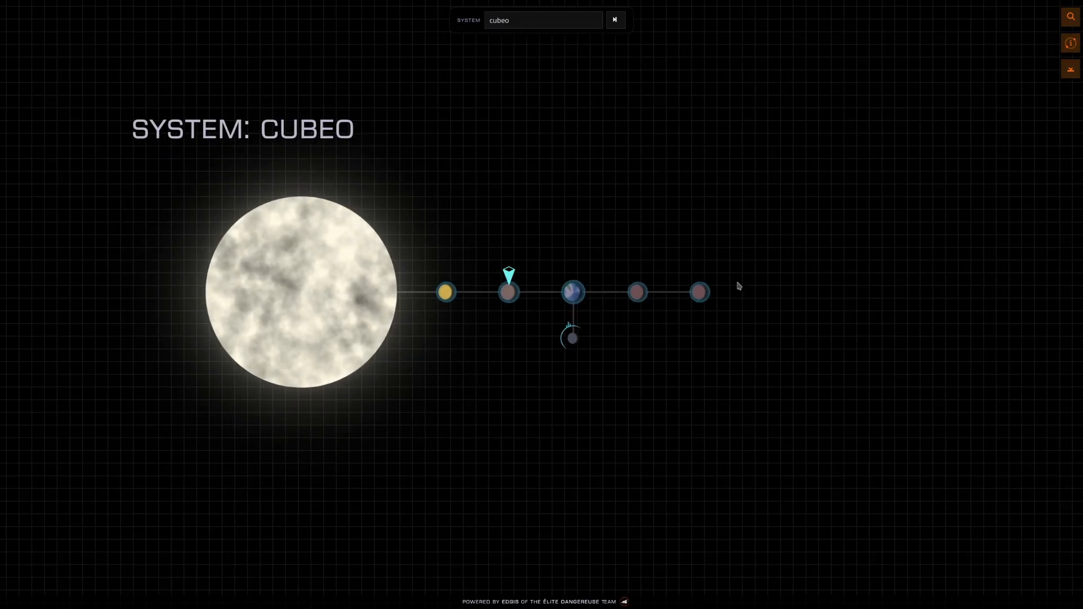
pyautogui.moveTo(552, 395)
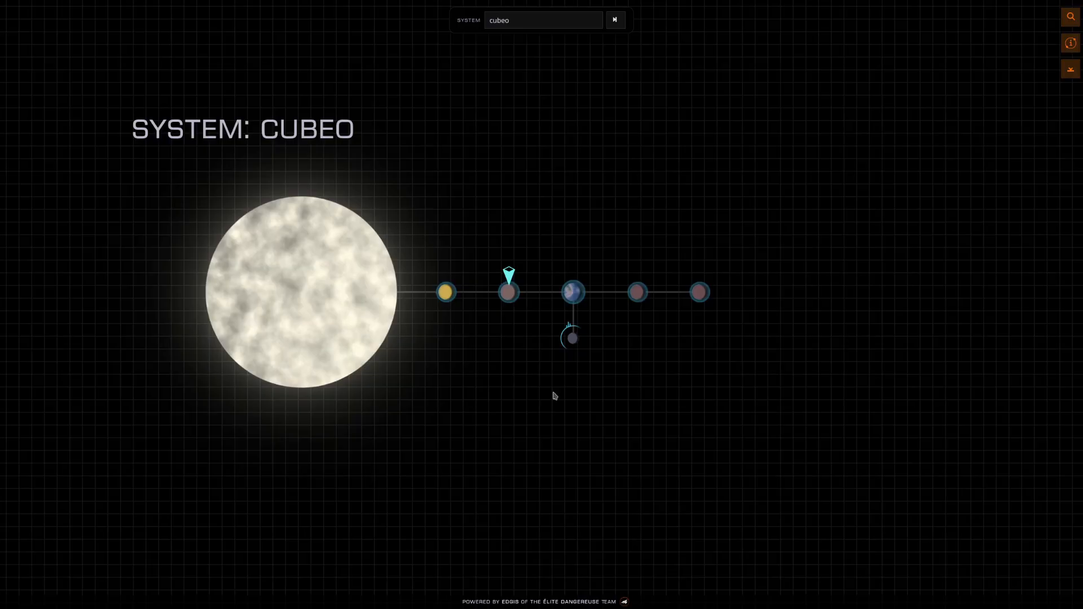
pyautogui.moveTo(555, 393)
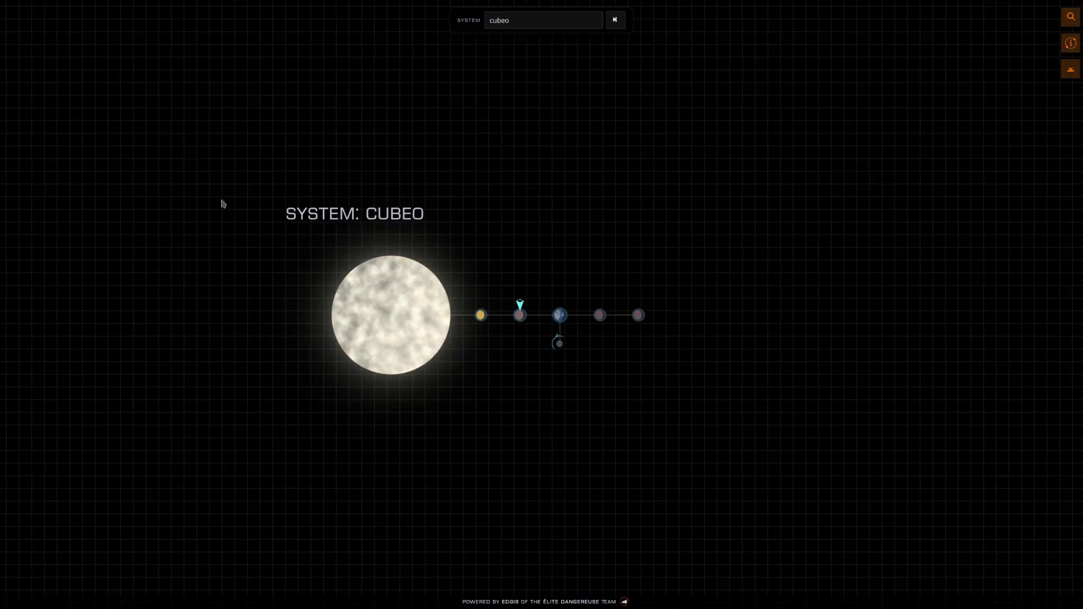
pyautogui.moveTo(694, 357)
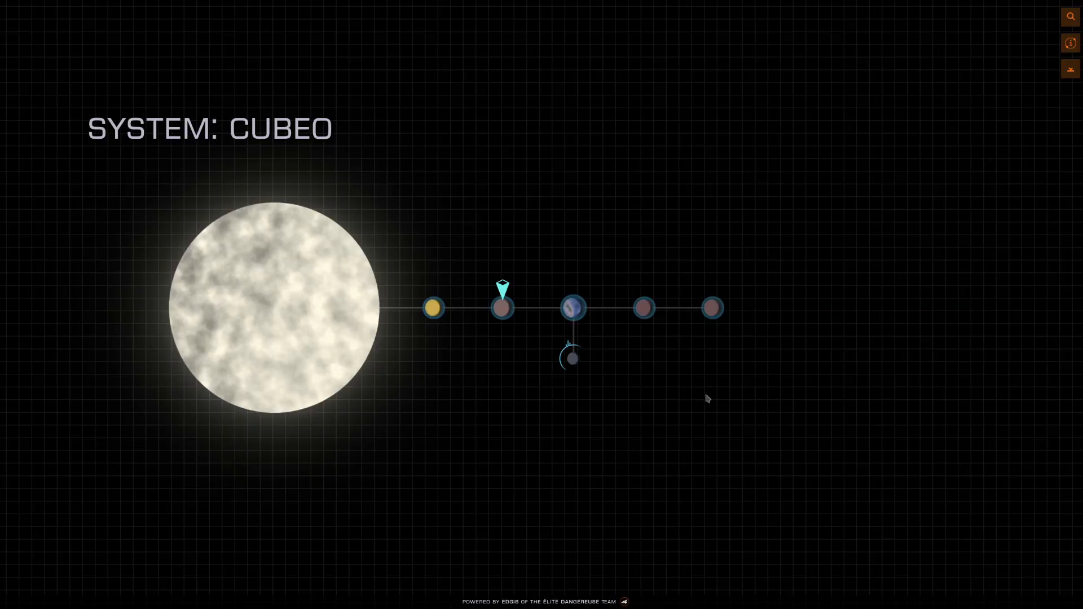
pyautogui.moveTo(656, 384)
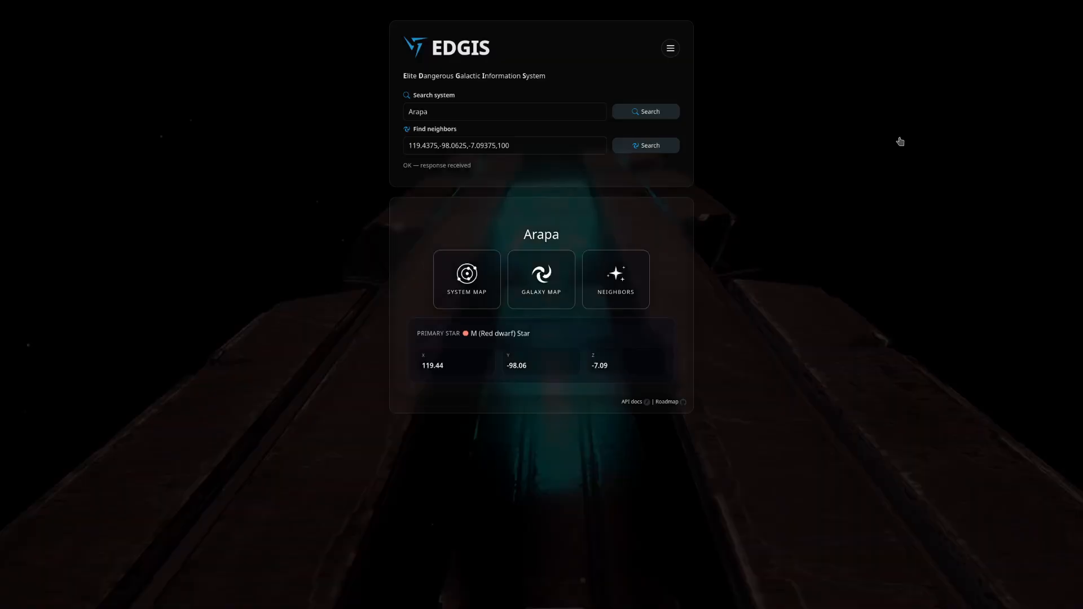
pyautogui.moveTo(784, 222)
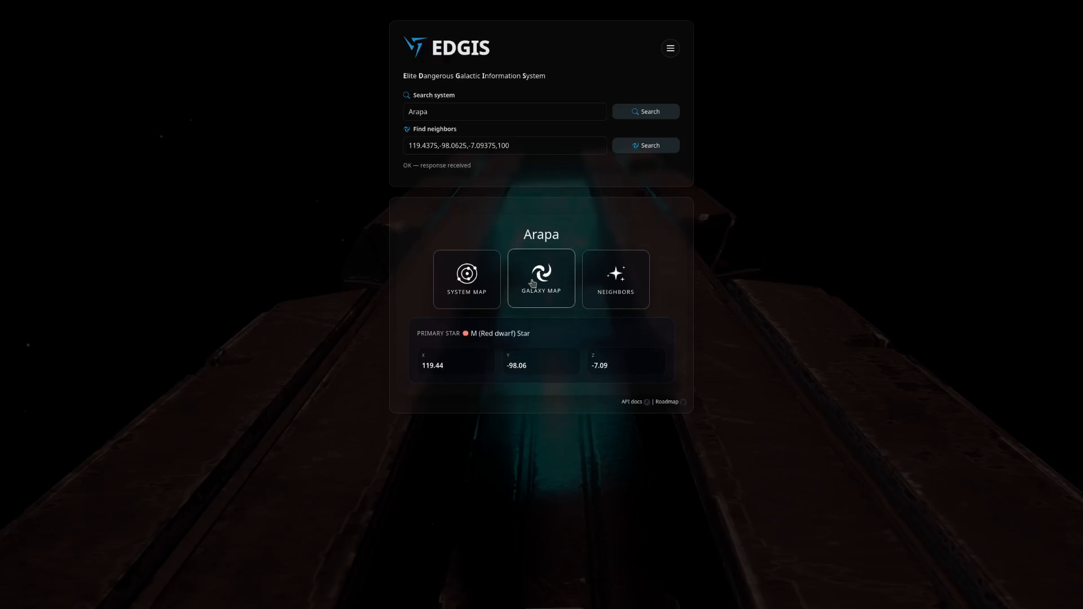
pyautogui.moveTo(543, 282)
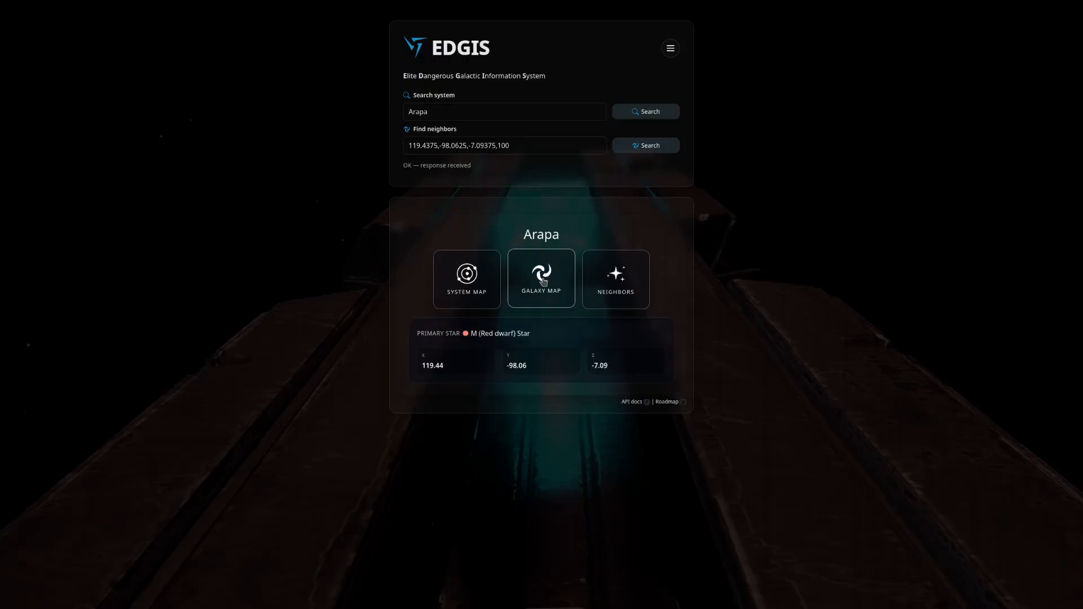
# Show the galaxy map around Arapa from its overview card.
pyautogui.click(540, 279)
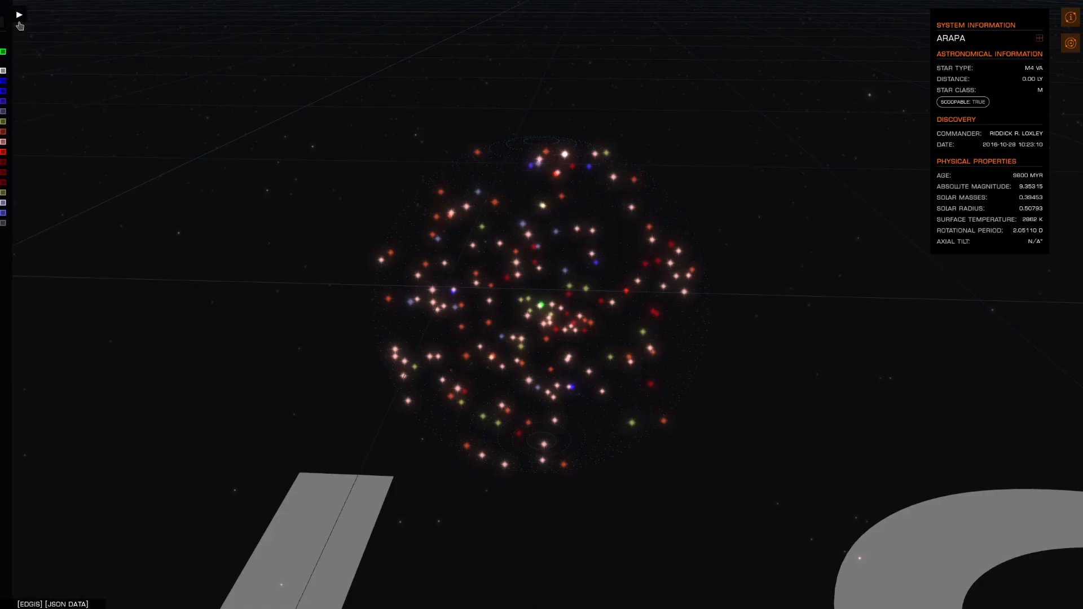
# Expand the legend listing Arapa's 170 neighbours by star type.
pyautogui.click(19, 15)
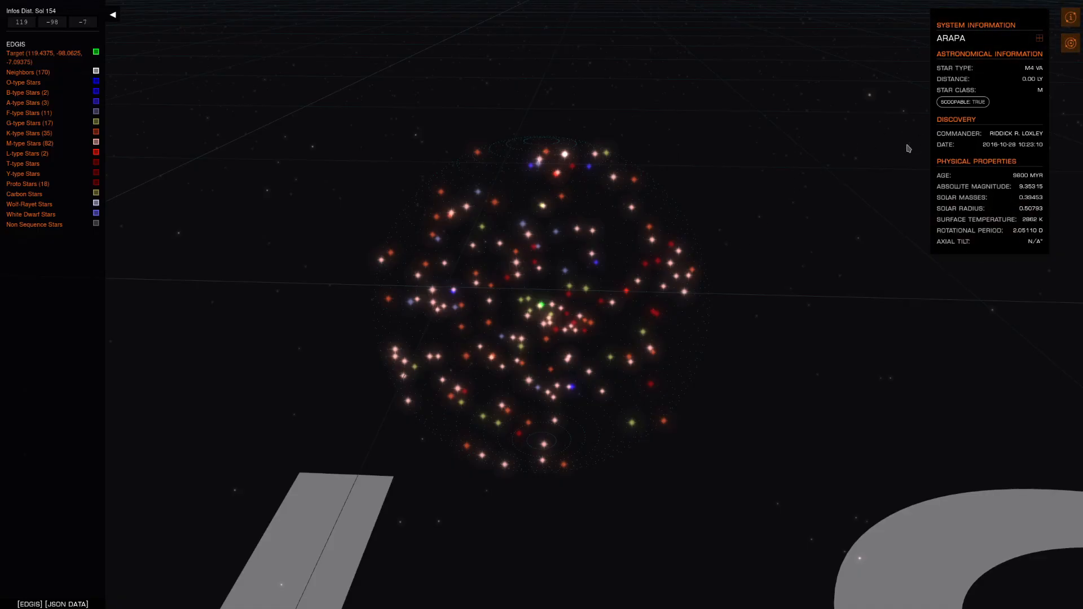
pyautogui.moveTo(683, 291)
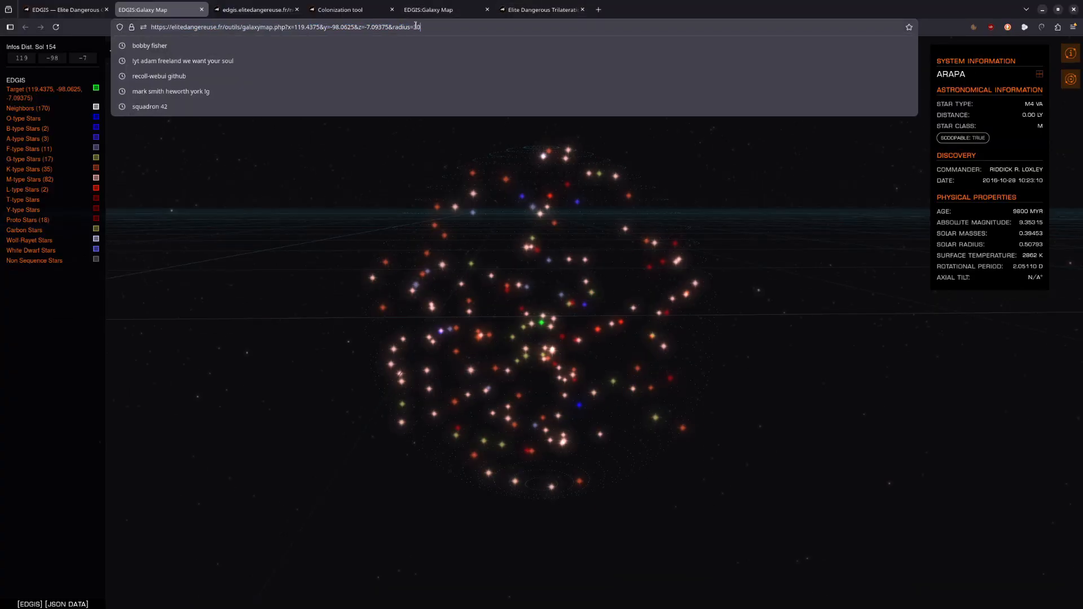
# Append a &mode=exper parameter to the galaxy map URL.
pyautogui.write('&mode')
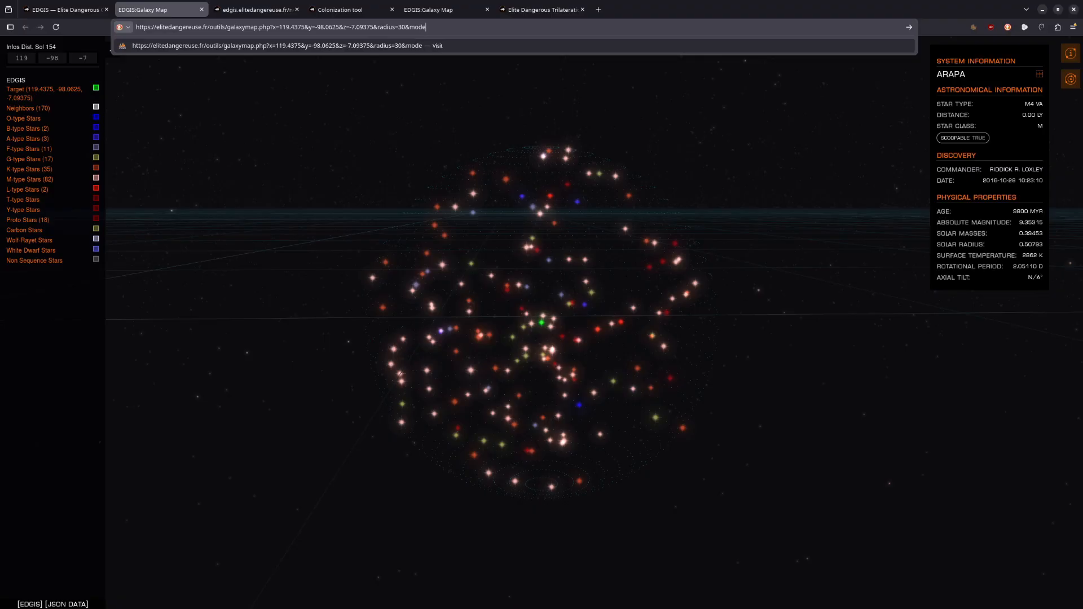
pyautogui.write('exper')
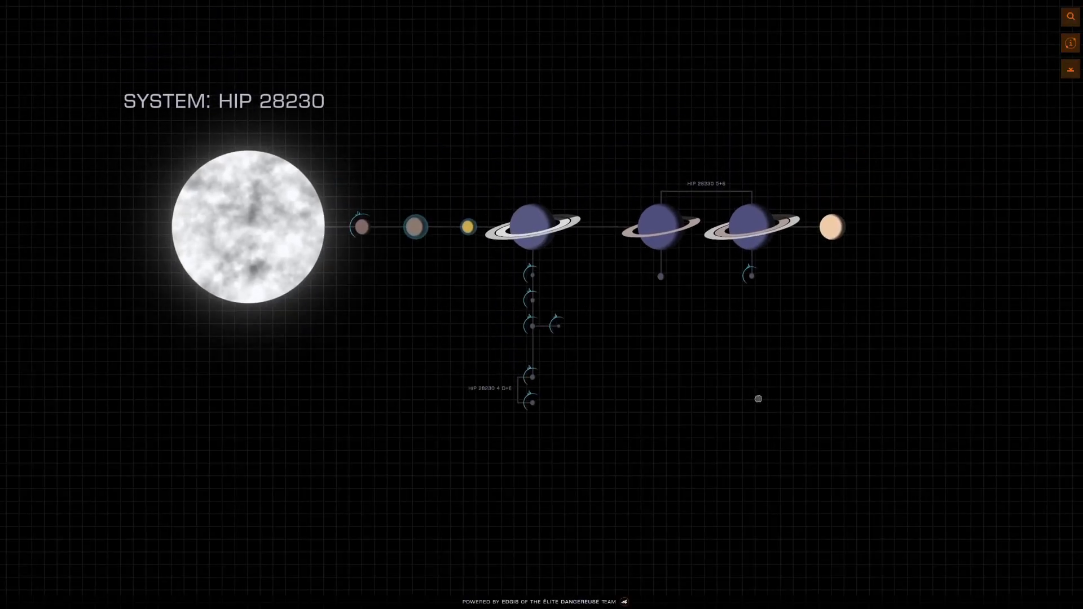
# Switch from the HIP 28230 system map to the Colonization tool tab showing The Dark Wheel's 3D map.
pyautogui.click(531, 224)
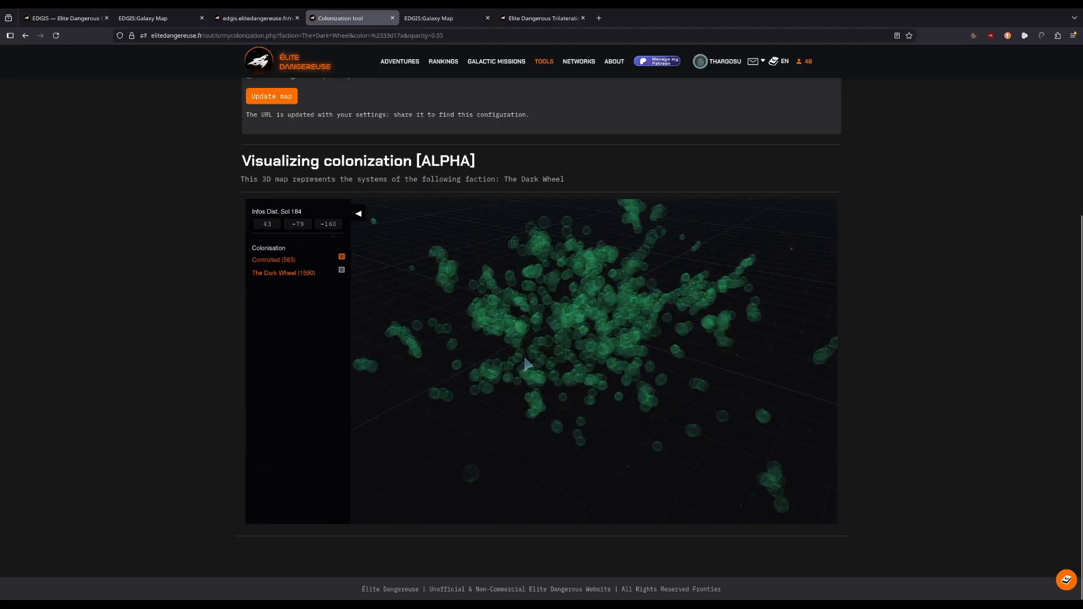
# Orbit the colonization 3D map around the dense colonised cluster and reveal the TOOLS menu.
pyautogui.moveTo(525, 364); pyautogui.dragTo(612, 356)
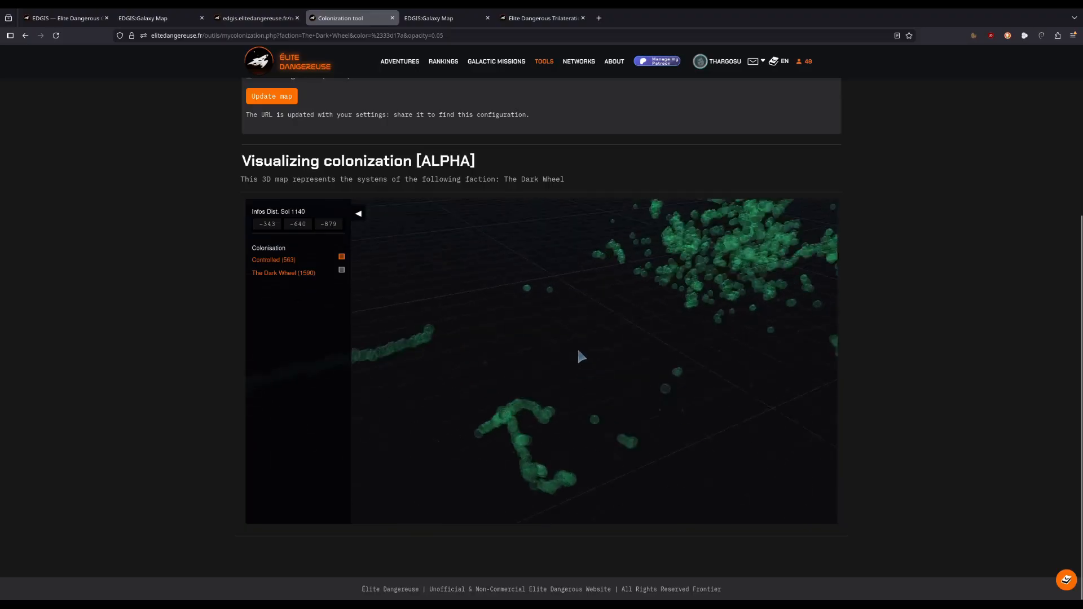
pyautogui.moveTo(580, 357); pyautogui.dragTo(610, 384)
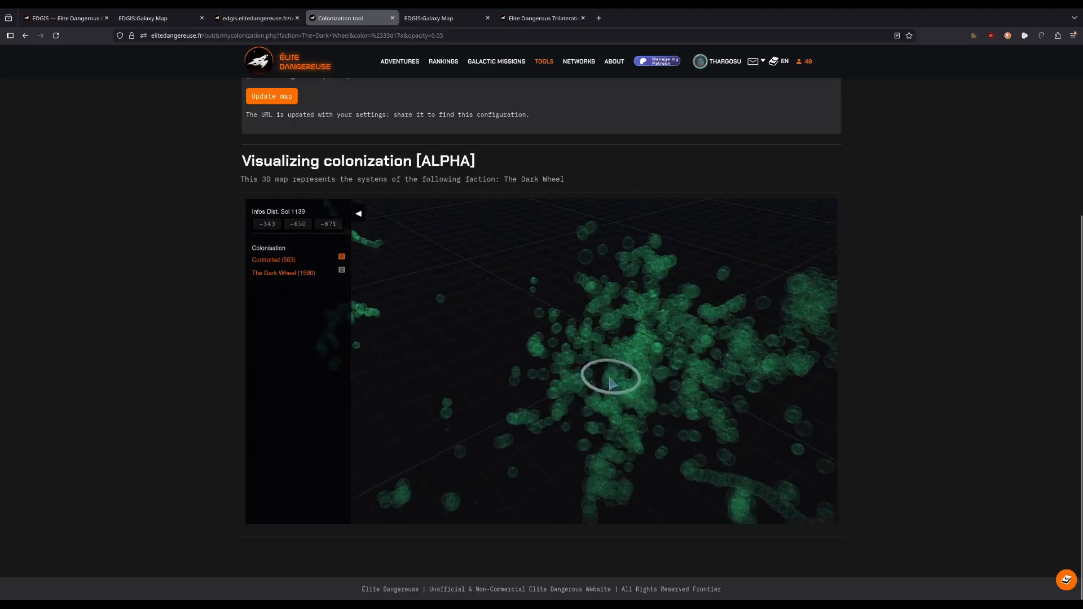
pyautogui.moveTo(610, 383); pyautogui.dragTo(553, 358)
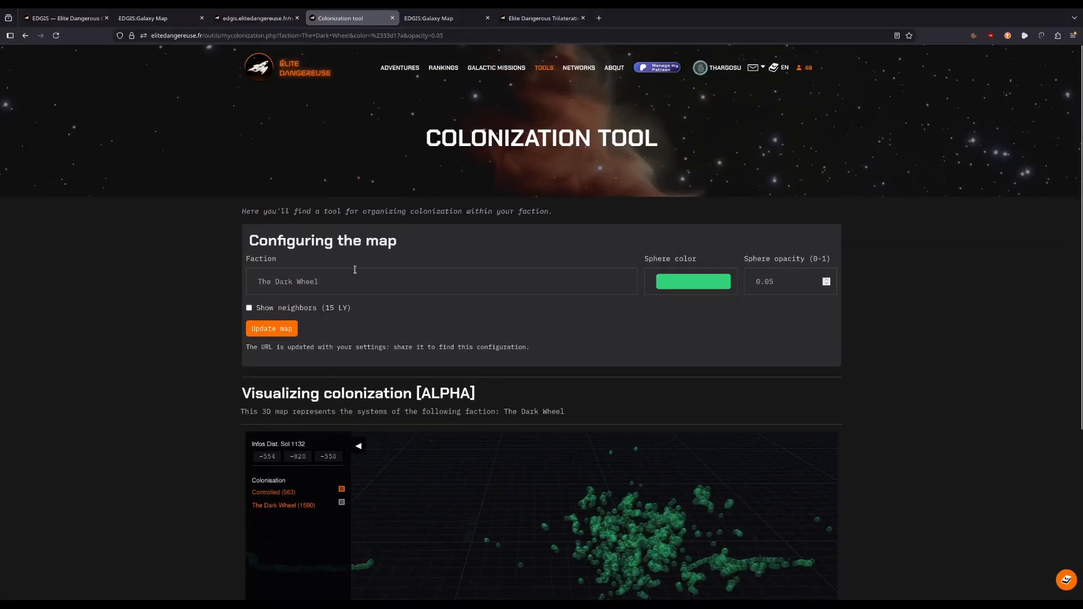
pyautogui.click(544, 68)
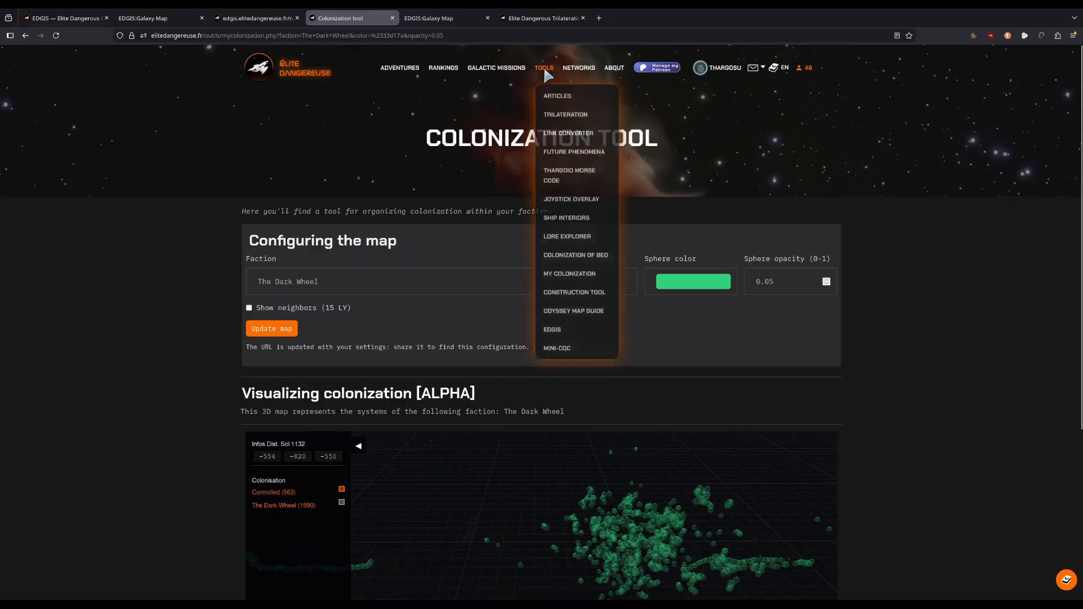
pyautogui.moveTo(566, 216)
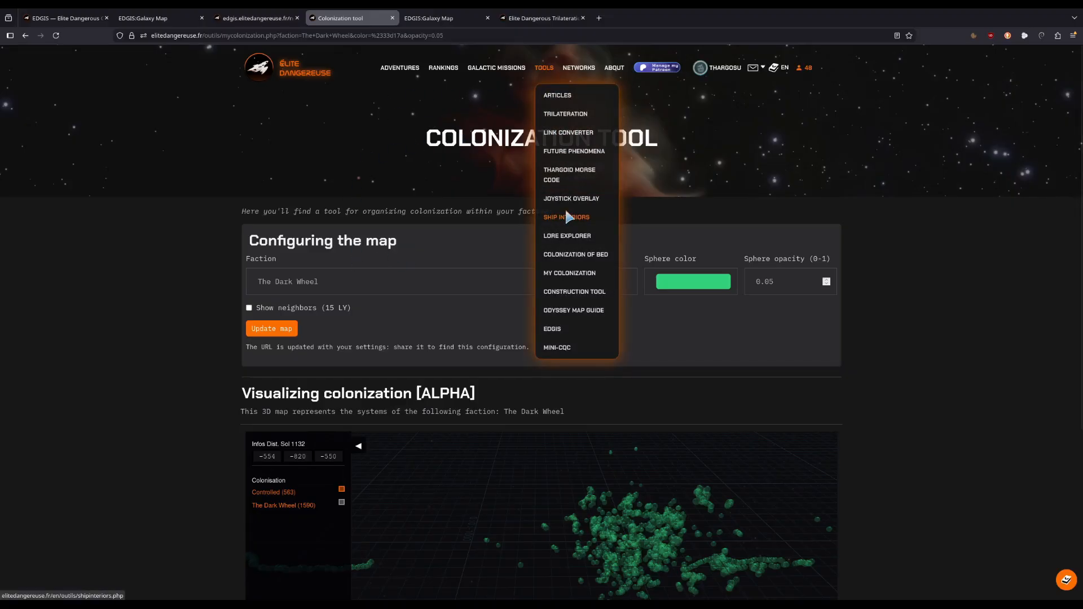
pyautogui.moveTo(569, 272)
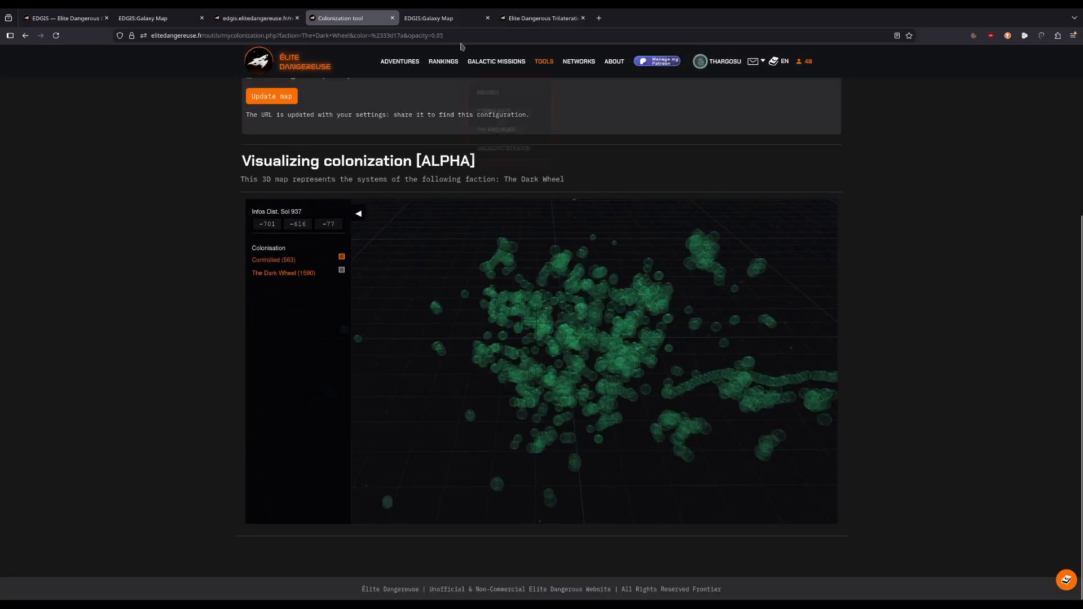
# View the localhost EDGIS Galaxy Map of My Faction's systems around Ross 248, tilt it, then return to the EDGIS search page.
pyautogui.click(428, 18)
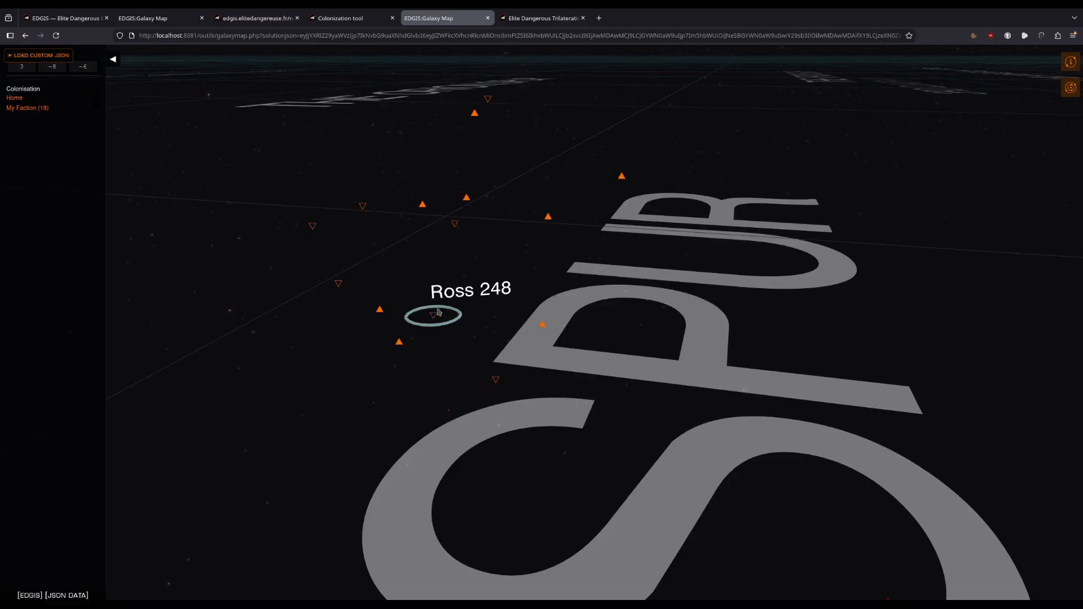
pyautogui.moveTo(438, 312); pyautogui.dragTo(491, 264)
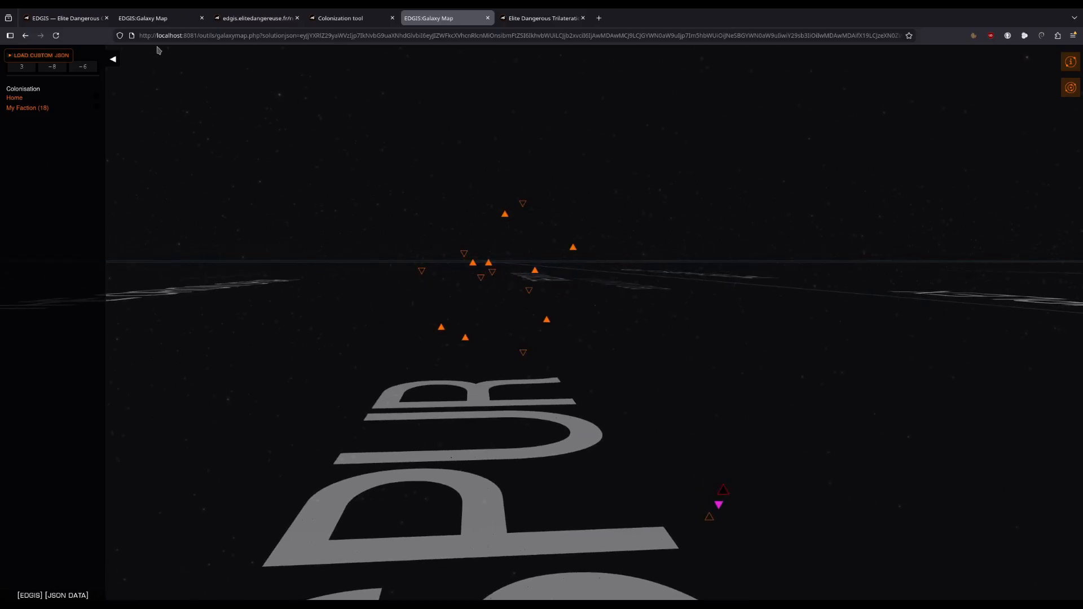
pyautogui.click(62, 17)
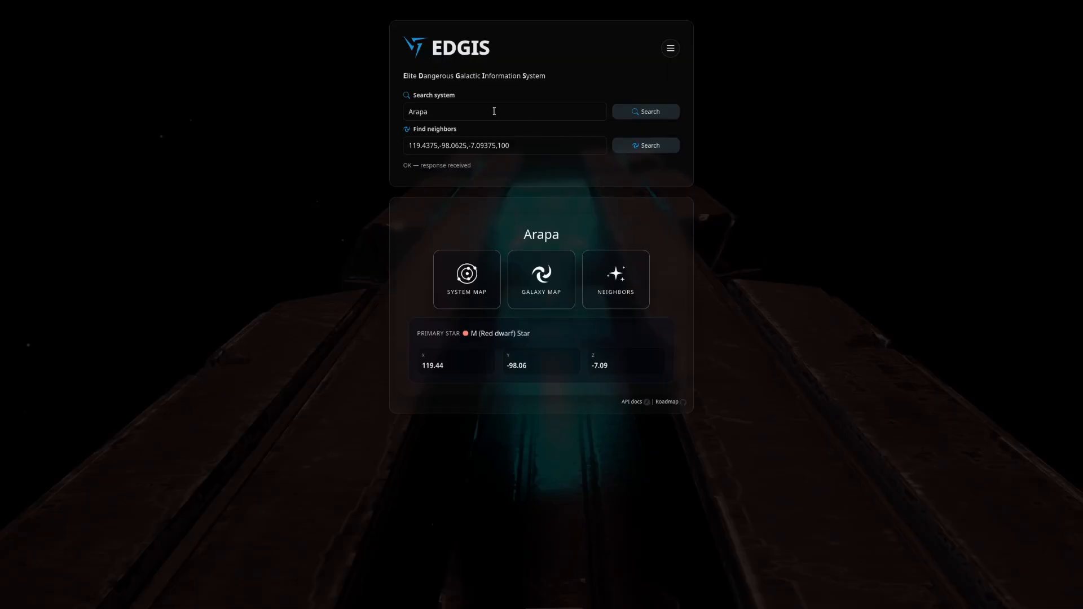
# Run a Find neighbors search around Cubeo, listing 162 nearby systems.
pyautogui.tripleClick(505, 145)
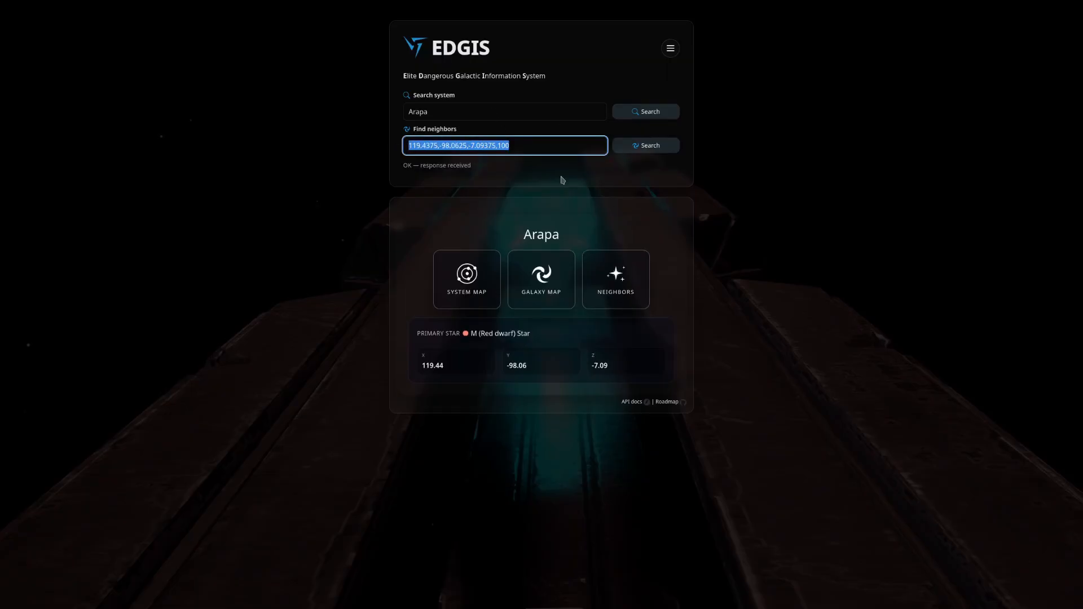
pyautogui.write('Cubeo')
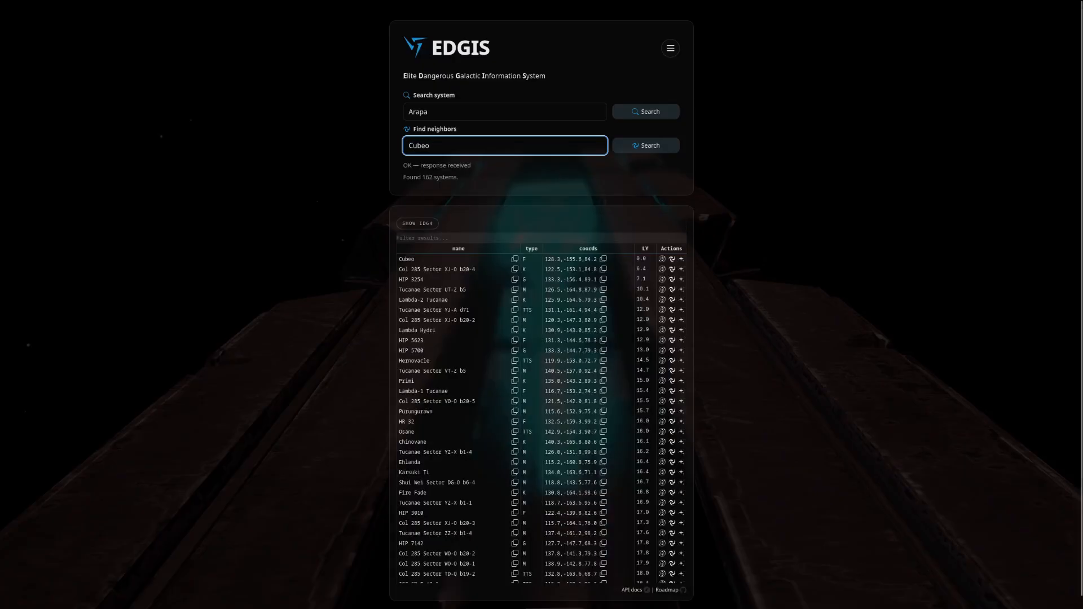
pyautogui.scroll(-3)
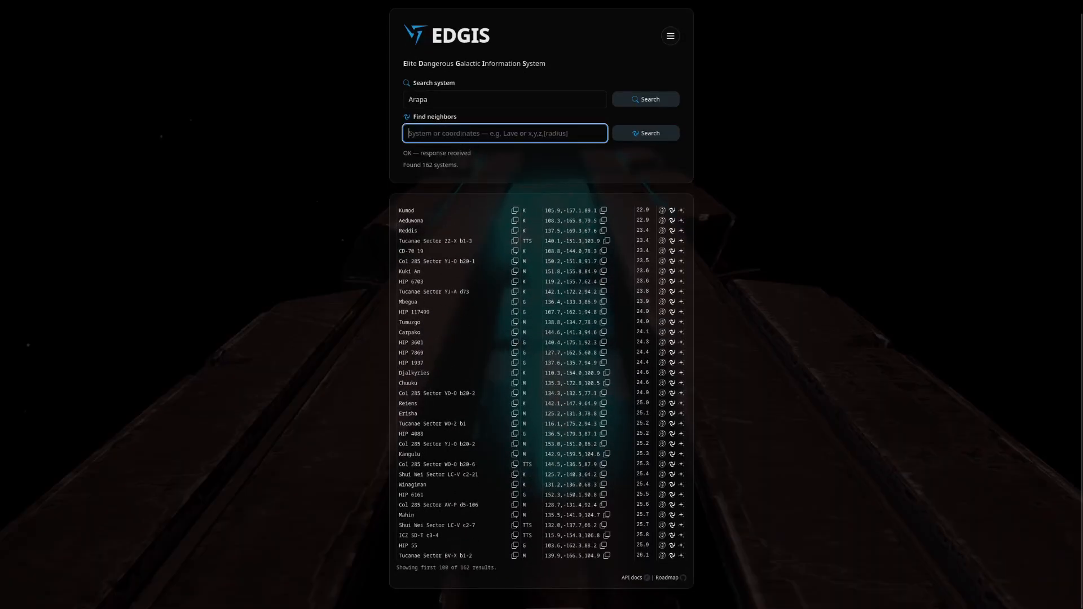
# Search neighbours at 163.9375, -148.53125, 74.75, then widen the radius to 53 for 862 systems.
pyautogui.write('Reiens')
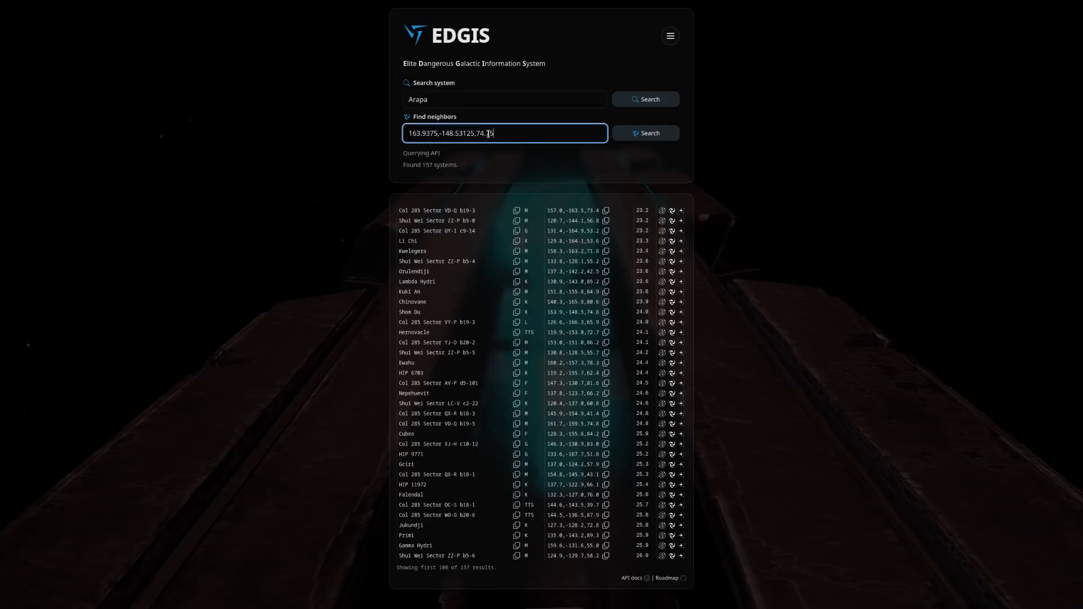
pyautogui.click(644, 133)
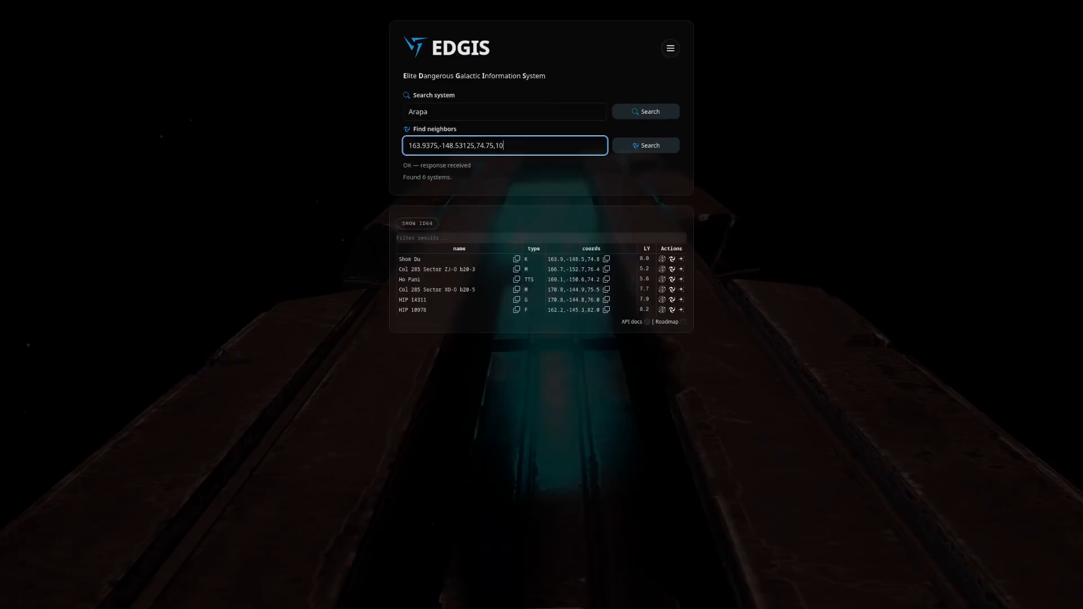
pyautogui.doubleClick(497, 145)
pyautogui.write('5')
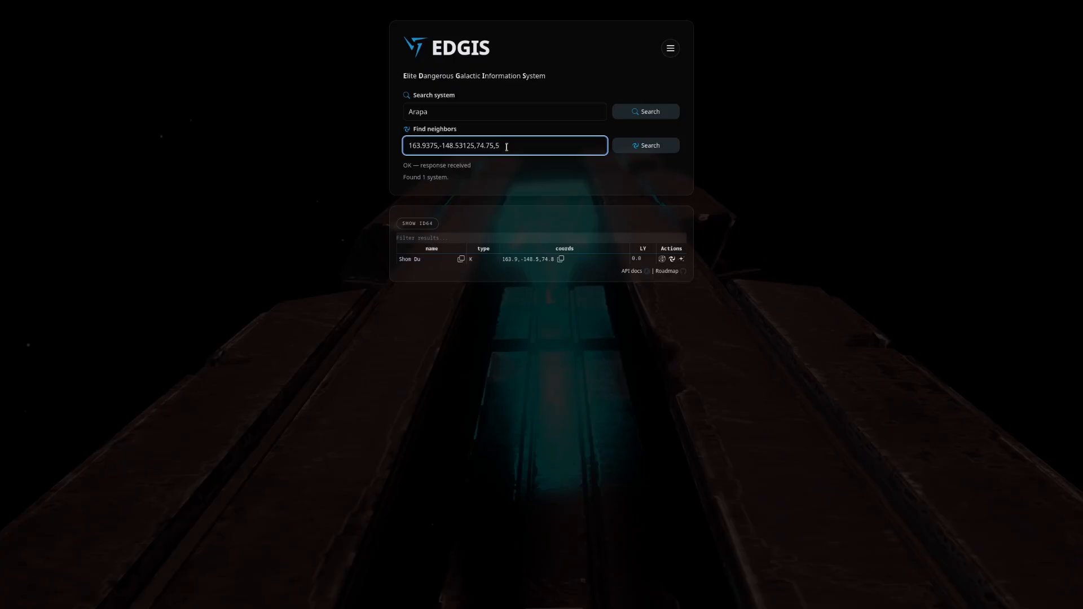
pyautogui.write('3')
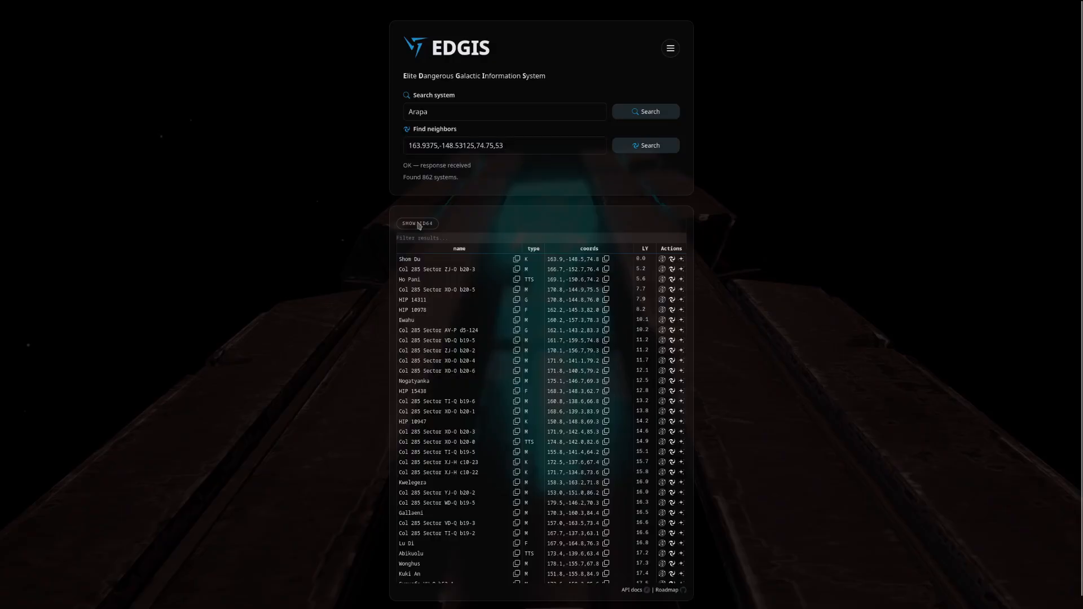
pyautogui.click(416, 224)
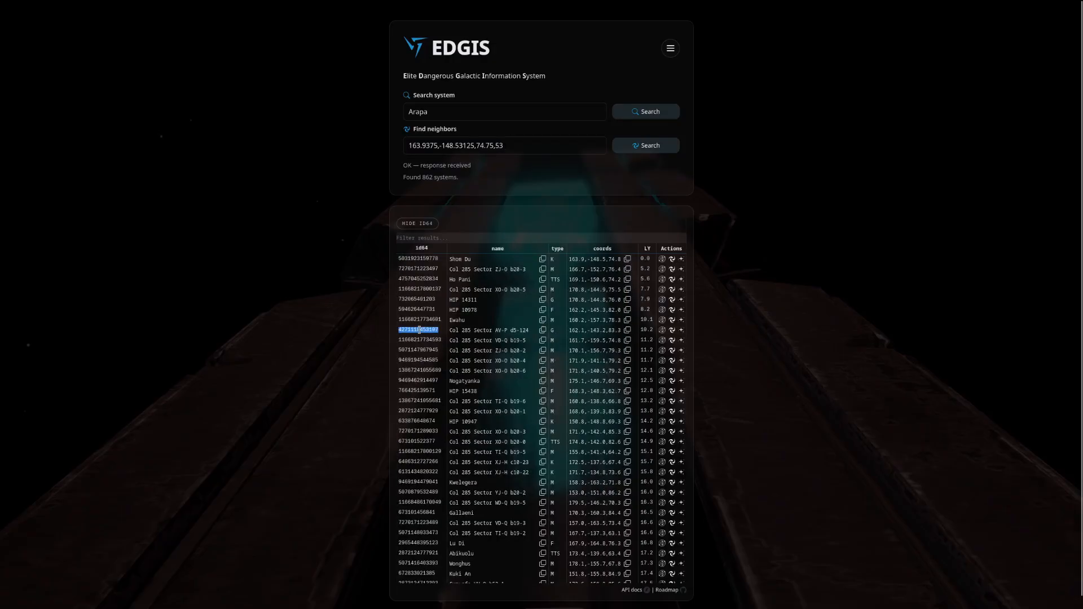
pyautogui.click(416, 224)
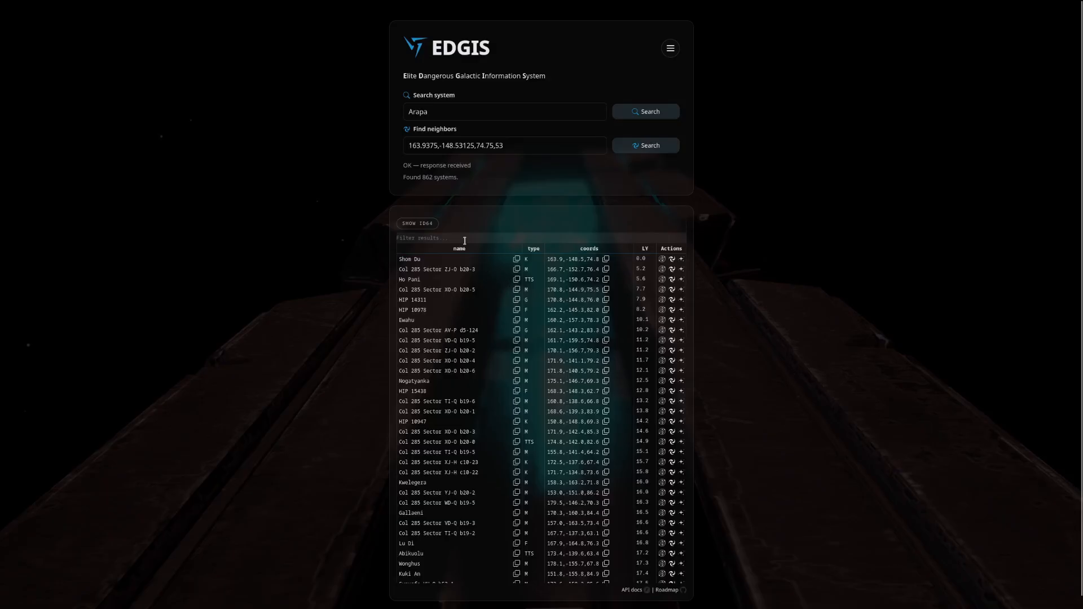
pyautogui.moveTo(558, 233)
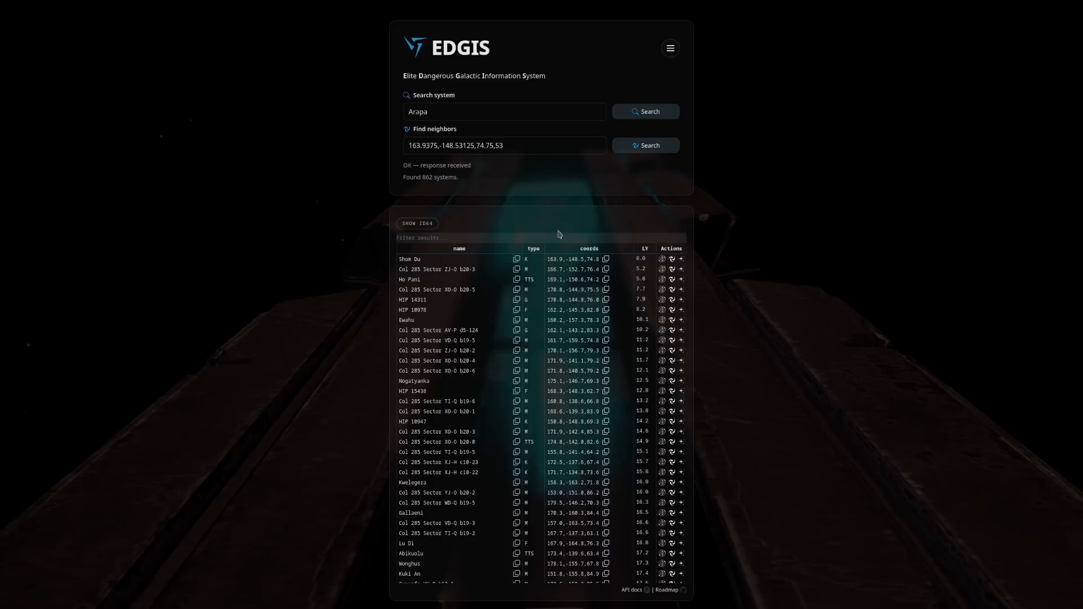
pyautogui.write('Col 28')
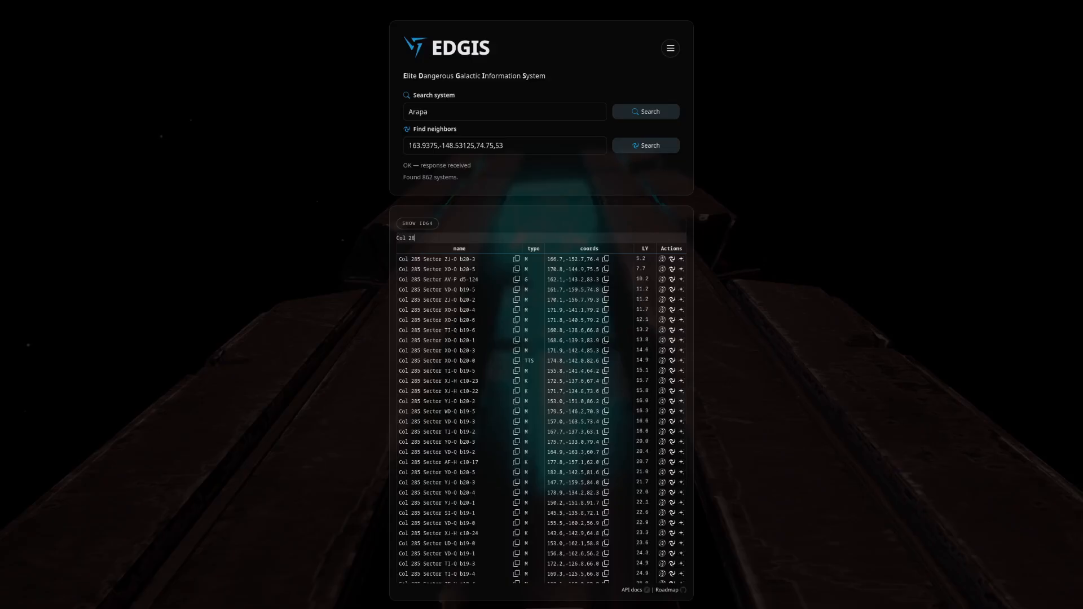
pyautogui.press('Backspace')
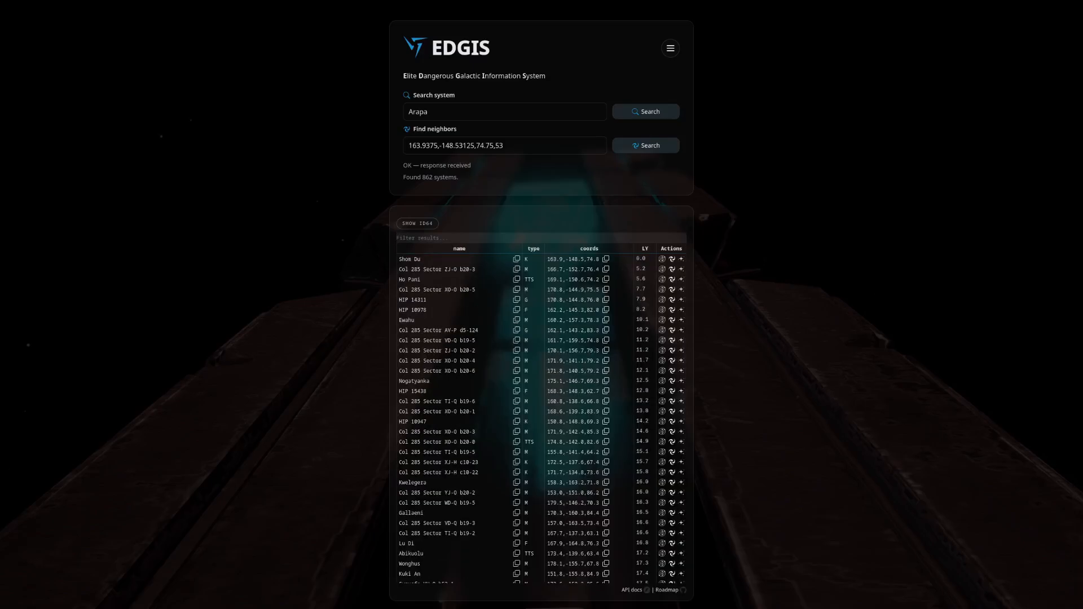
pyautogui.write('TI')
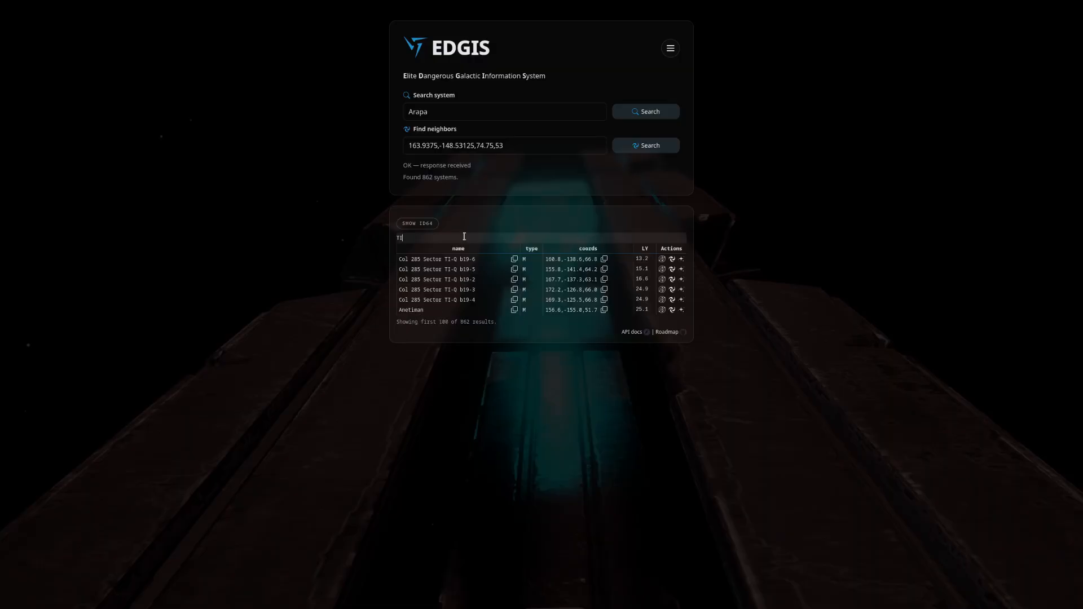
pyautogui.press('Backspace')
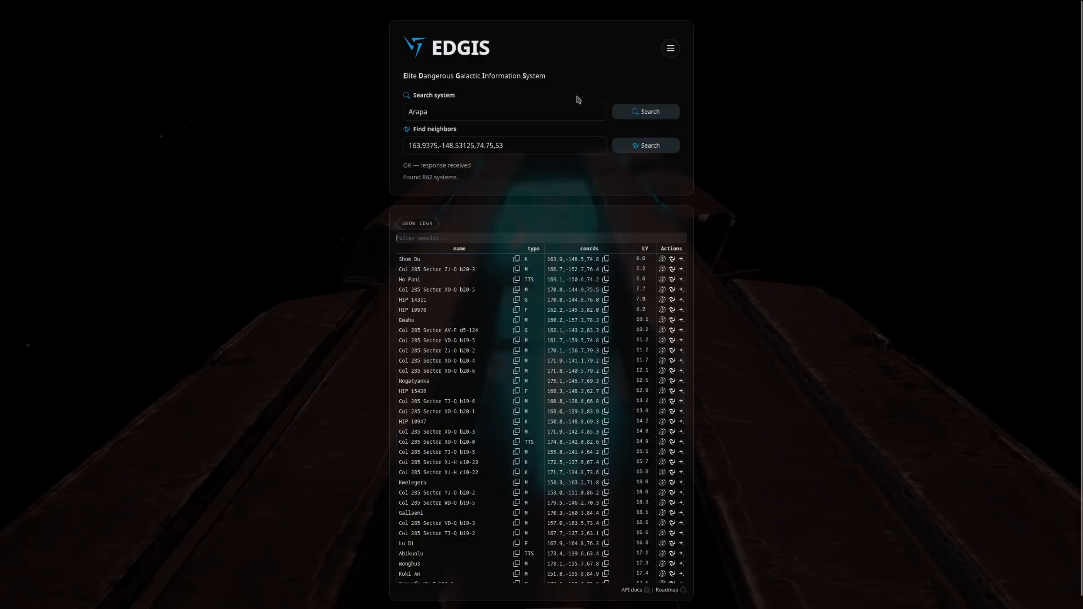
pyautogui.moveTo(583, 94)
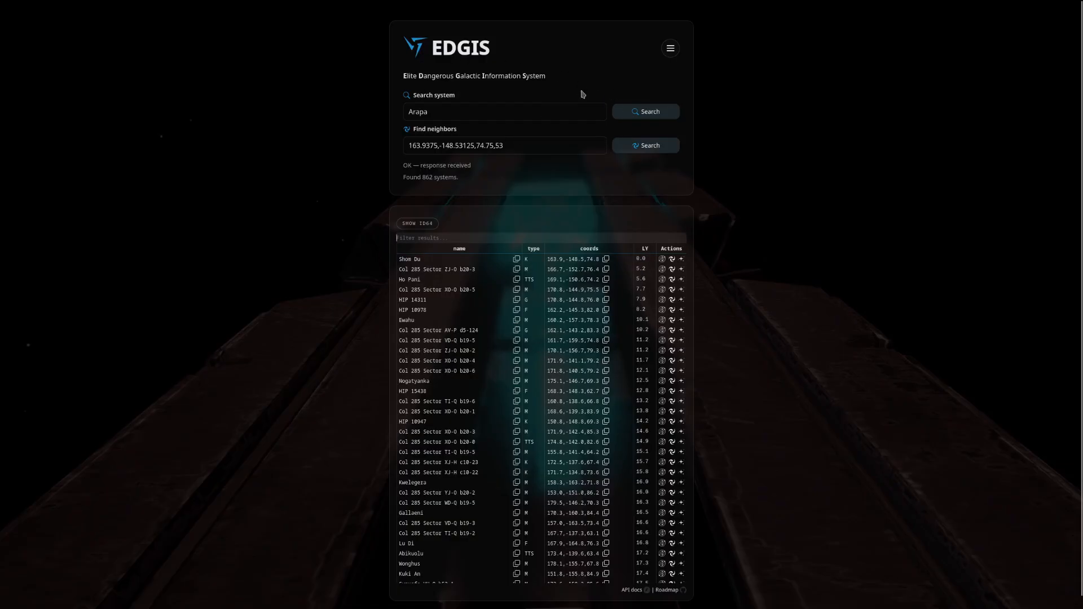
# Restore Arapa's summary and switch to the Explorer tools page via the hamburger menu.
pyautogui.click(644, 112)
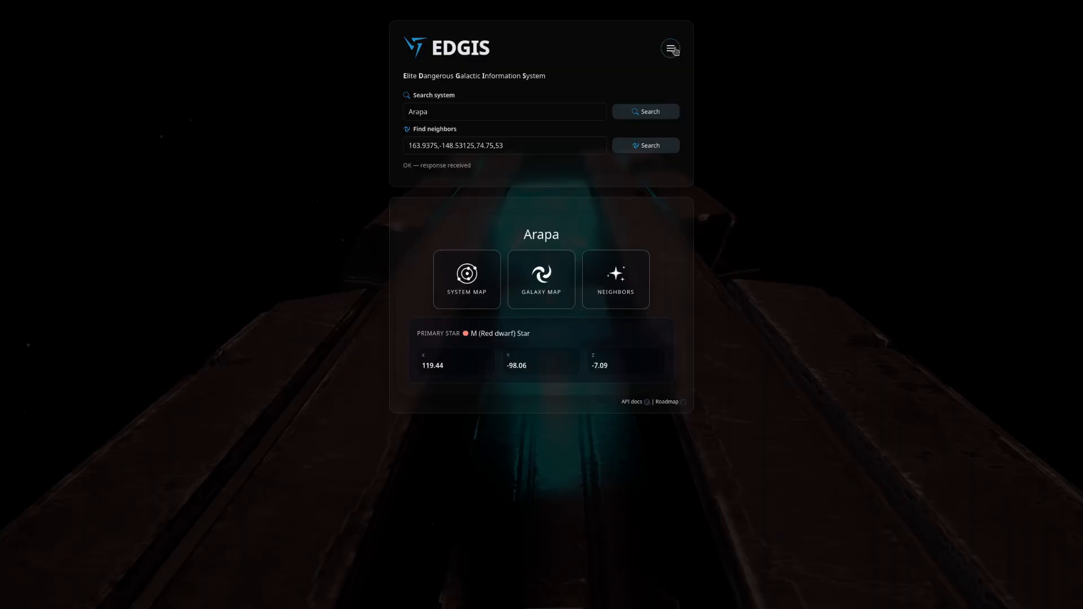
pyautogui.click(669, 49)
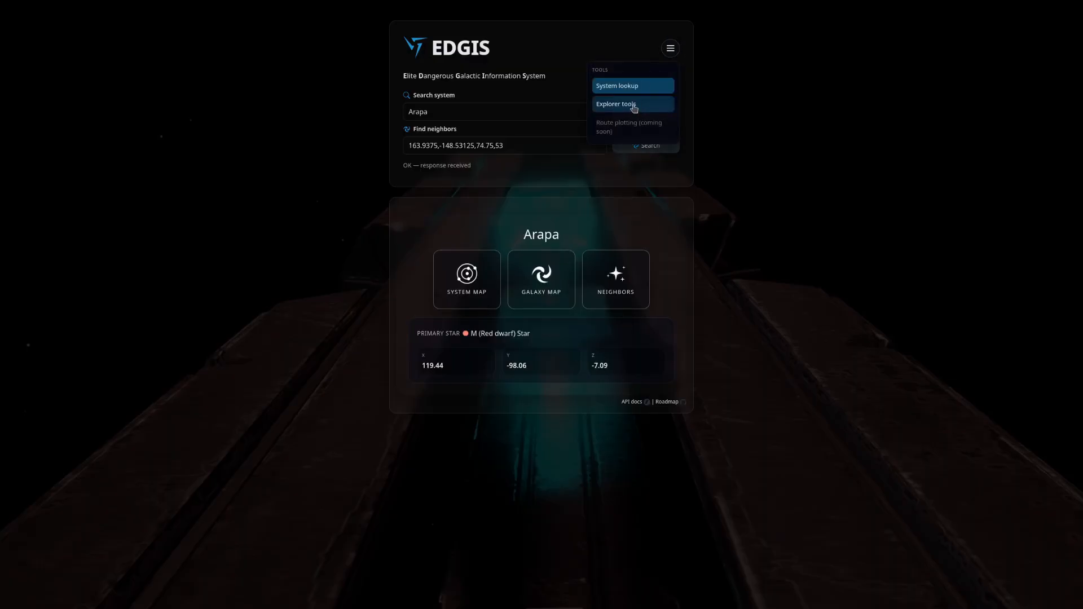
pyautogui.click(614, 103)
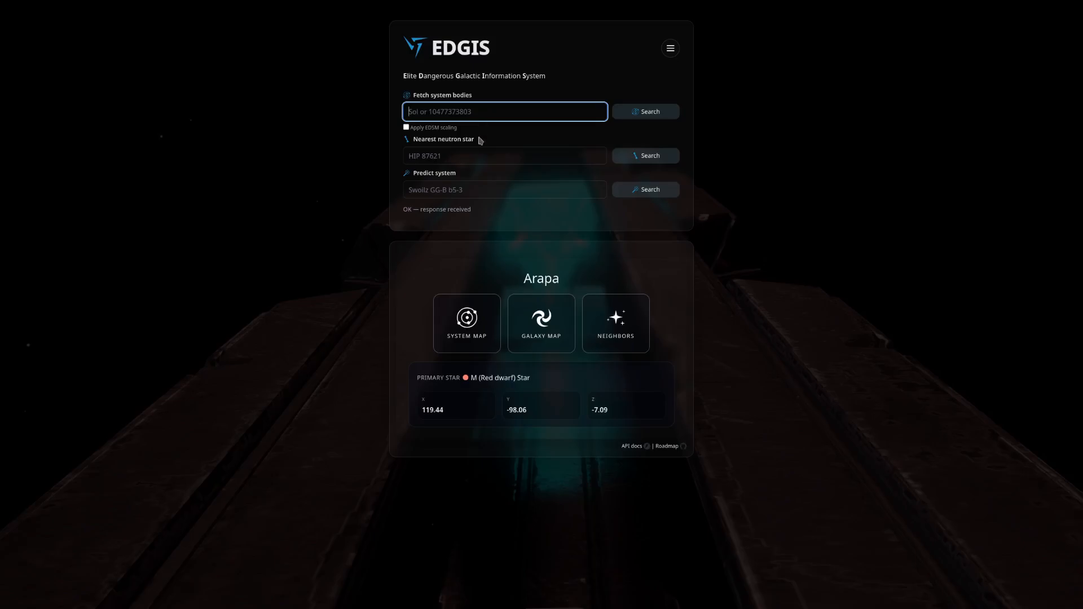
pyautogui.moveTo(532, 208)
pyautogui.write('Anetiman')
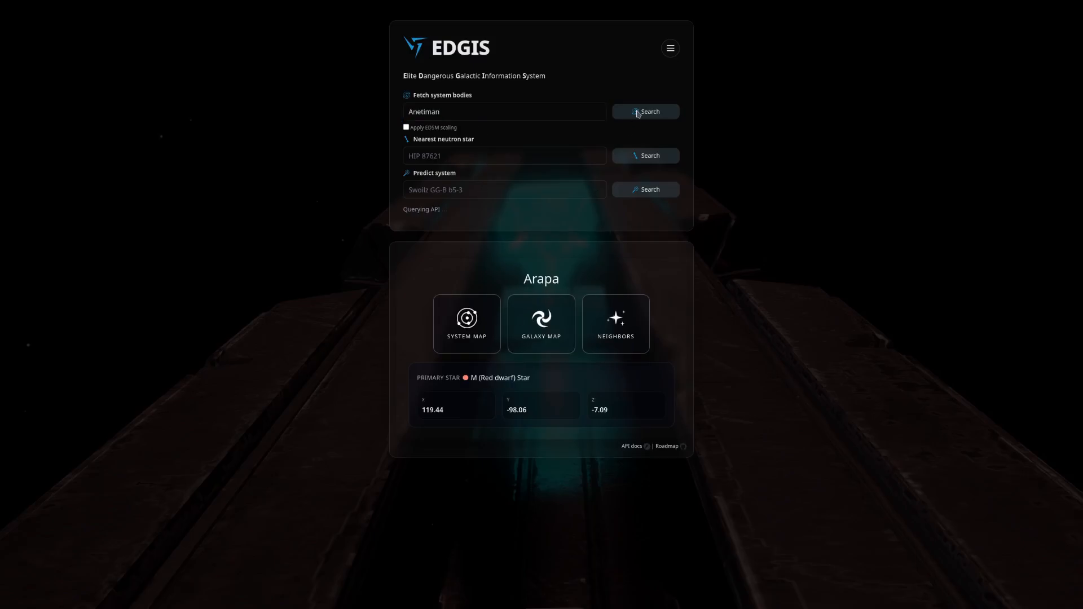
# Fetch the Anetiman system's 43 bodies and scroll through the results table.
pyautogui.click(644, 111)
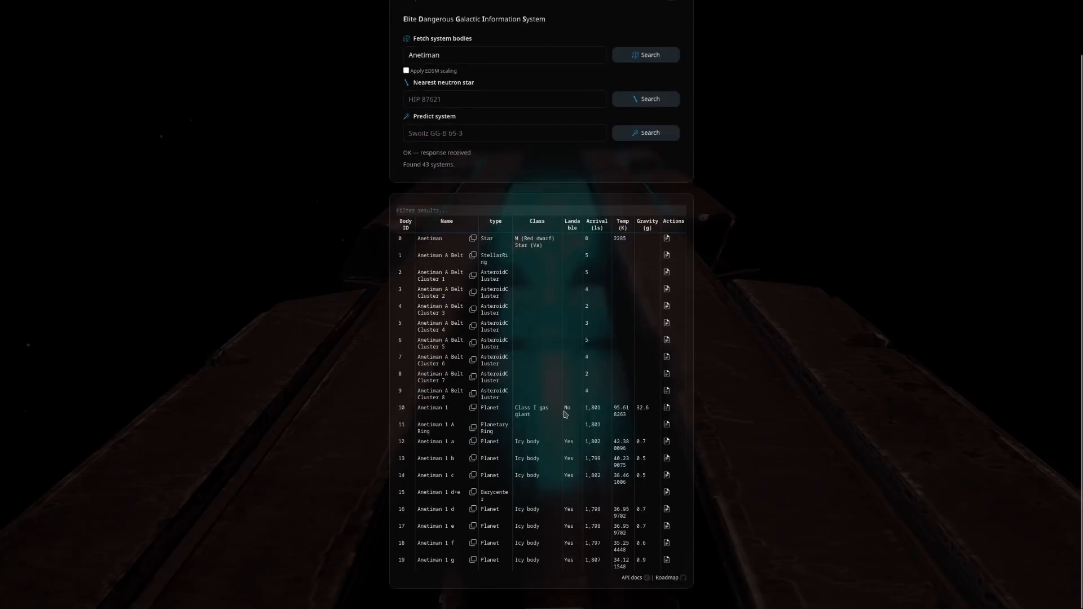
pyautogui.scroll(3)
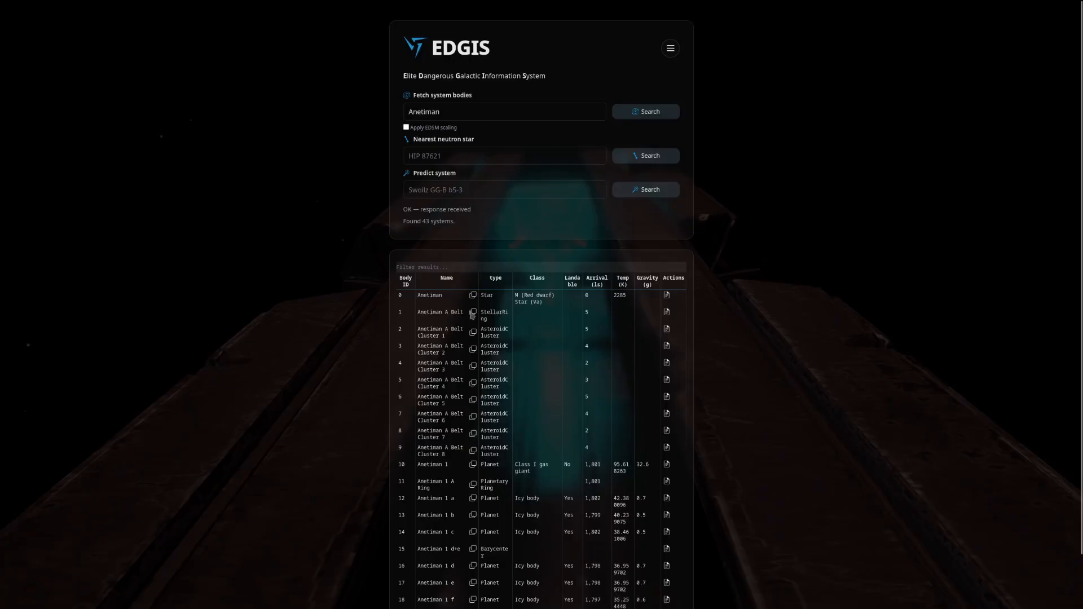
pyautogui.moveTo(542, 215)
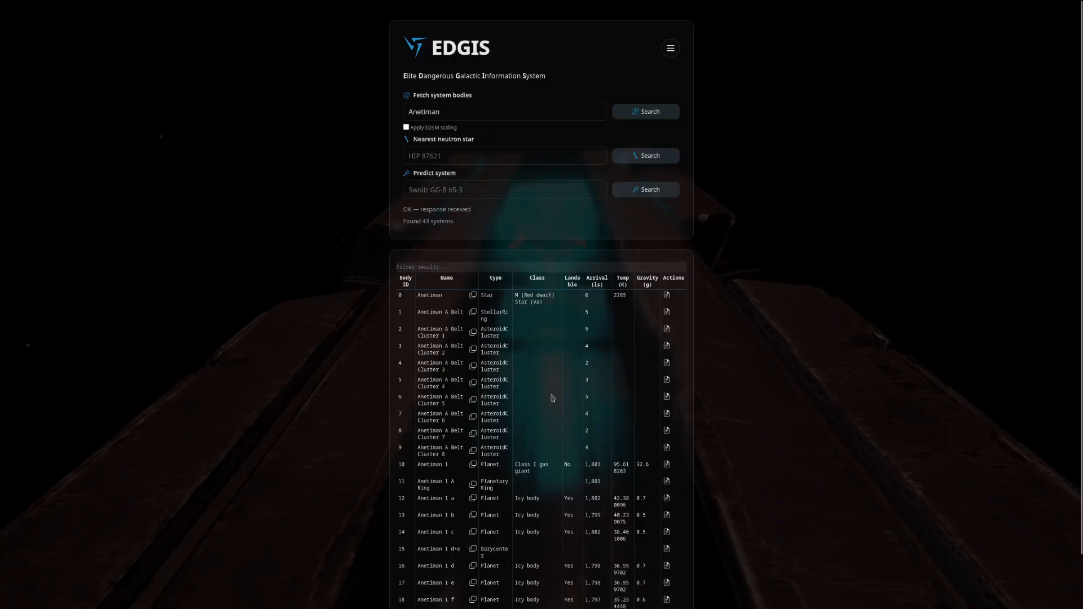
pyautogui.scroll(-3)
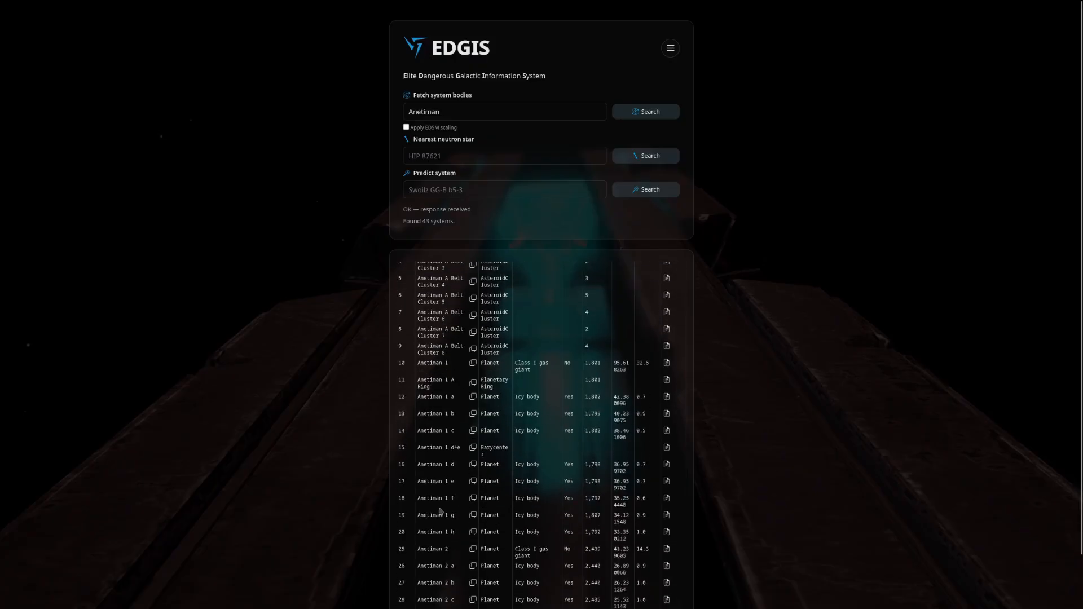
pyautogui.scroll(-3)
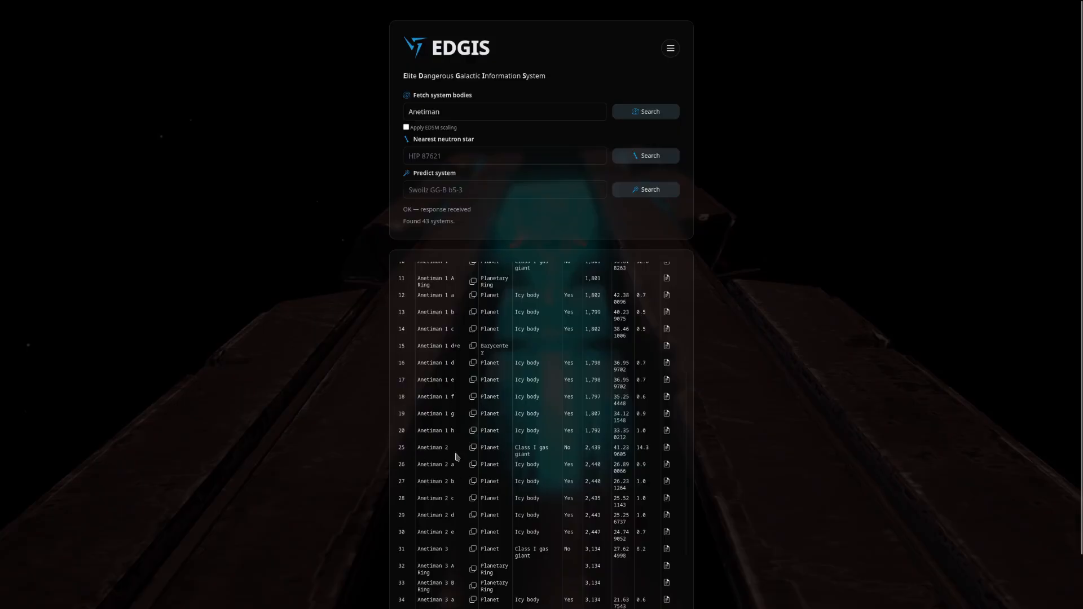
pyautogui.moveTo(405, 440)
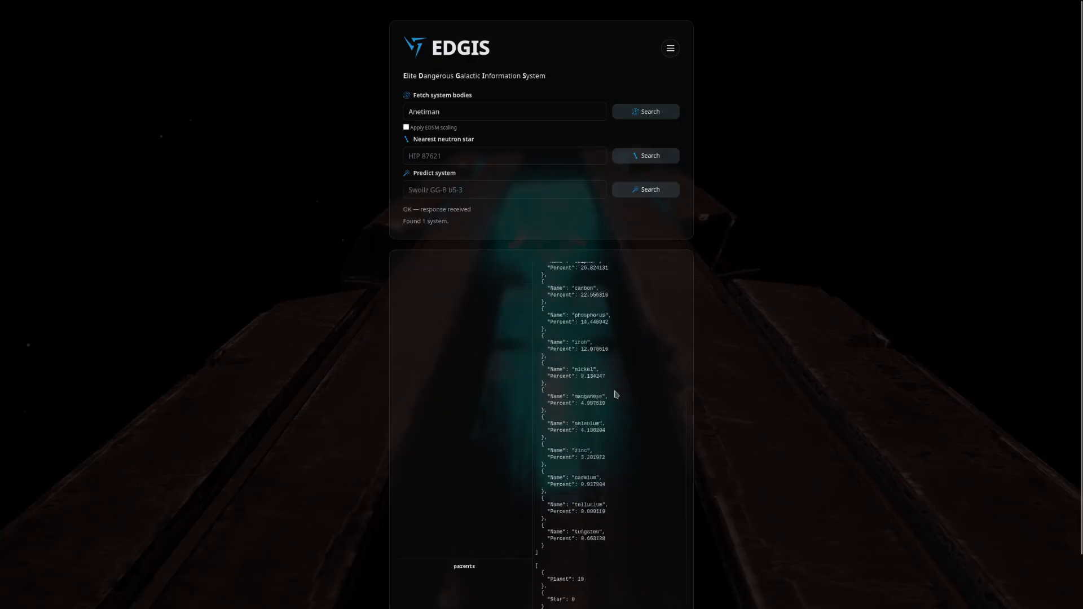
# Scroll through the detail record of Anetiman 1 h, an icy planet with body ID 20.
pyautogui.scroll(-3)
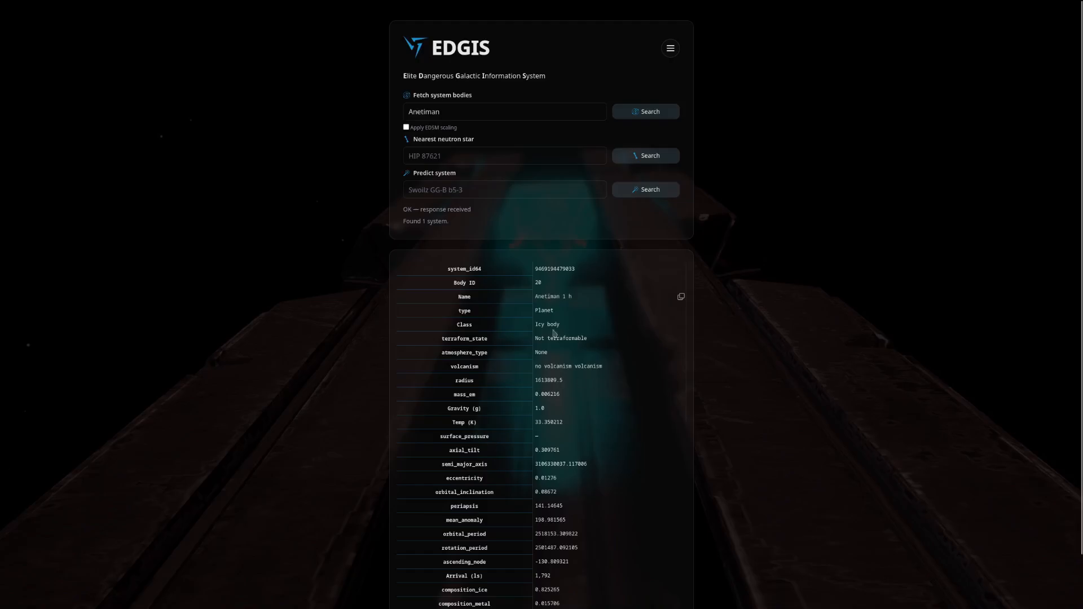
pyautogui.moveTo(672, 319)
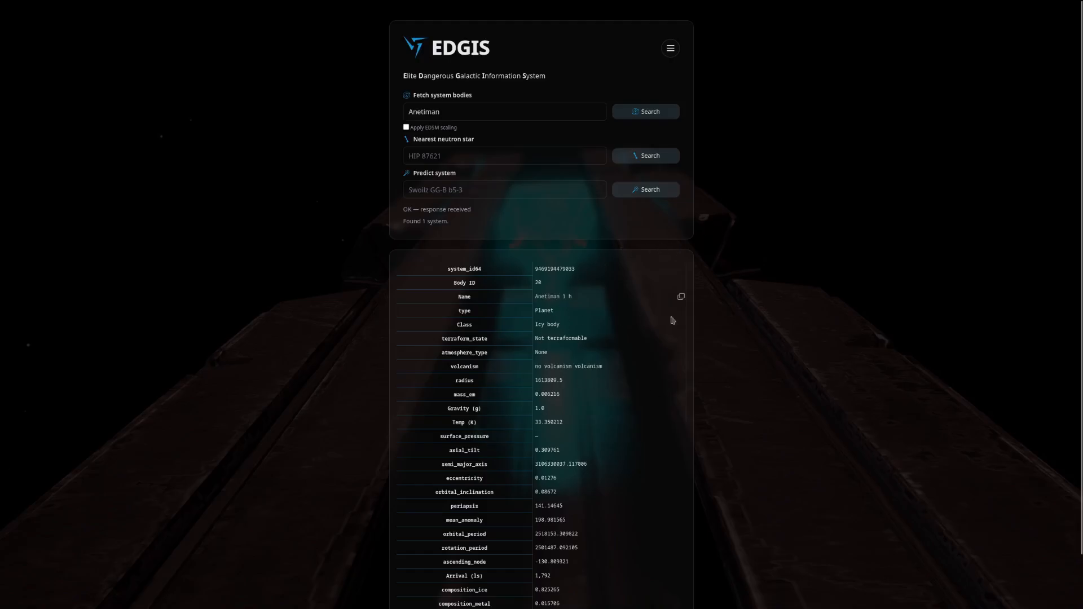
pyautogui.moveTo(734, 358)
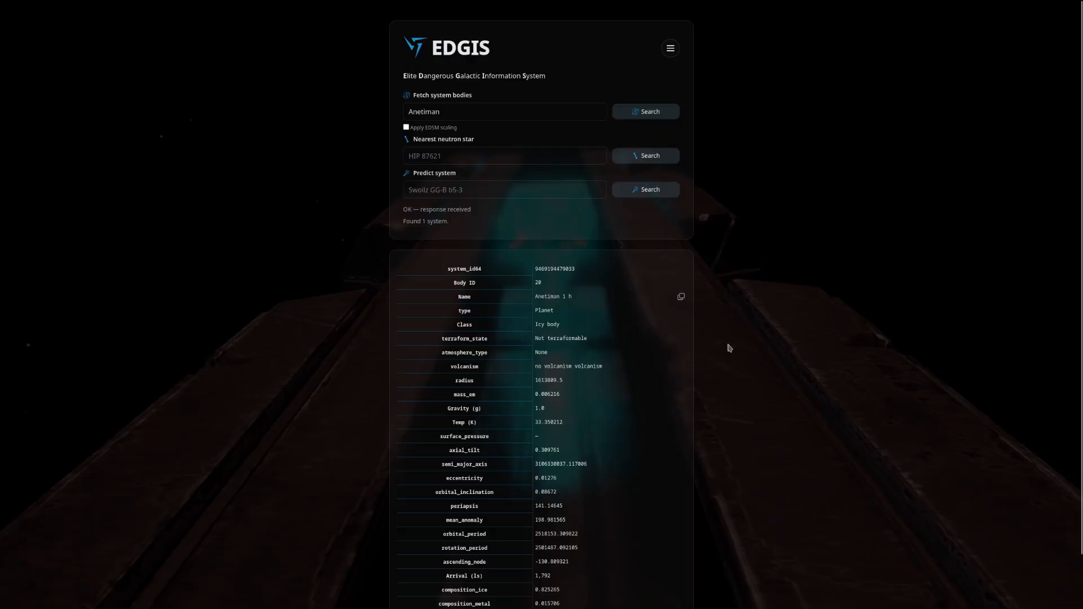
pyautogui.moveTo(694, 223)
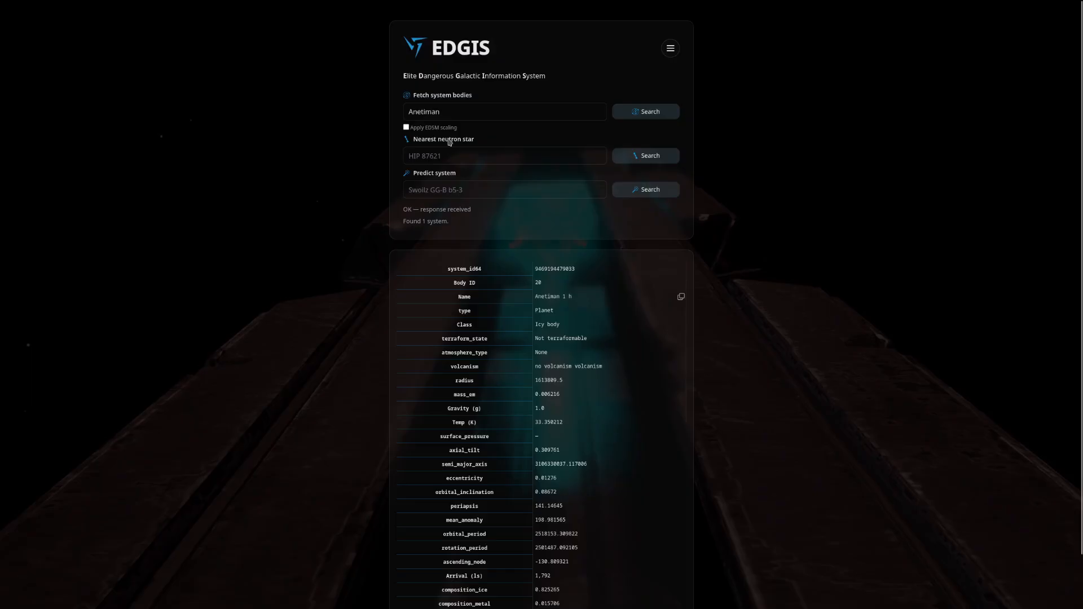
# Find the nearest neutron star to Anetiman: Jackson's Lighthouse, about 176.6 ly away.
pyautogui.click(505, 156)
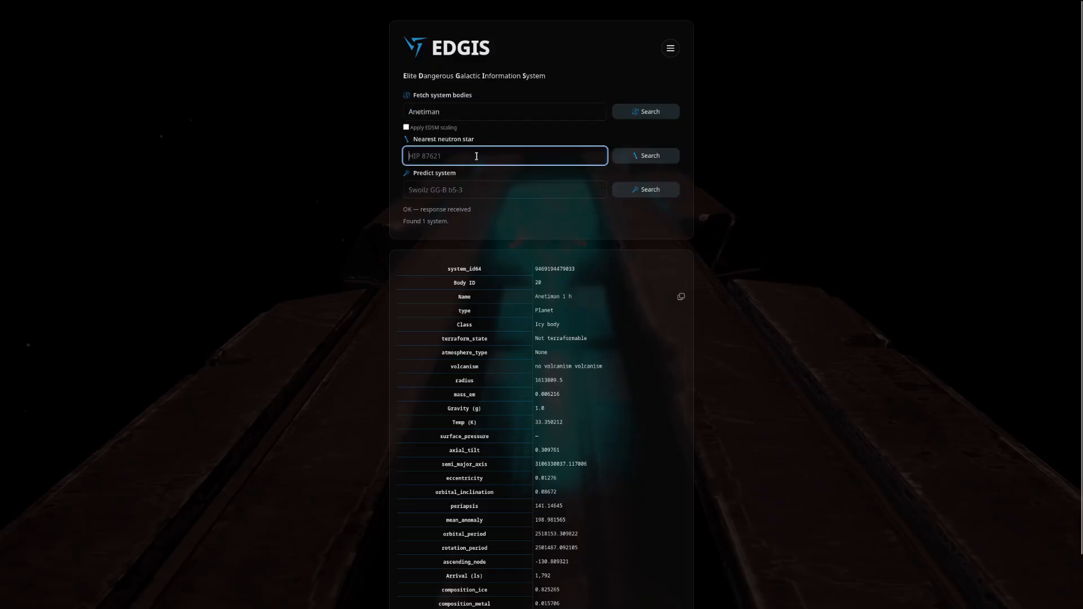
pyautogui.write('Anetiman')
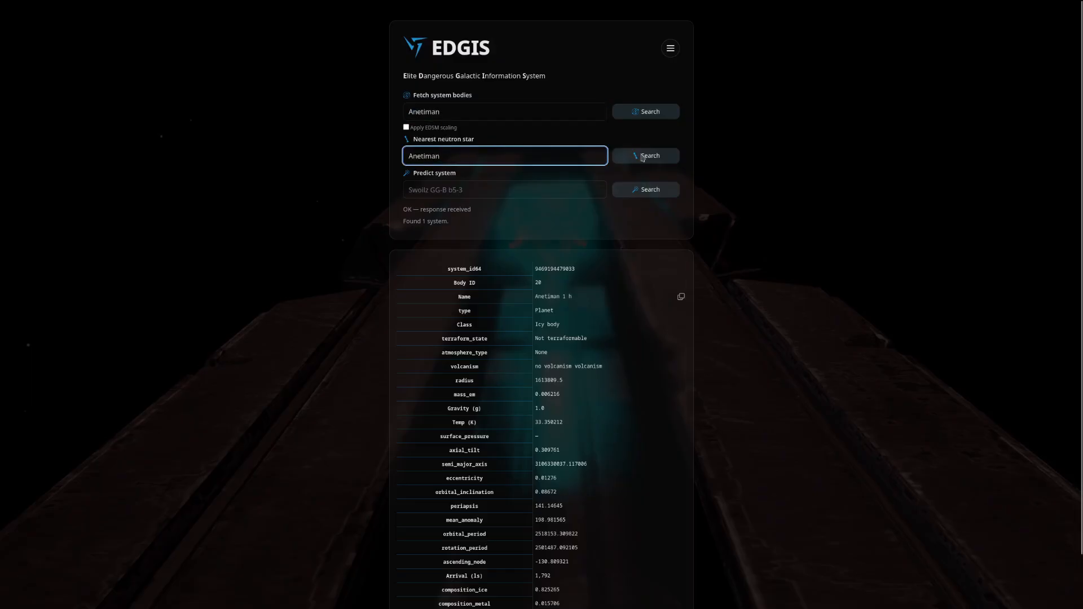
pyautogui.click(644, 156)
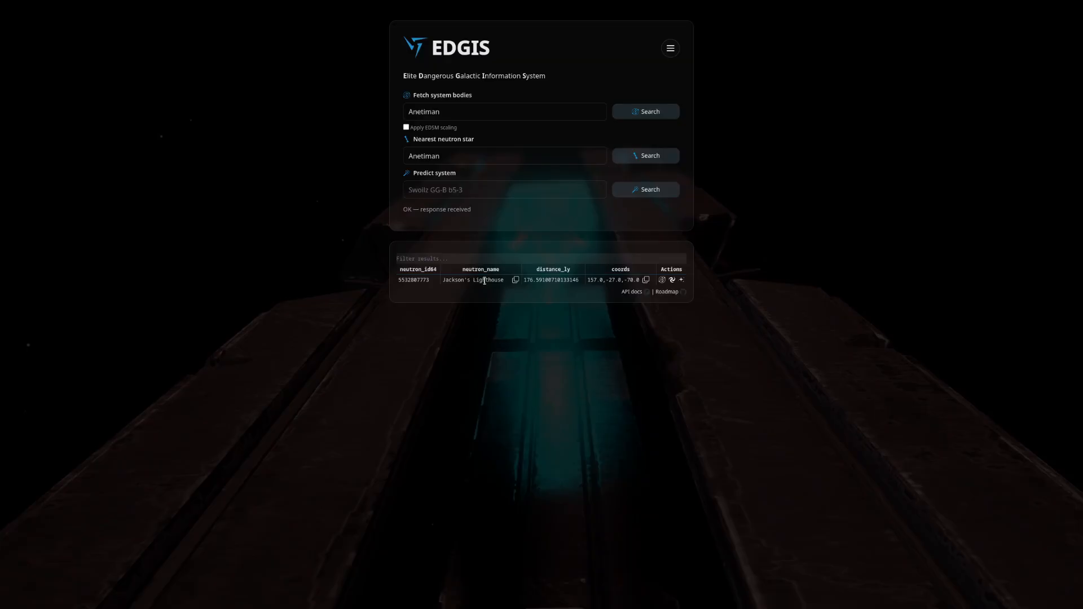
pyautogui.click(504, 190)
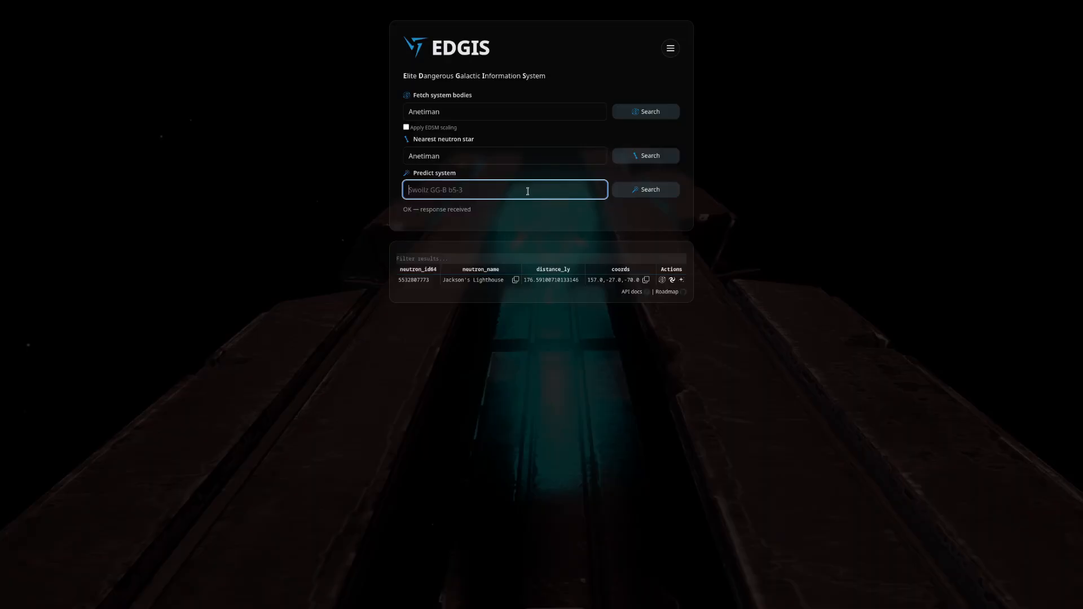
# Predict the Anetiman system, getting Yes at 165.0, -155.0, 45.0, and copy those coordinates.
pyautogui.write('Anetiman')
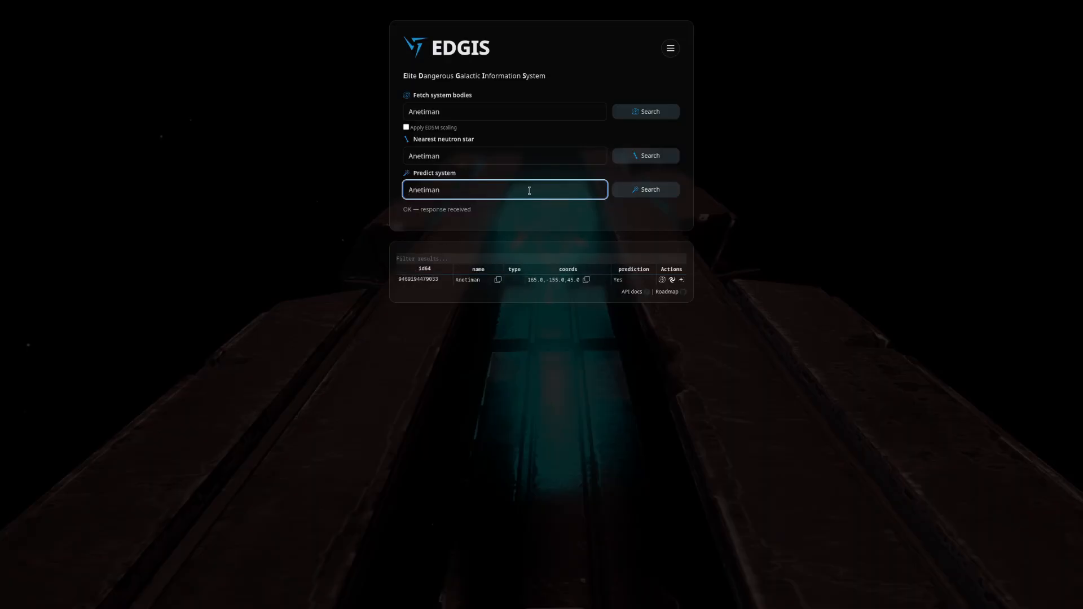
pyautogui.doubleClick(424, 190)
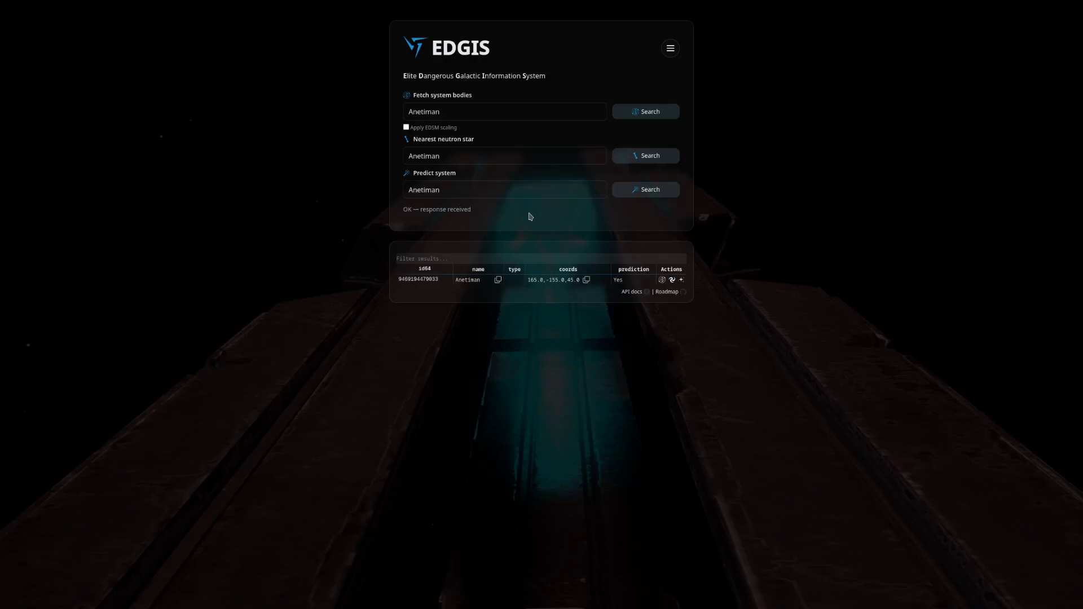
pyautogui.moveTo(528, 287)
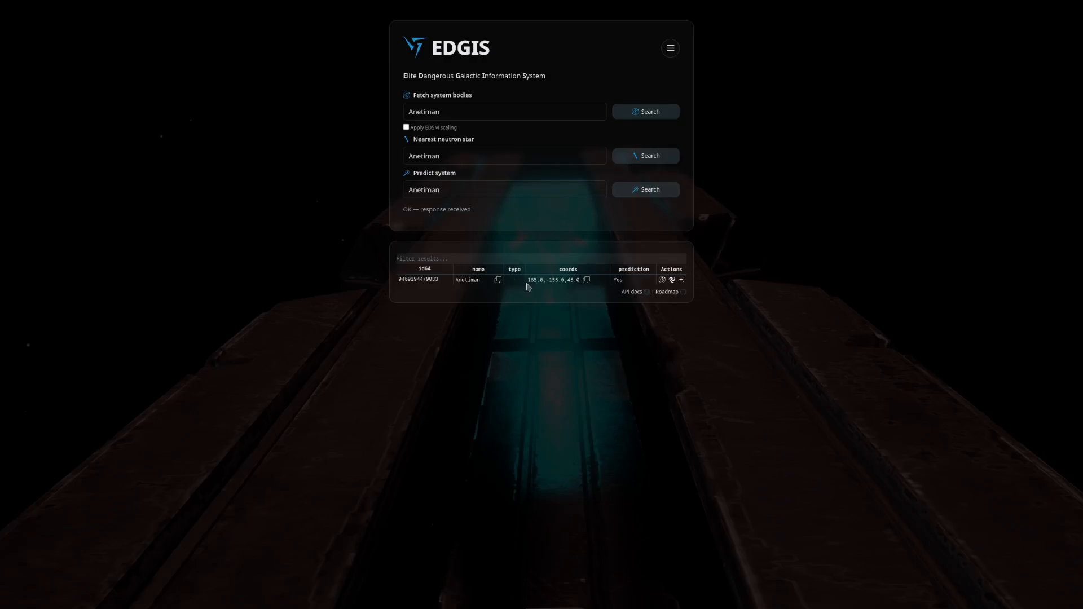
pyautogui.click(587, 280)
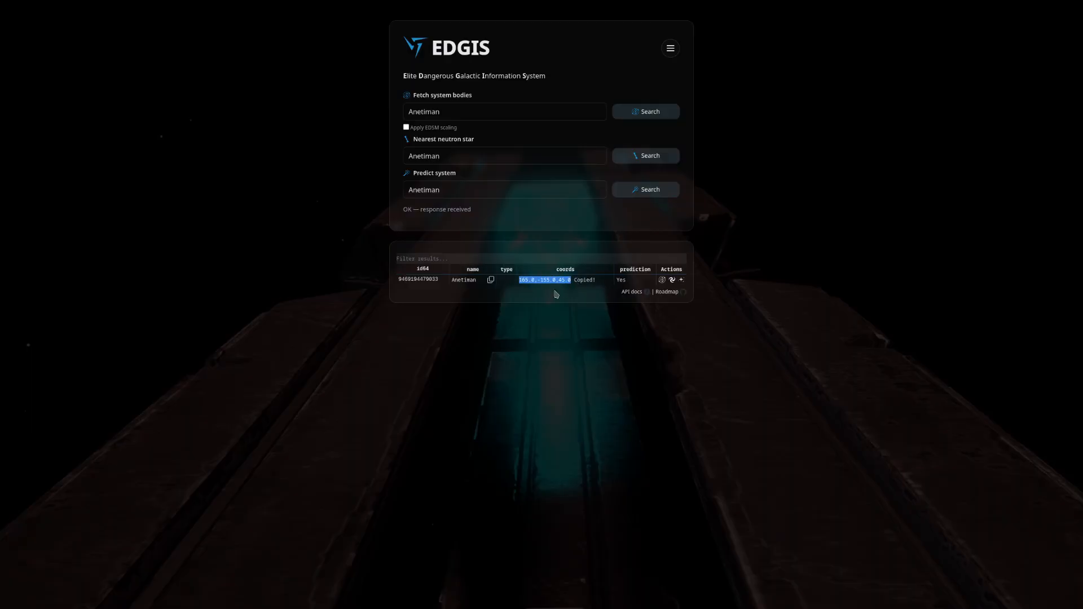
pyautogui.click(504, 112)
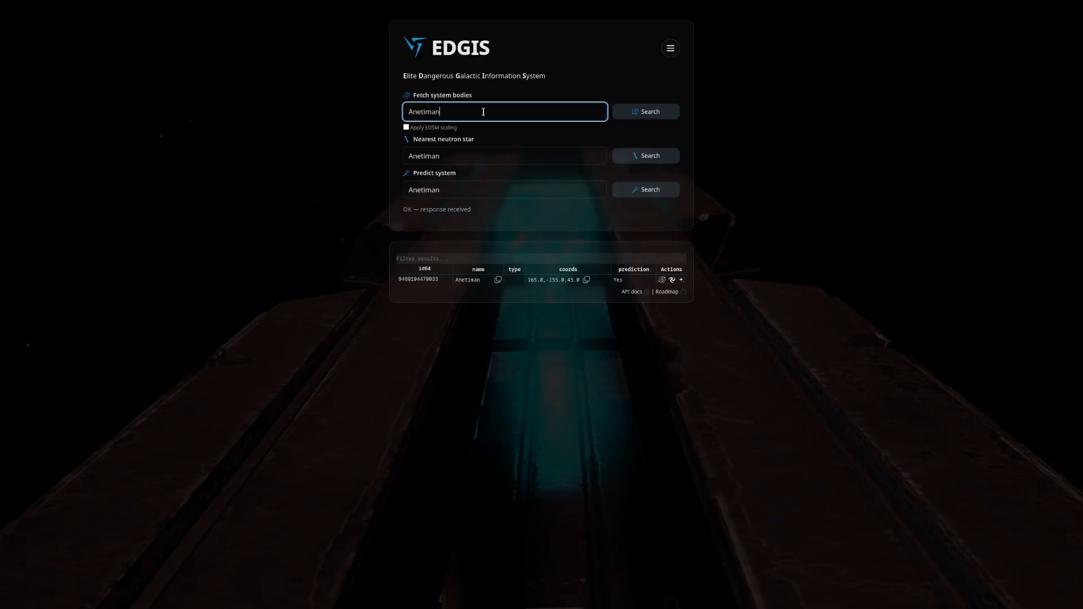
# Refetch Anetiman's bodies and rerun its system prediction.
pyautogui.click(648, 112)
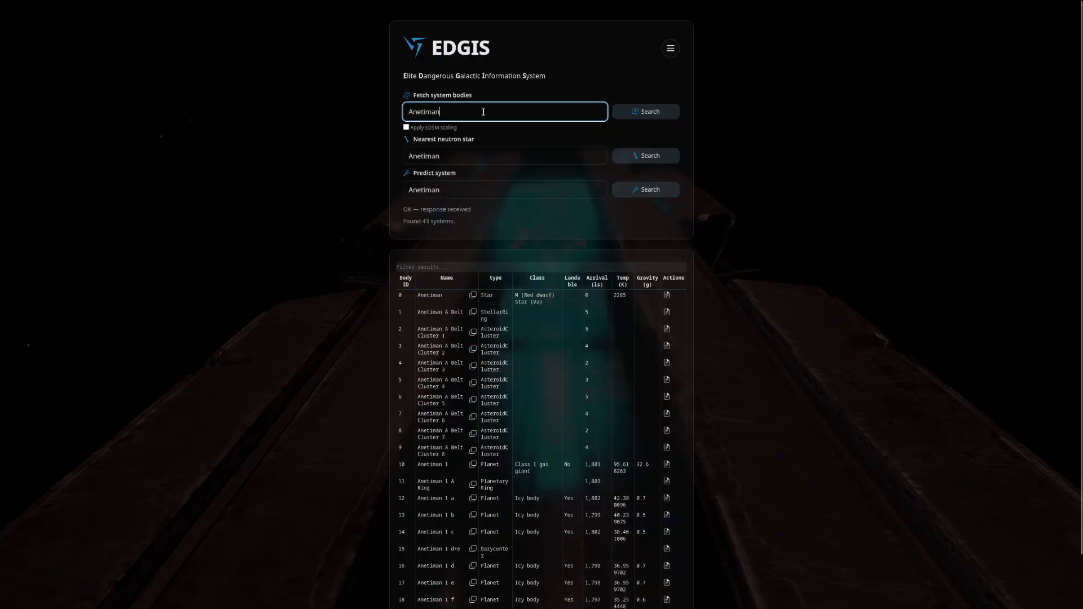
pyautogui.click(503, 190)
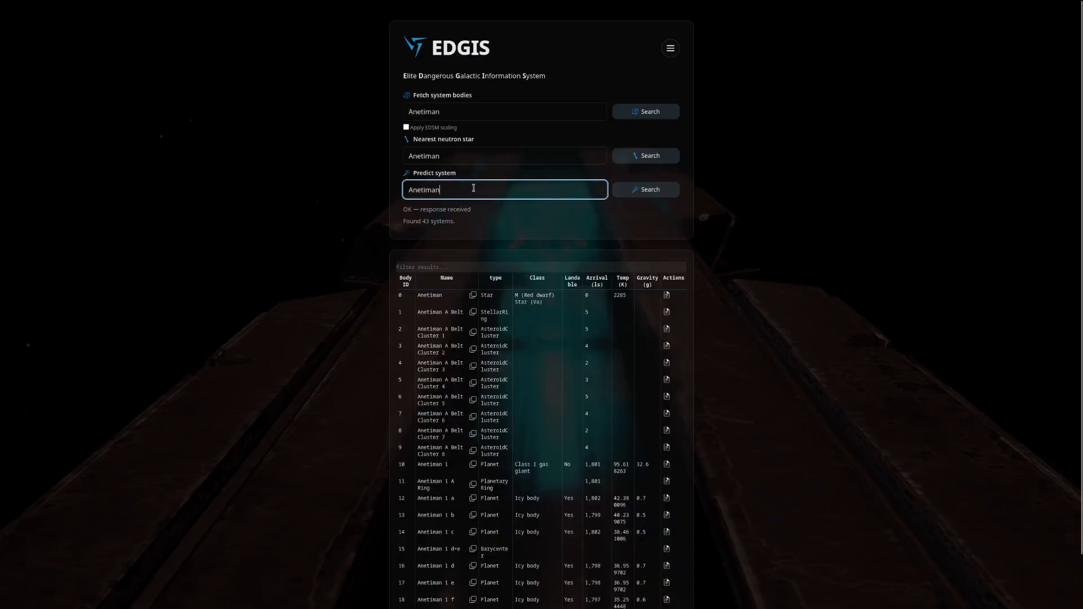
pyautogui.click(644, 190)
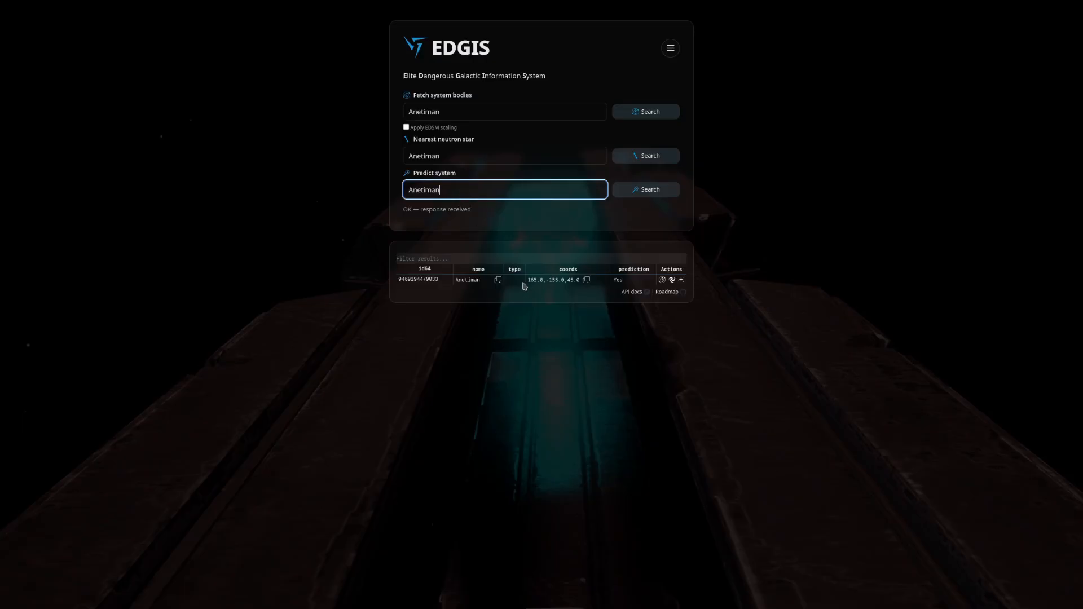
pyautogui.moveTo(560, 288)
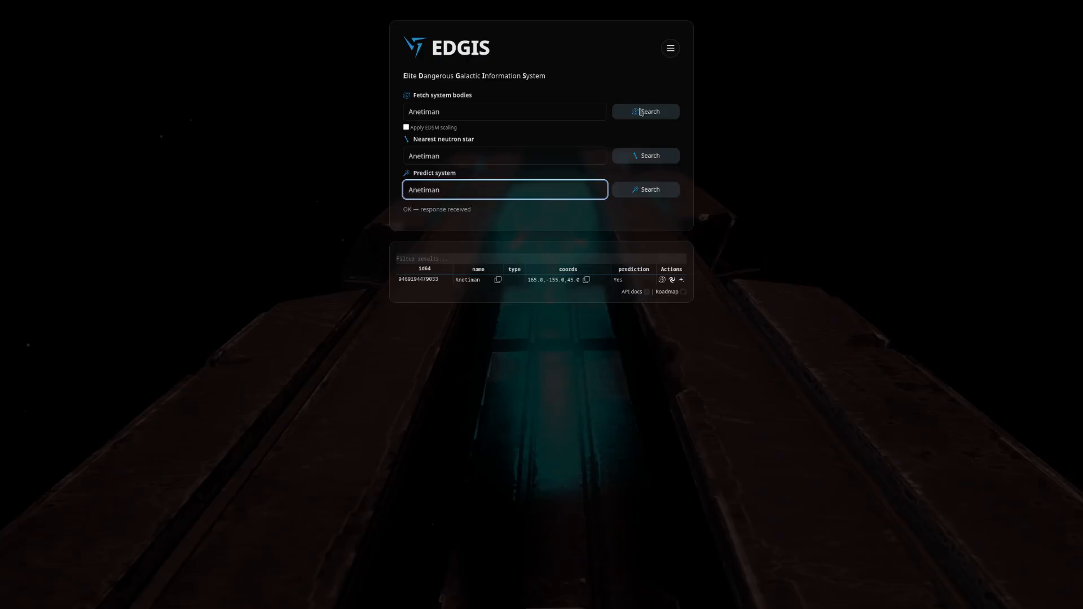
pyautogui.click(504, 112)
pyautogui.write('Arapa')
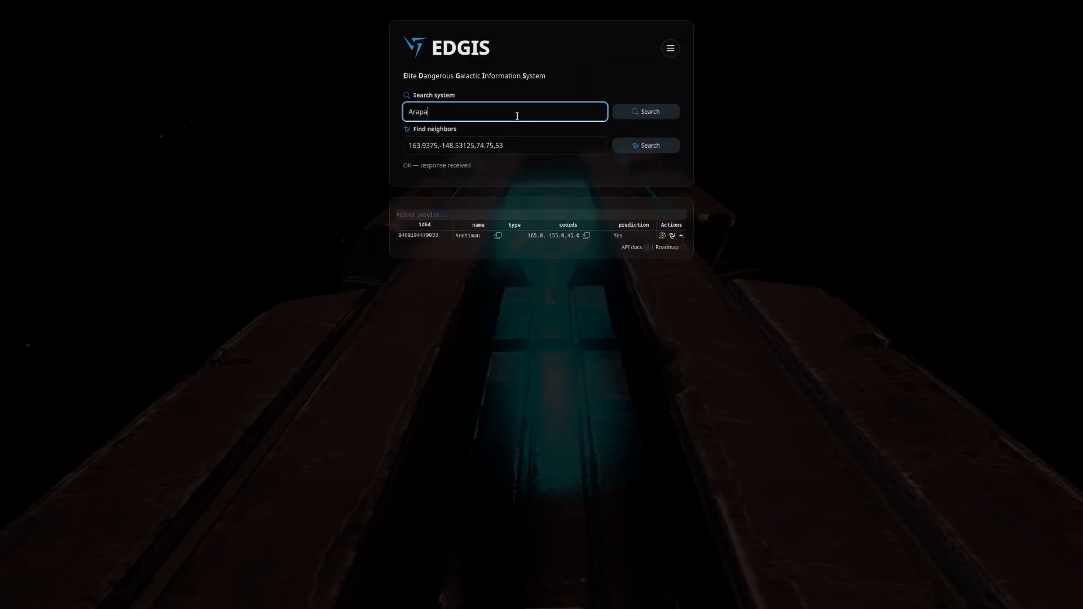
# Look up Anetiman's overview: an M red dwarf primary at 156.63, -155.00, 51.66.
pyautogui.write('Anetiman')
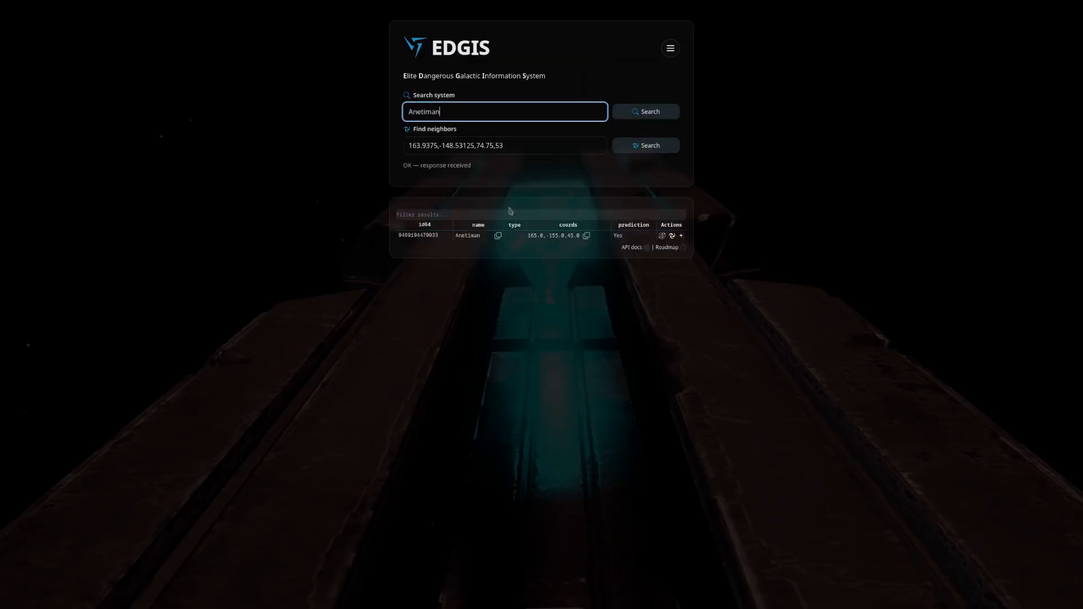
pyautogui.click(467, 235)
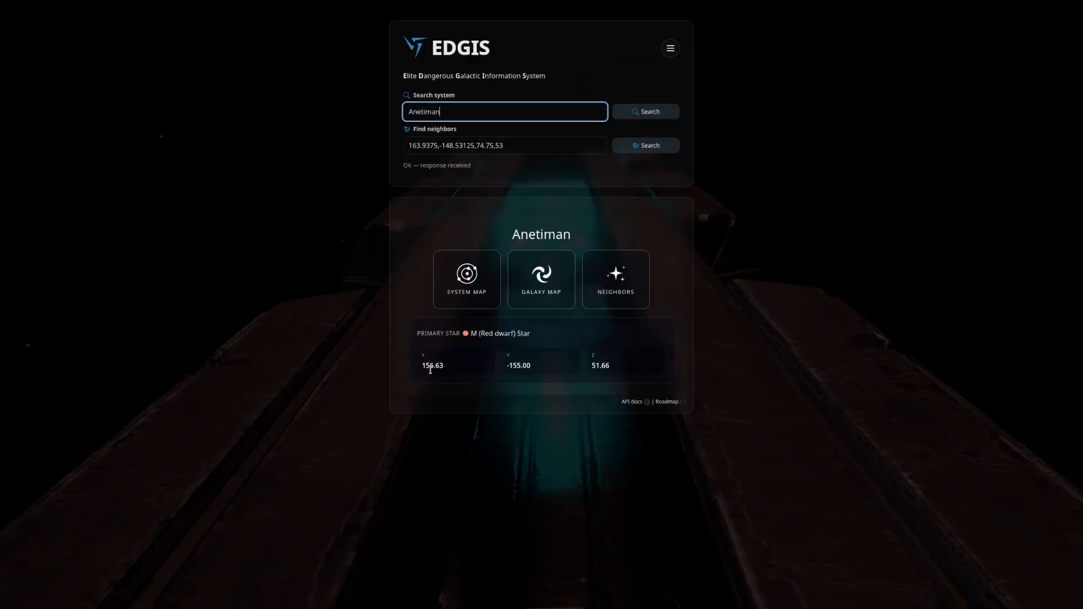
pyautogui.moveTo(514, 327)
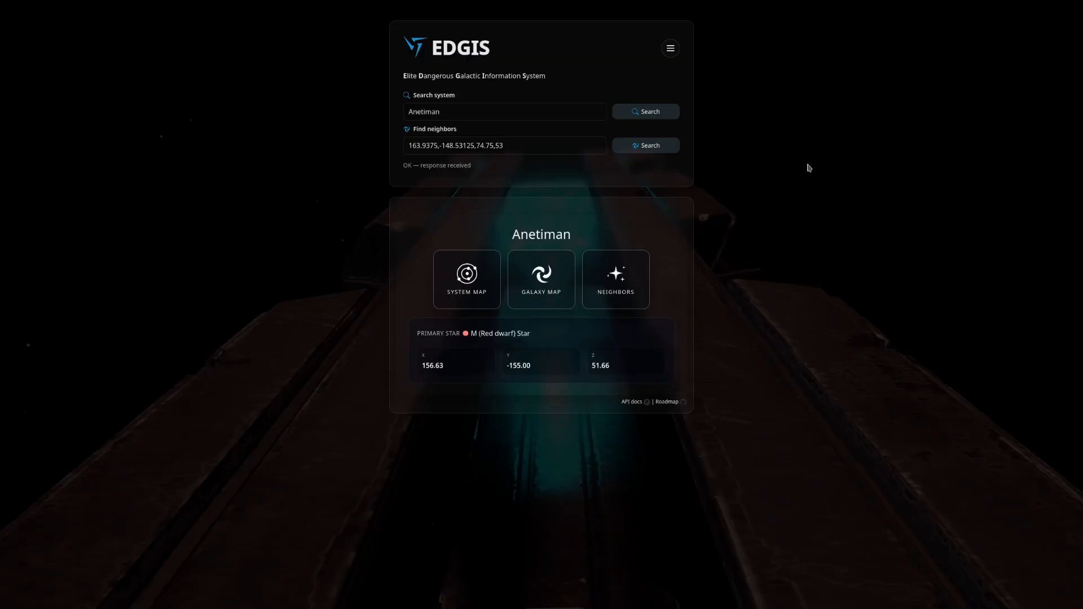
pyautogui.click(669, 48)
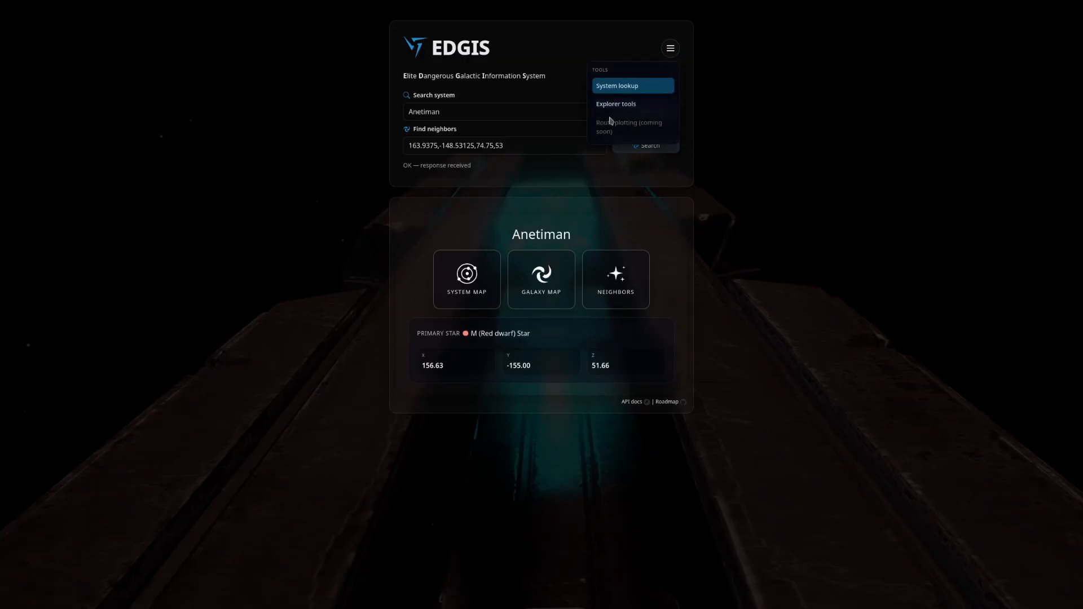
pyautogui.click(616, 103)
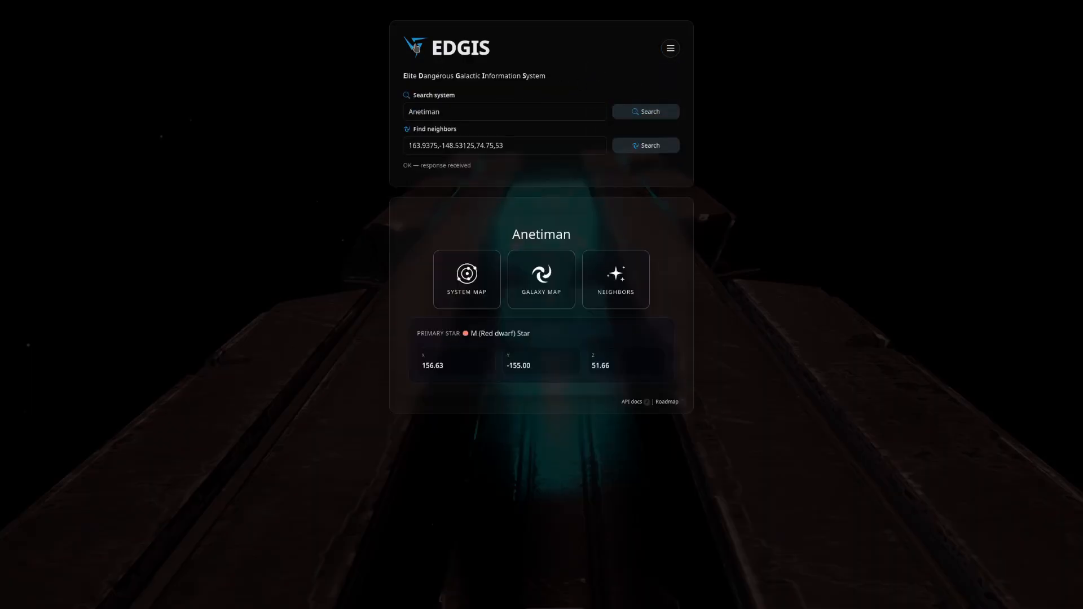
pyautogui.moveTo(615, 296)
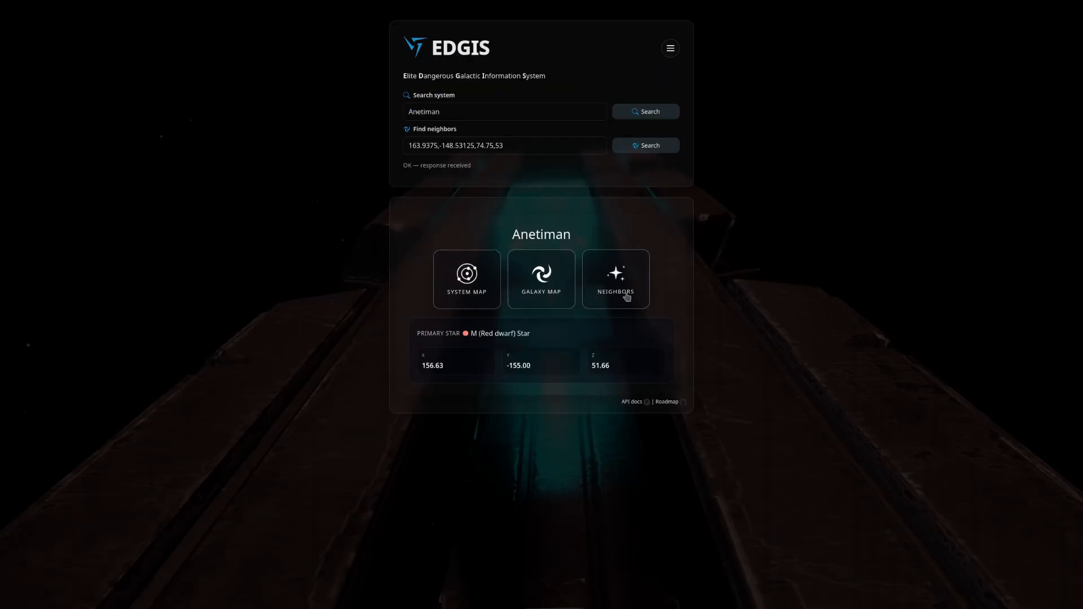
pyautogui.moveTo(650, 360)
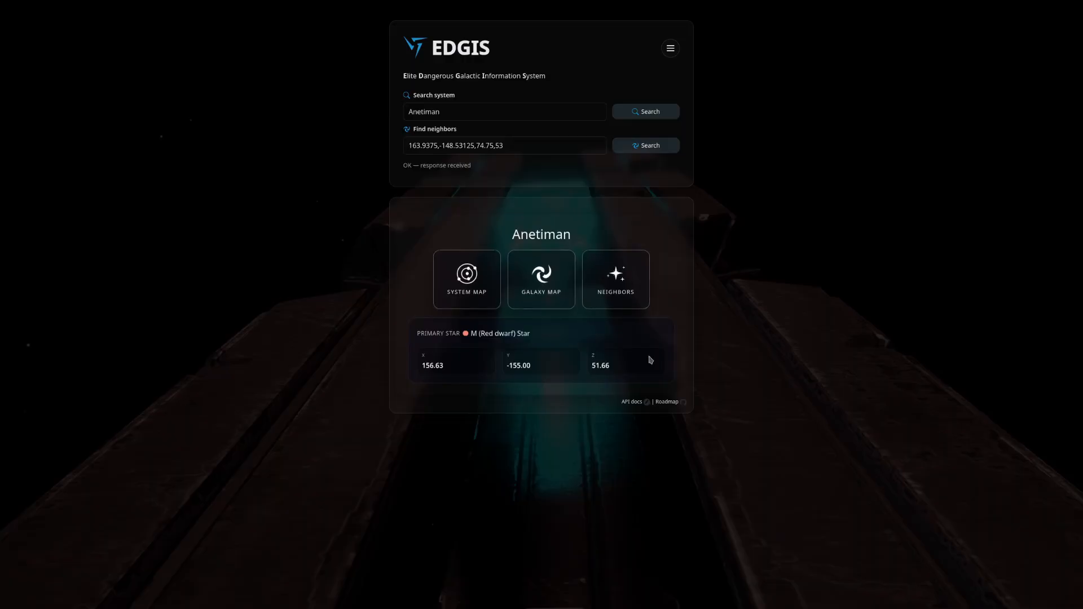
pyautogui.moveTo(606, 435)
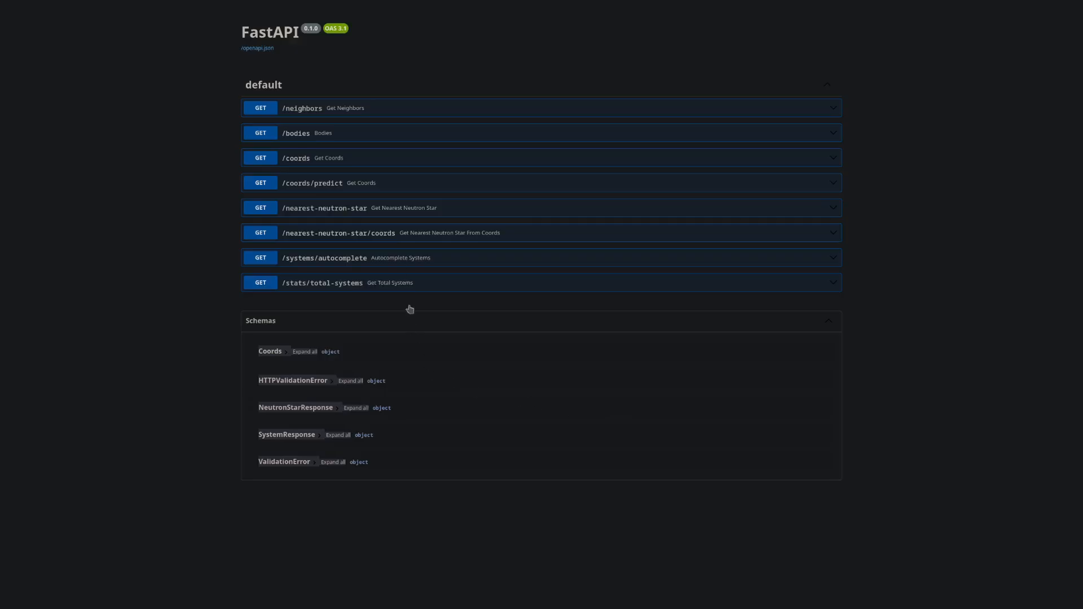
# Make the GET /neighbors query parameters editable for coordinates 0, 0, 0 with radius 10.
pyautogui.click(338, 108)
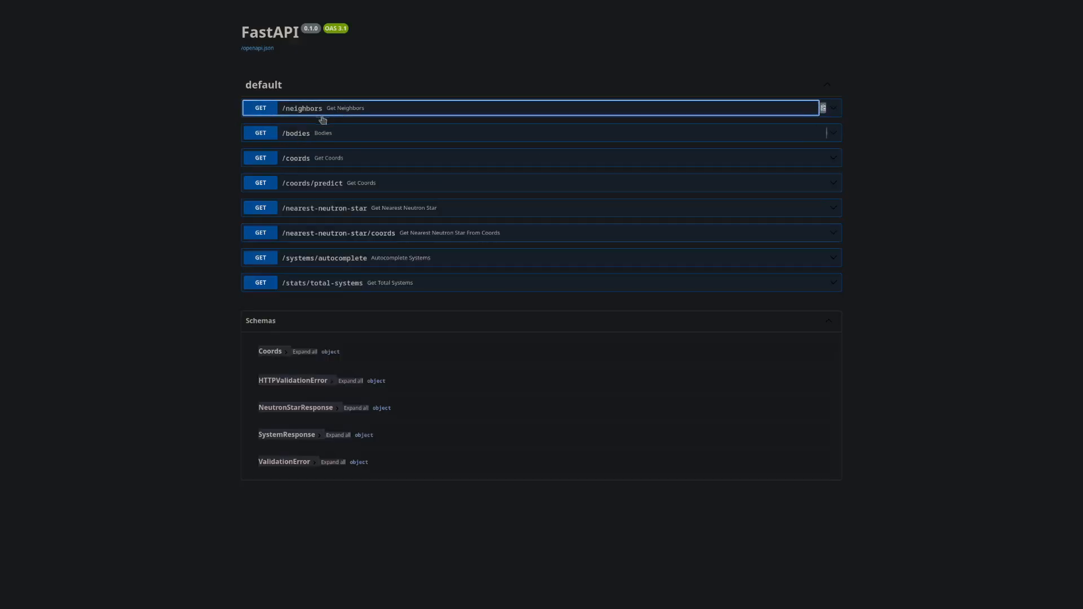
pyautogui.click(303, 108)
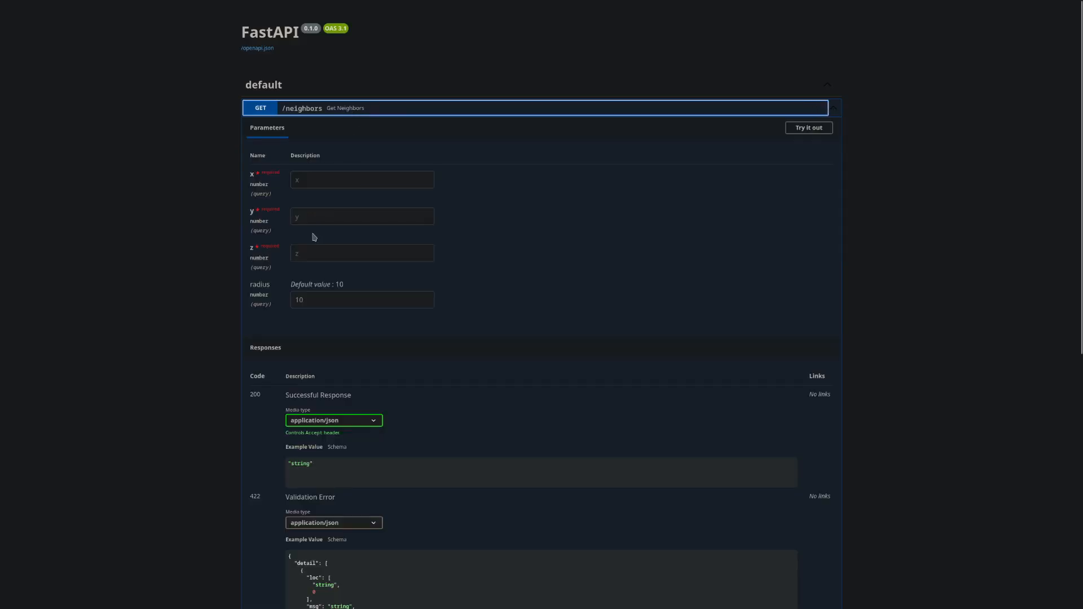
pyautogui.click(806, 128)
pyautogui.write('0')
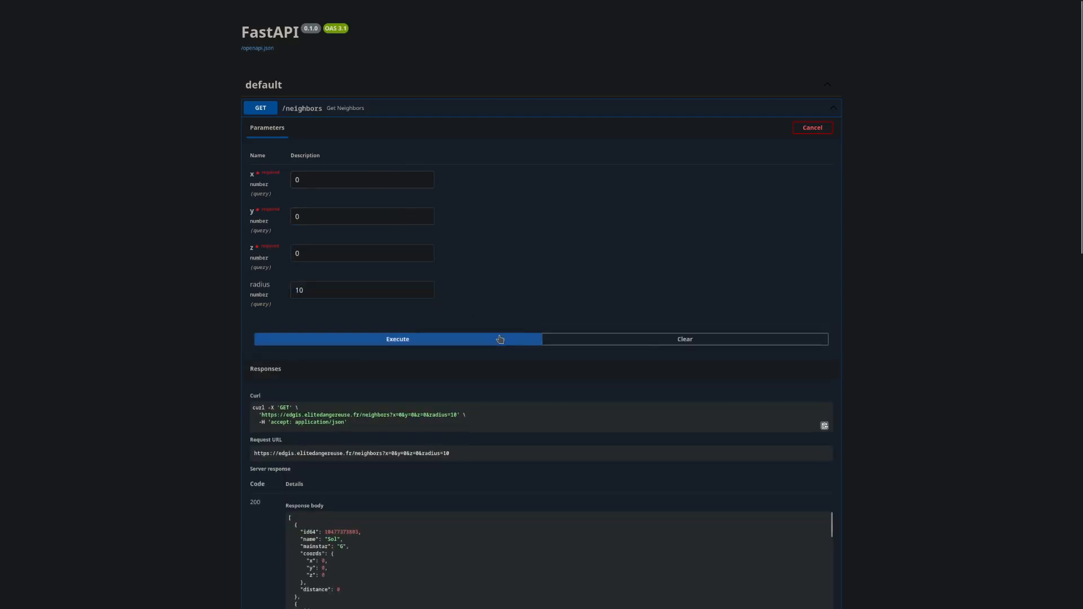
pyautogui.scroll(-3)
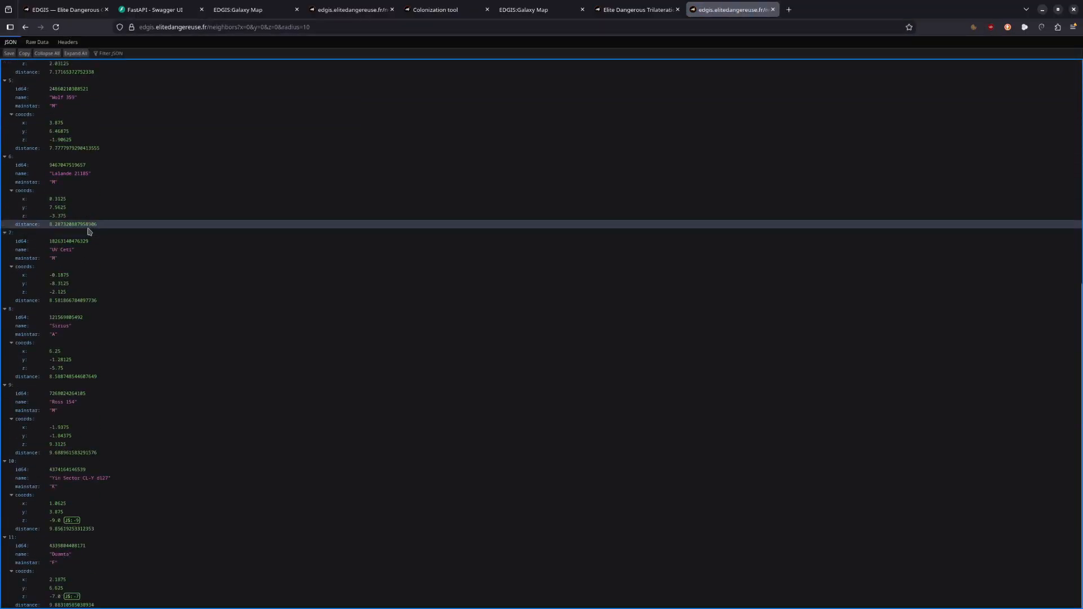
pyautogui.scroll(3)
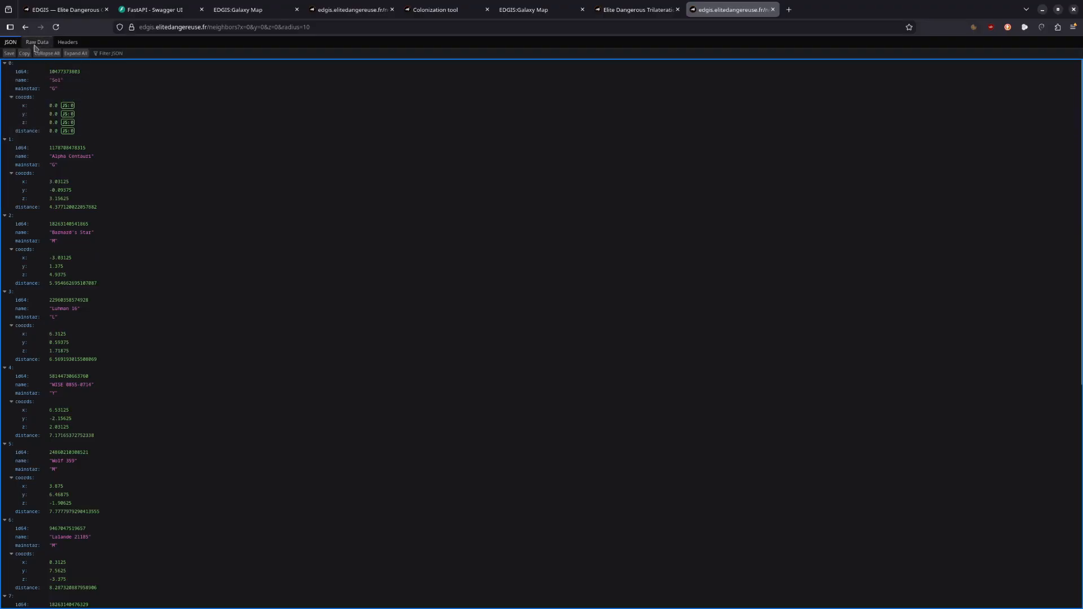
pyautogui.click(155, 9)
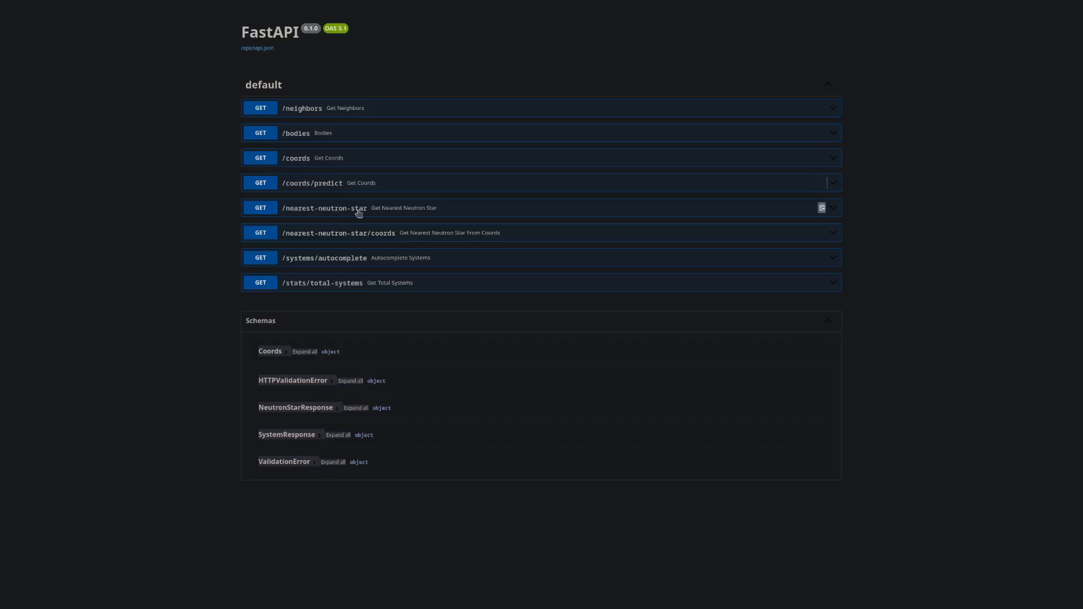
pyautogui.moveTo(302, 235)
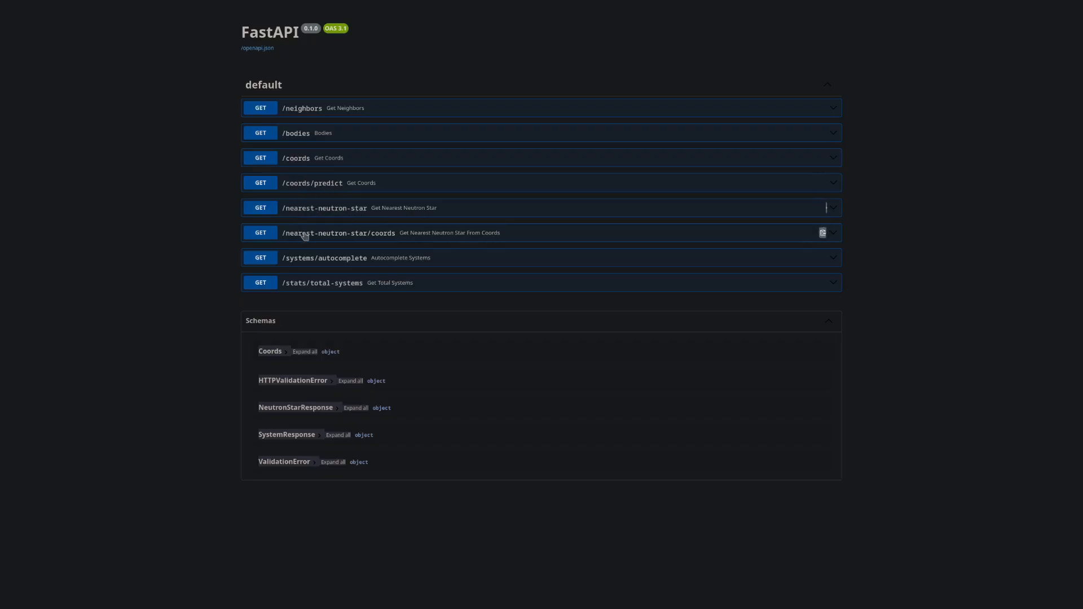
pyautogui.moveTo(330, 209)
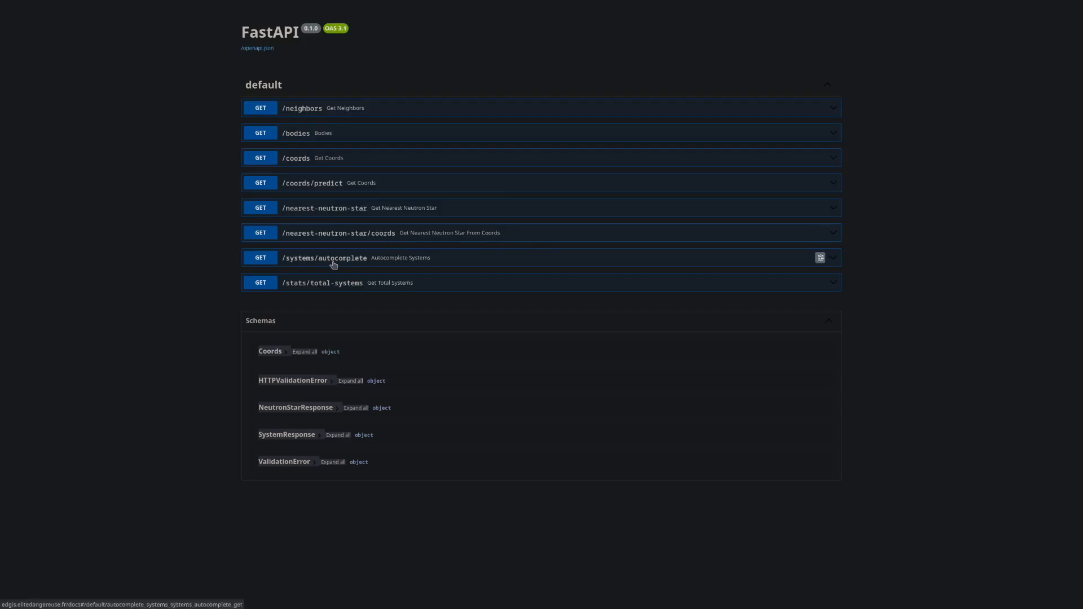
pyautogui.moveTo(447, 279)
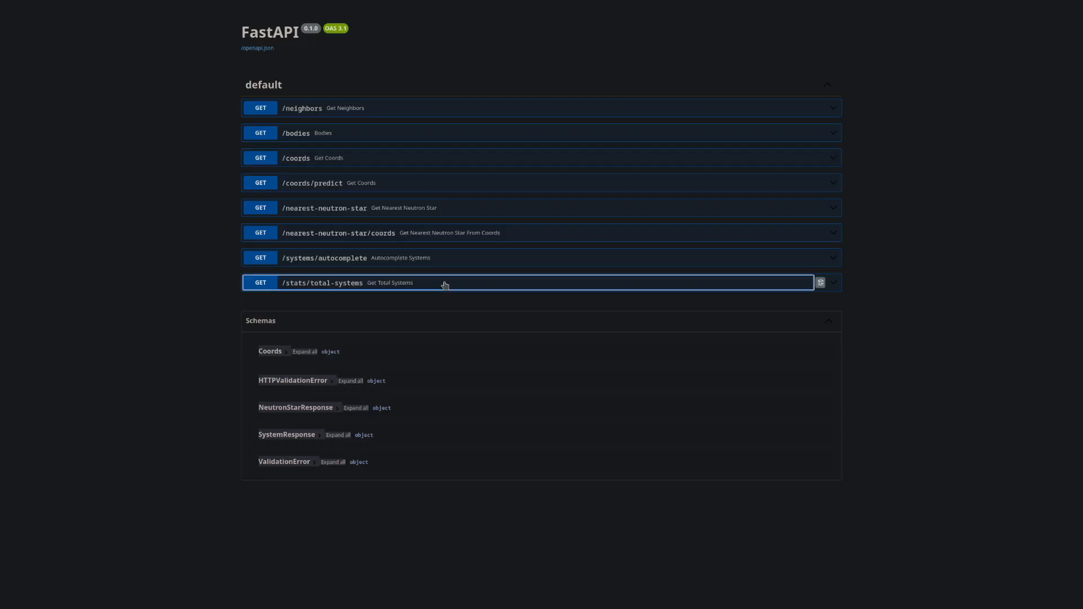
# Run GET /stats/total-systems and select the returned total system count.
pyautogui.click(414, 282)
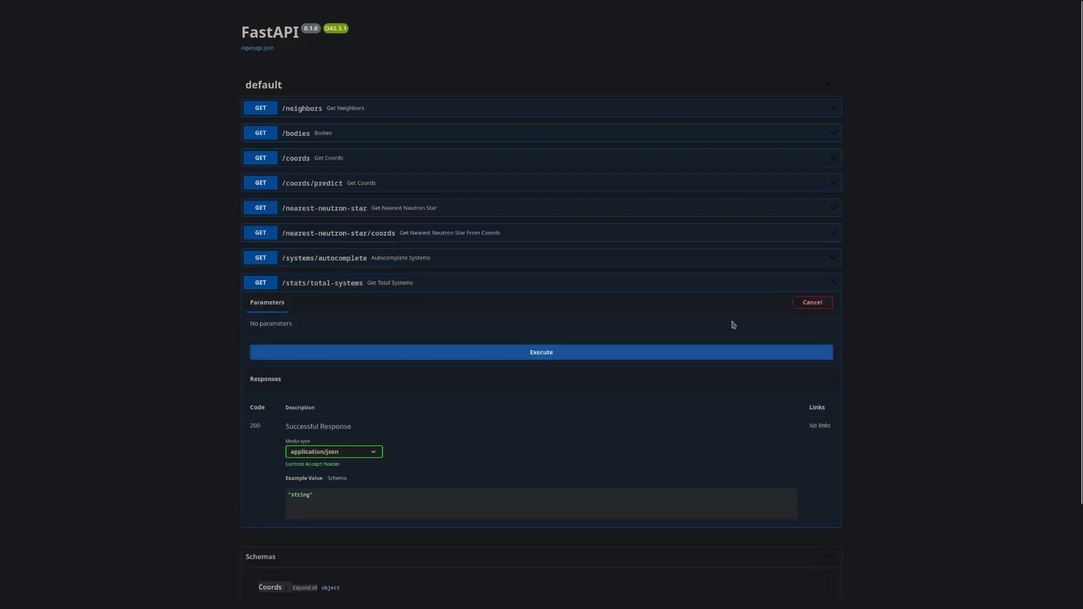
pyautogui.click(540, 352)
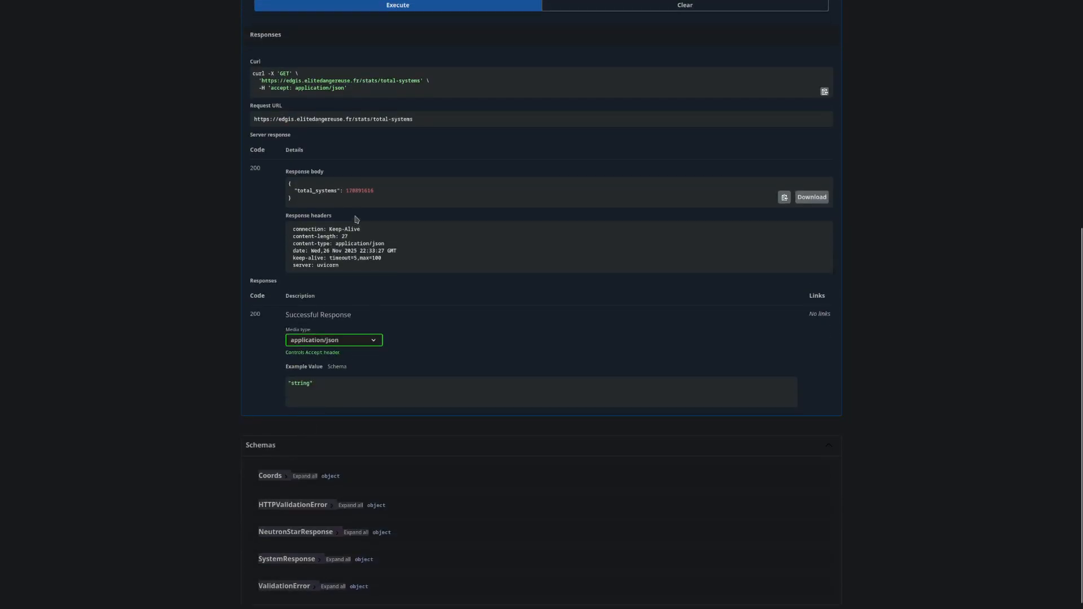
pyautogui.doubleClick(357, 191)
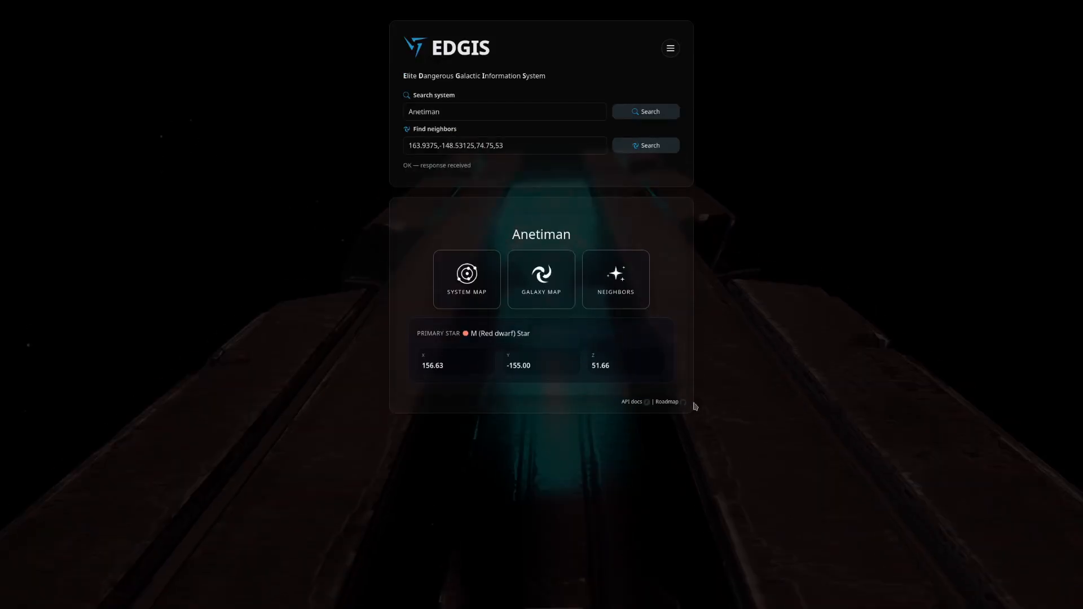
pyautogui.moveTo(666, 402)
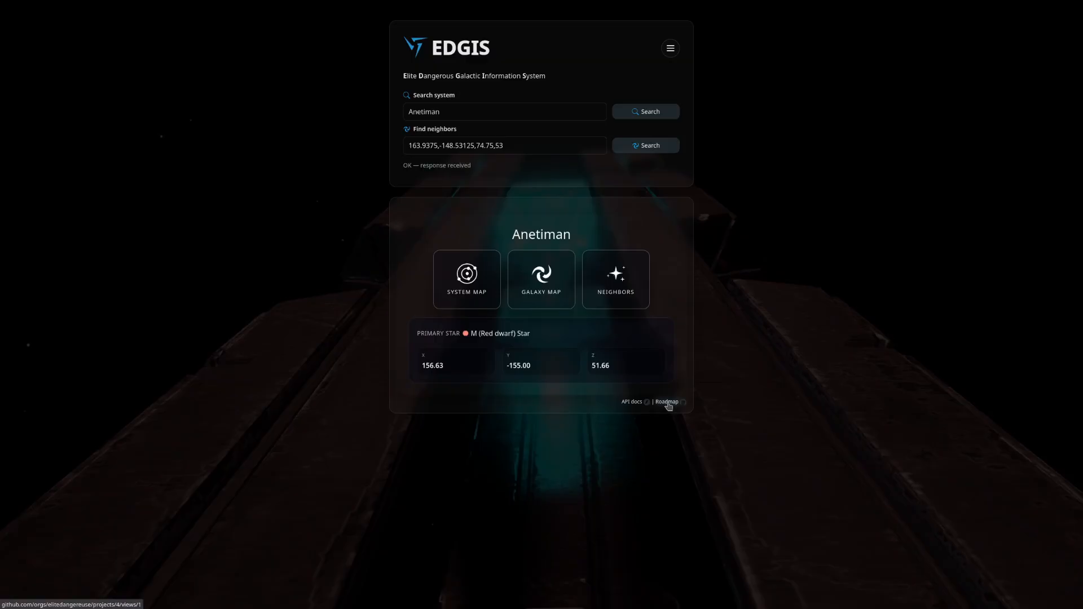
pyautogui.moveTo(540, 278)
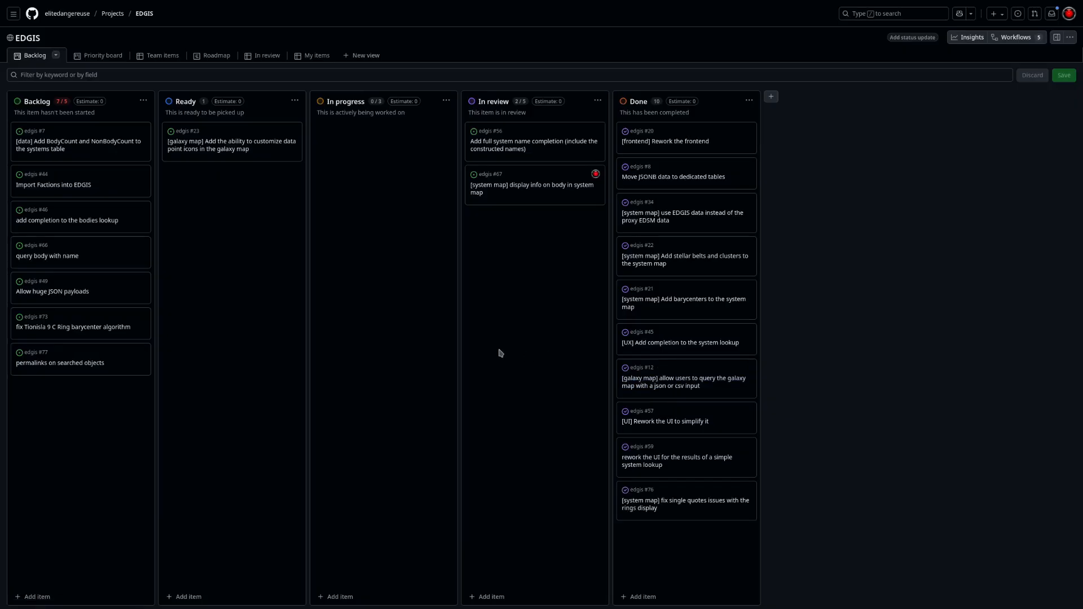
pyautogui.moveTo(172, 264)
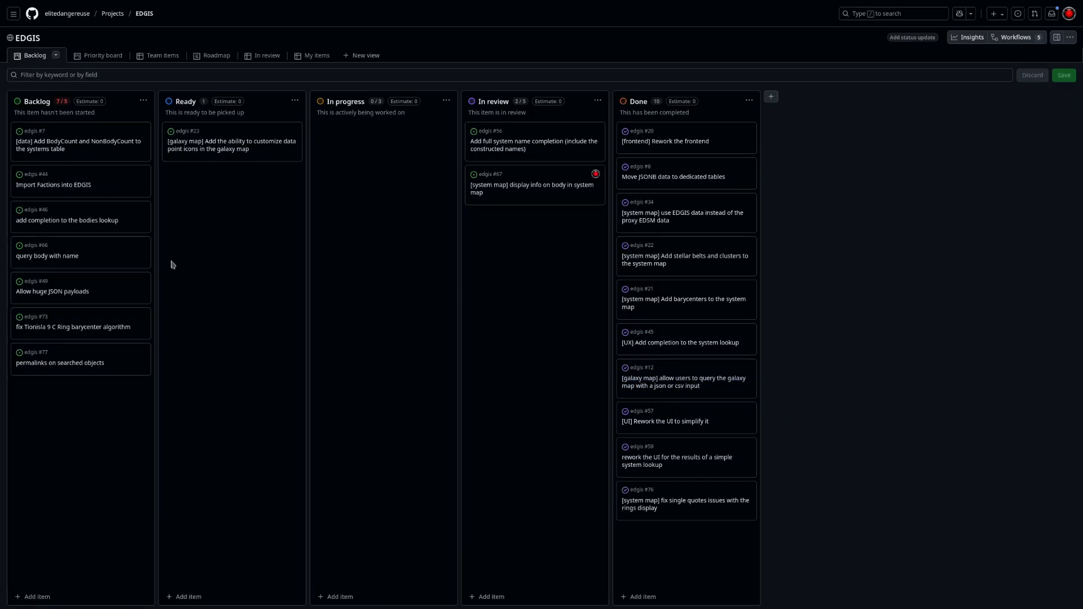
pyautogui.moveTo(391, 345)
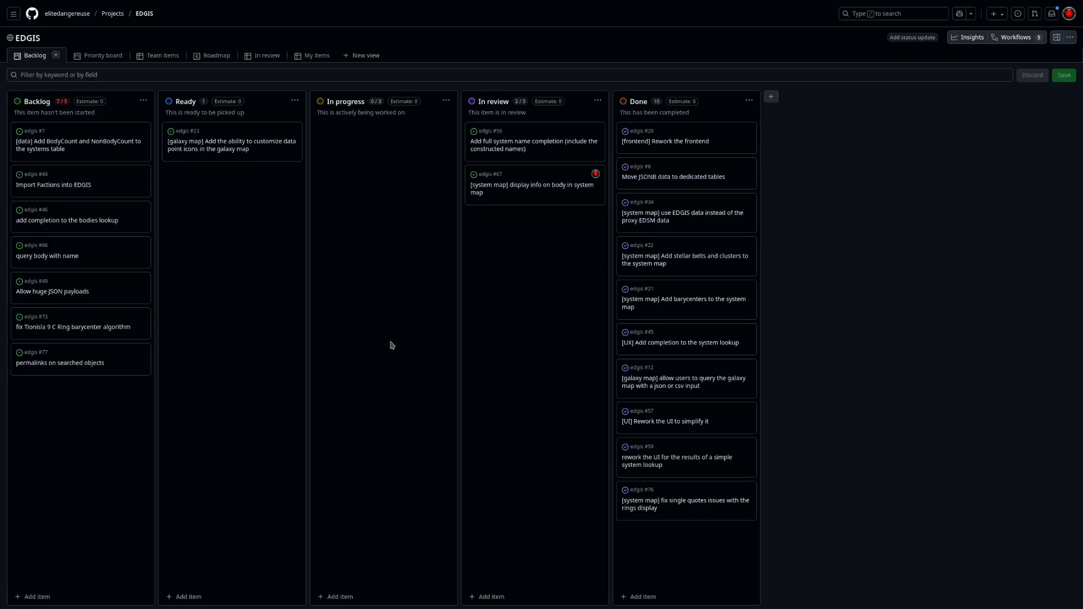
pyautogui.moveTo(358, 325)
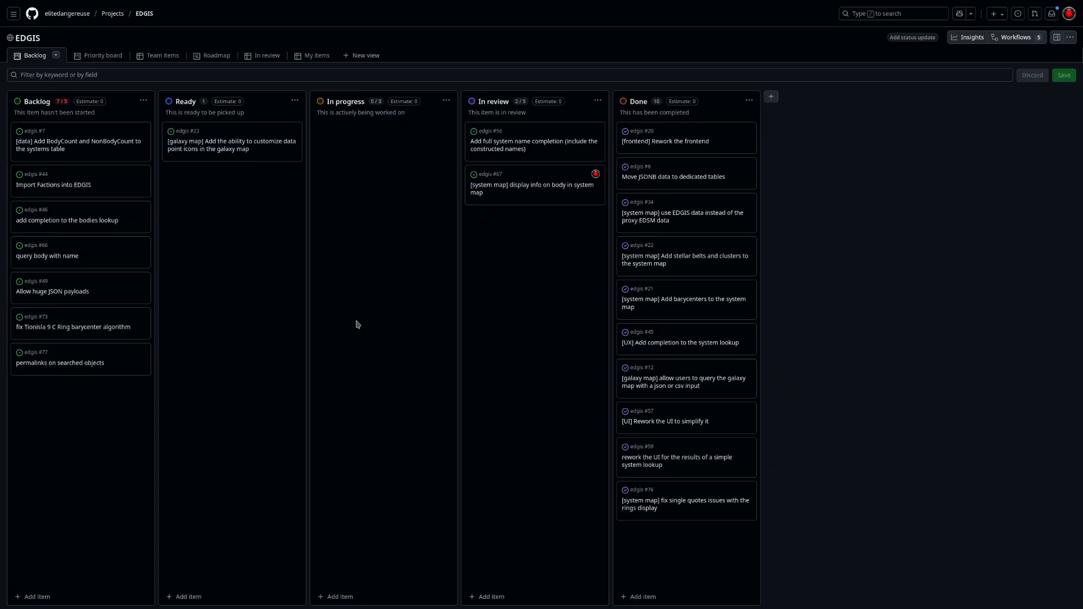
pyautogui.moveTo(351, 337)
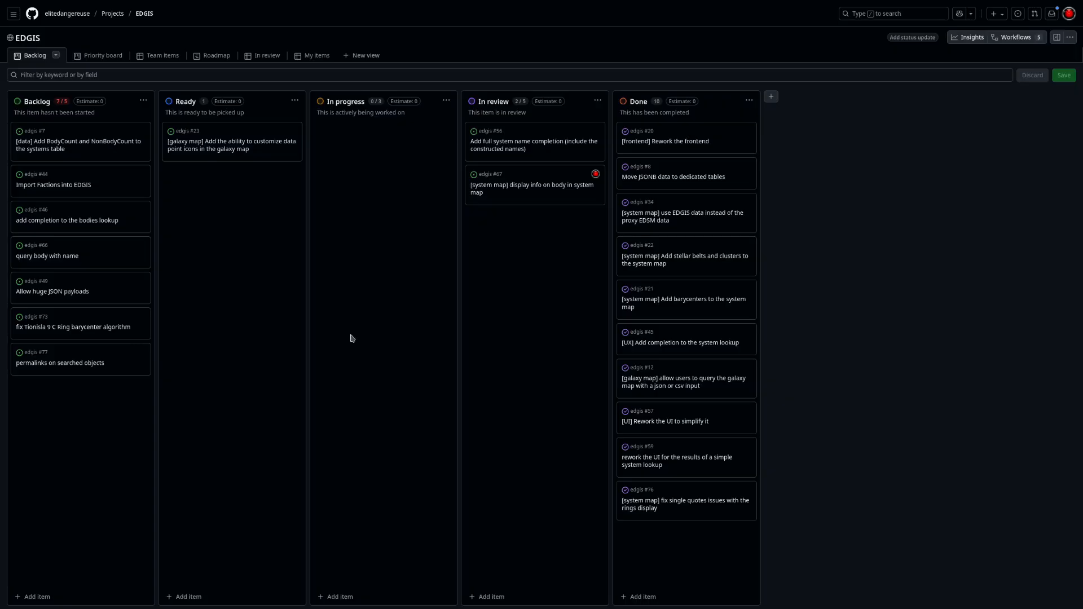
pyautogui.moveTo(354, 341)
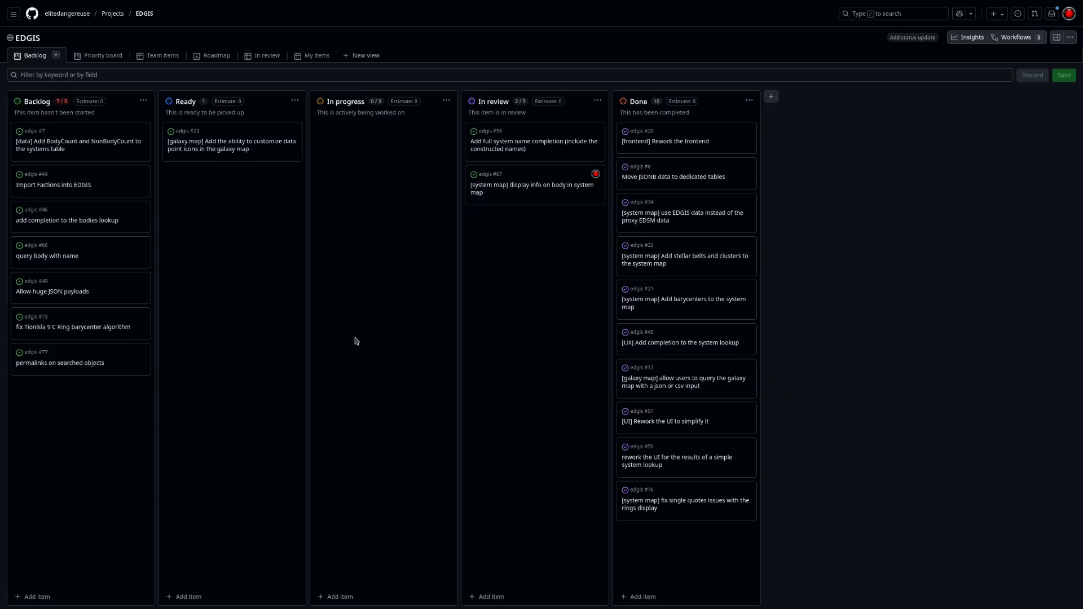
pyautogui.moveTo(216, 327)
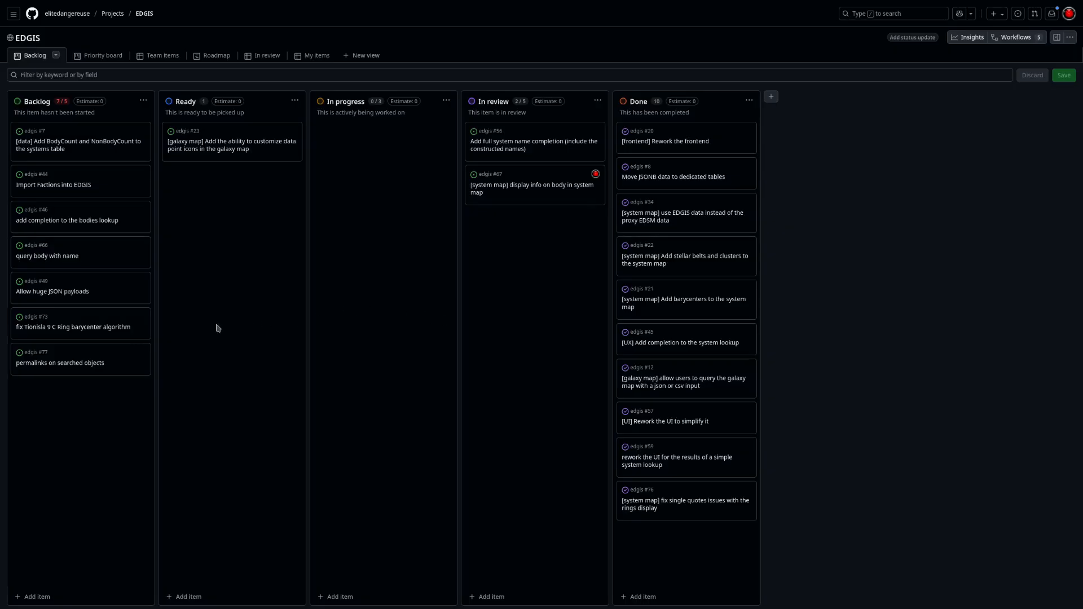
pyautogui.moveTo(349, 303)
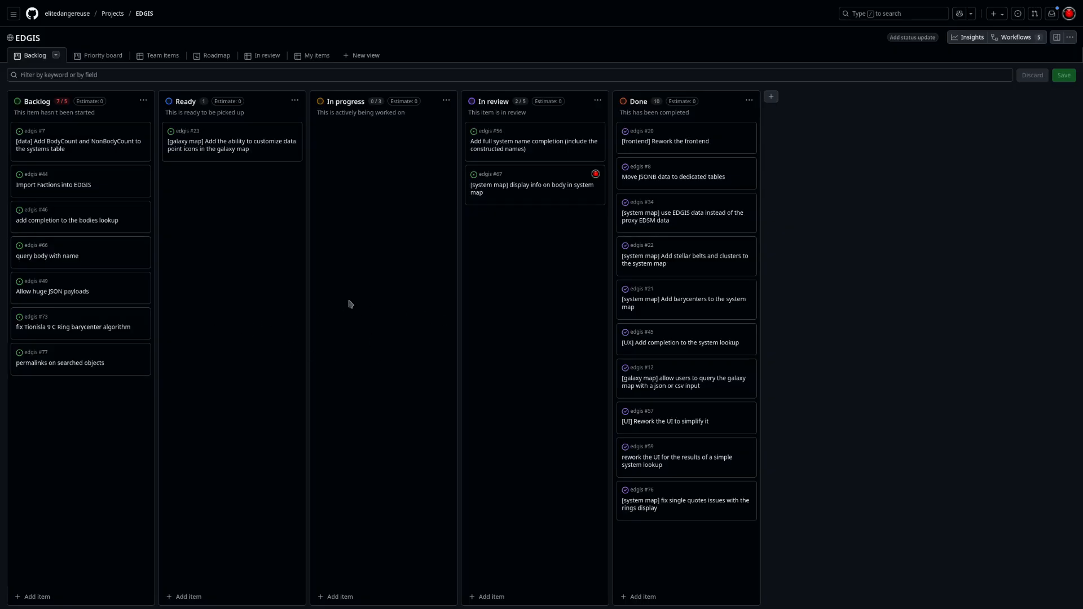
pyautogui.moveTo(486, 363)
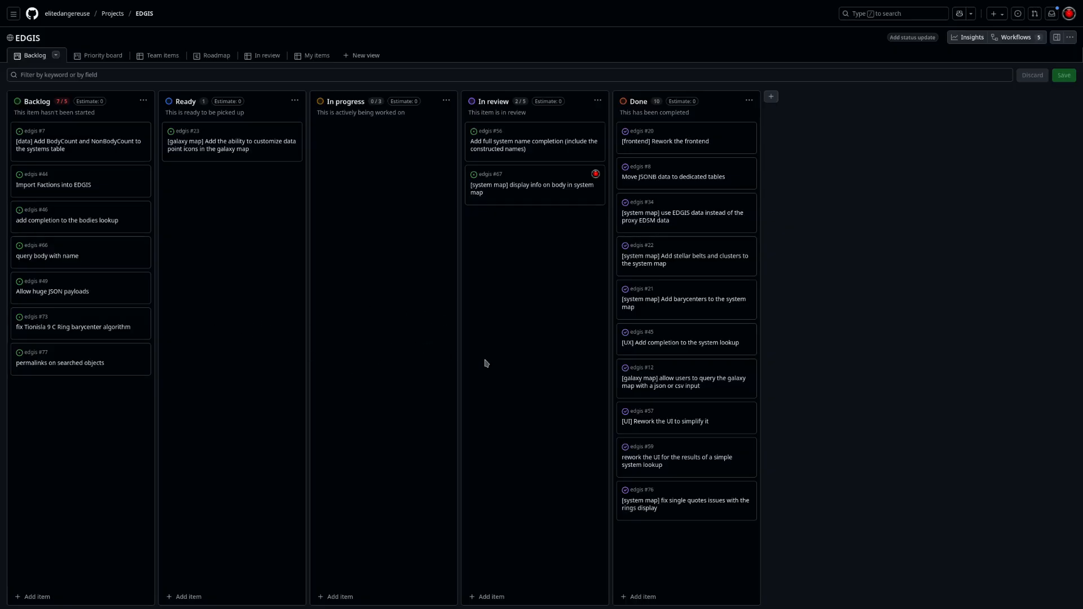
pyautogui.moveTo(273, 308)
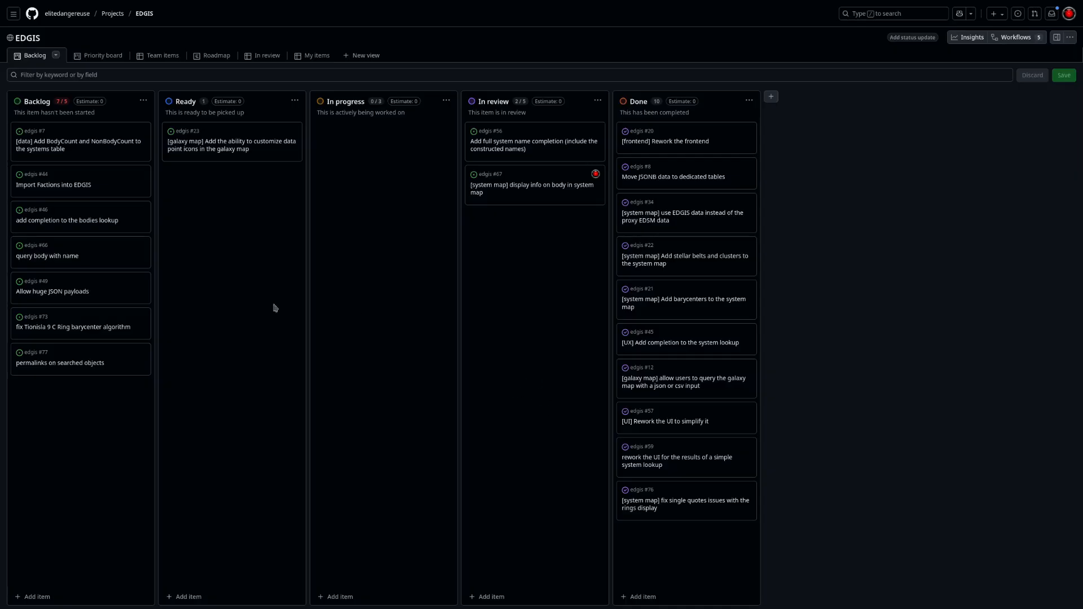
pyautogui.moveTo(230, 339)
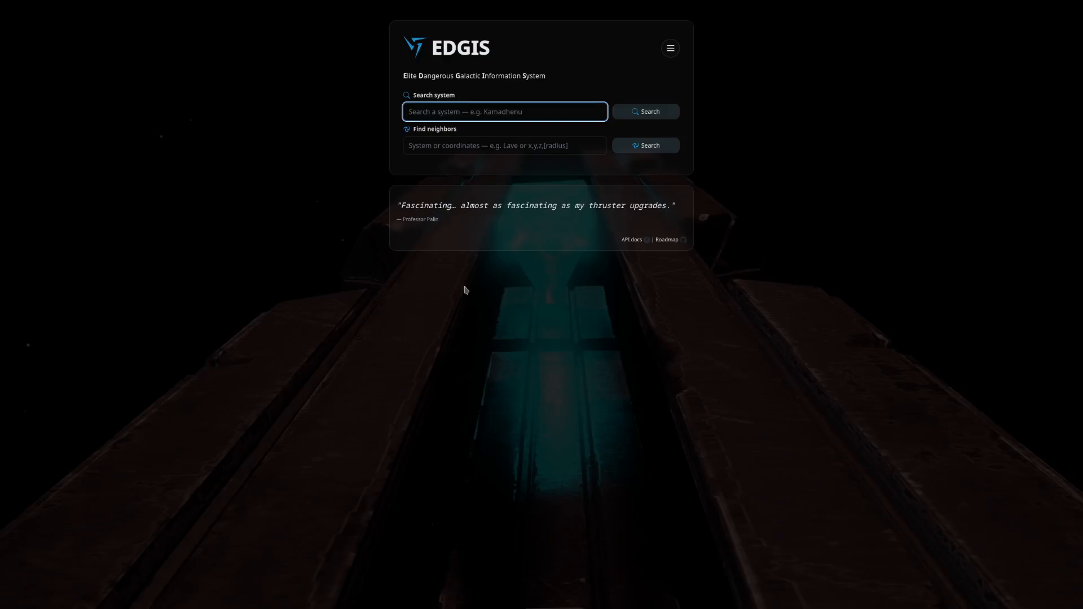
pyautogui.moveTo(545, 238)
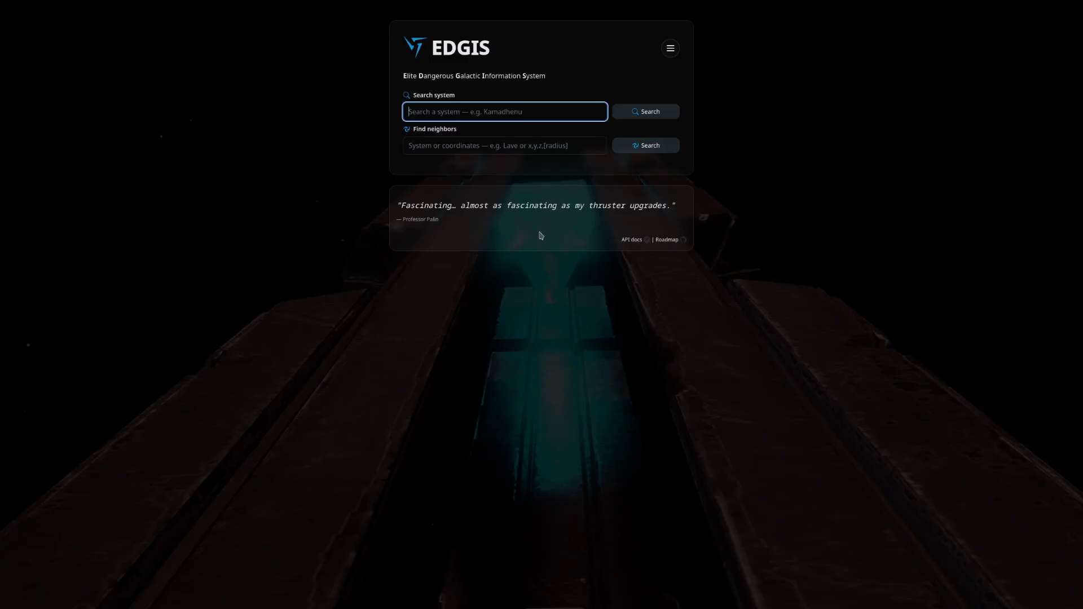
pyautogui.moveTo(539, 235)
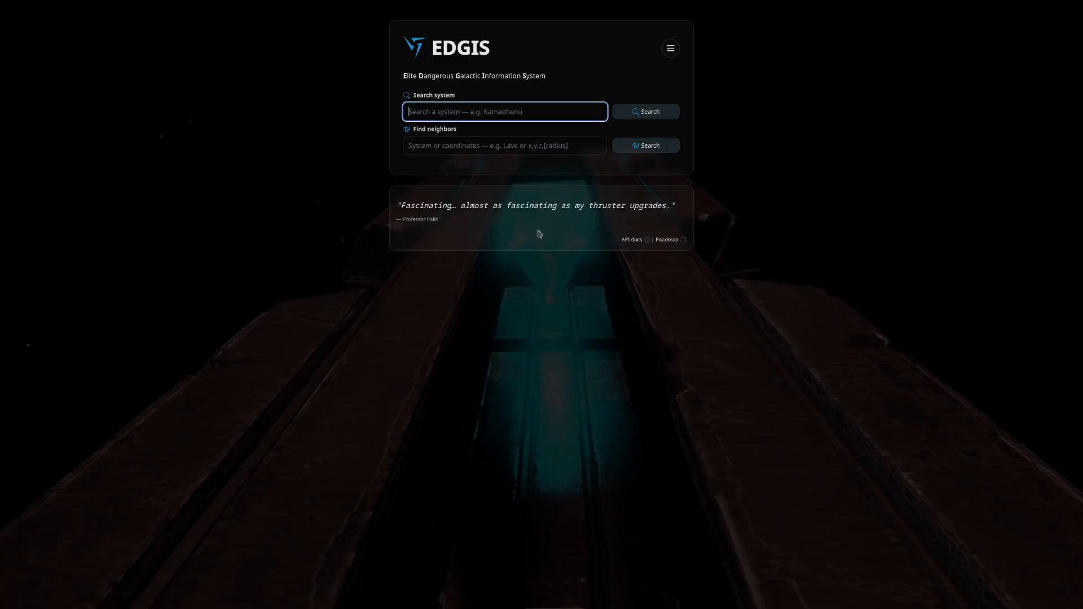